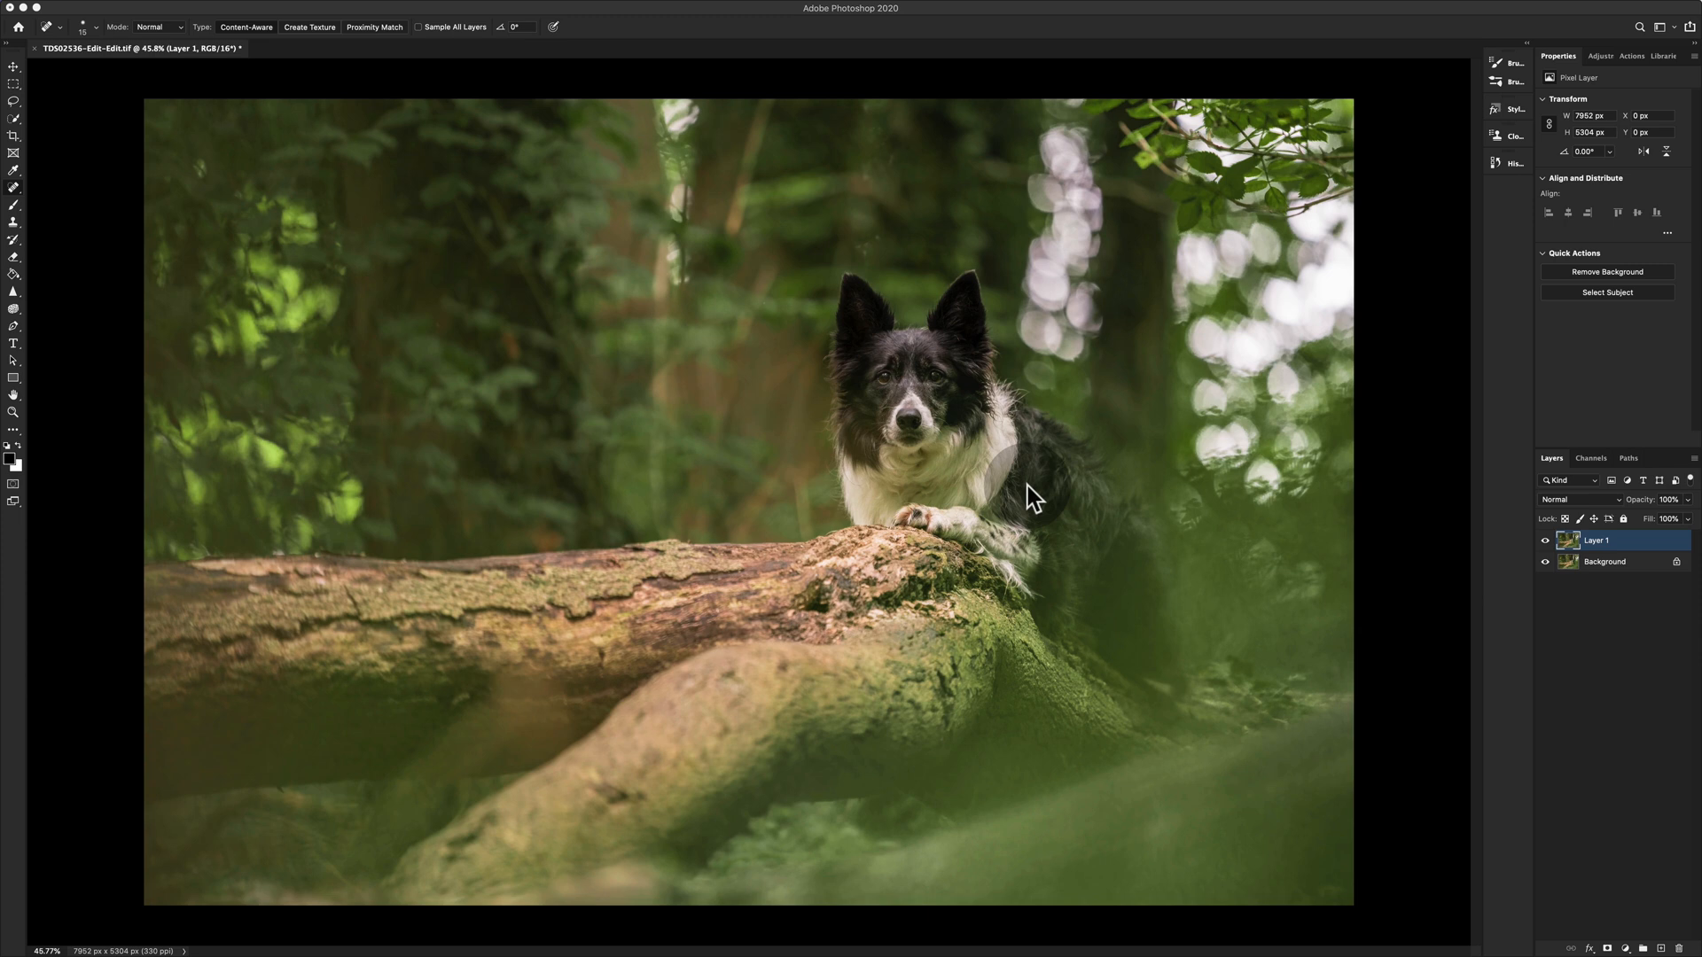
mouse_move(1501, 567)
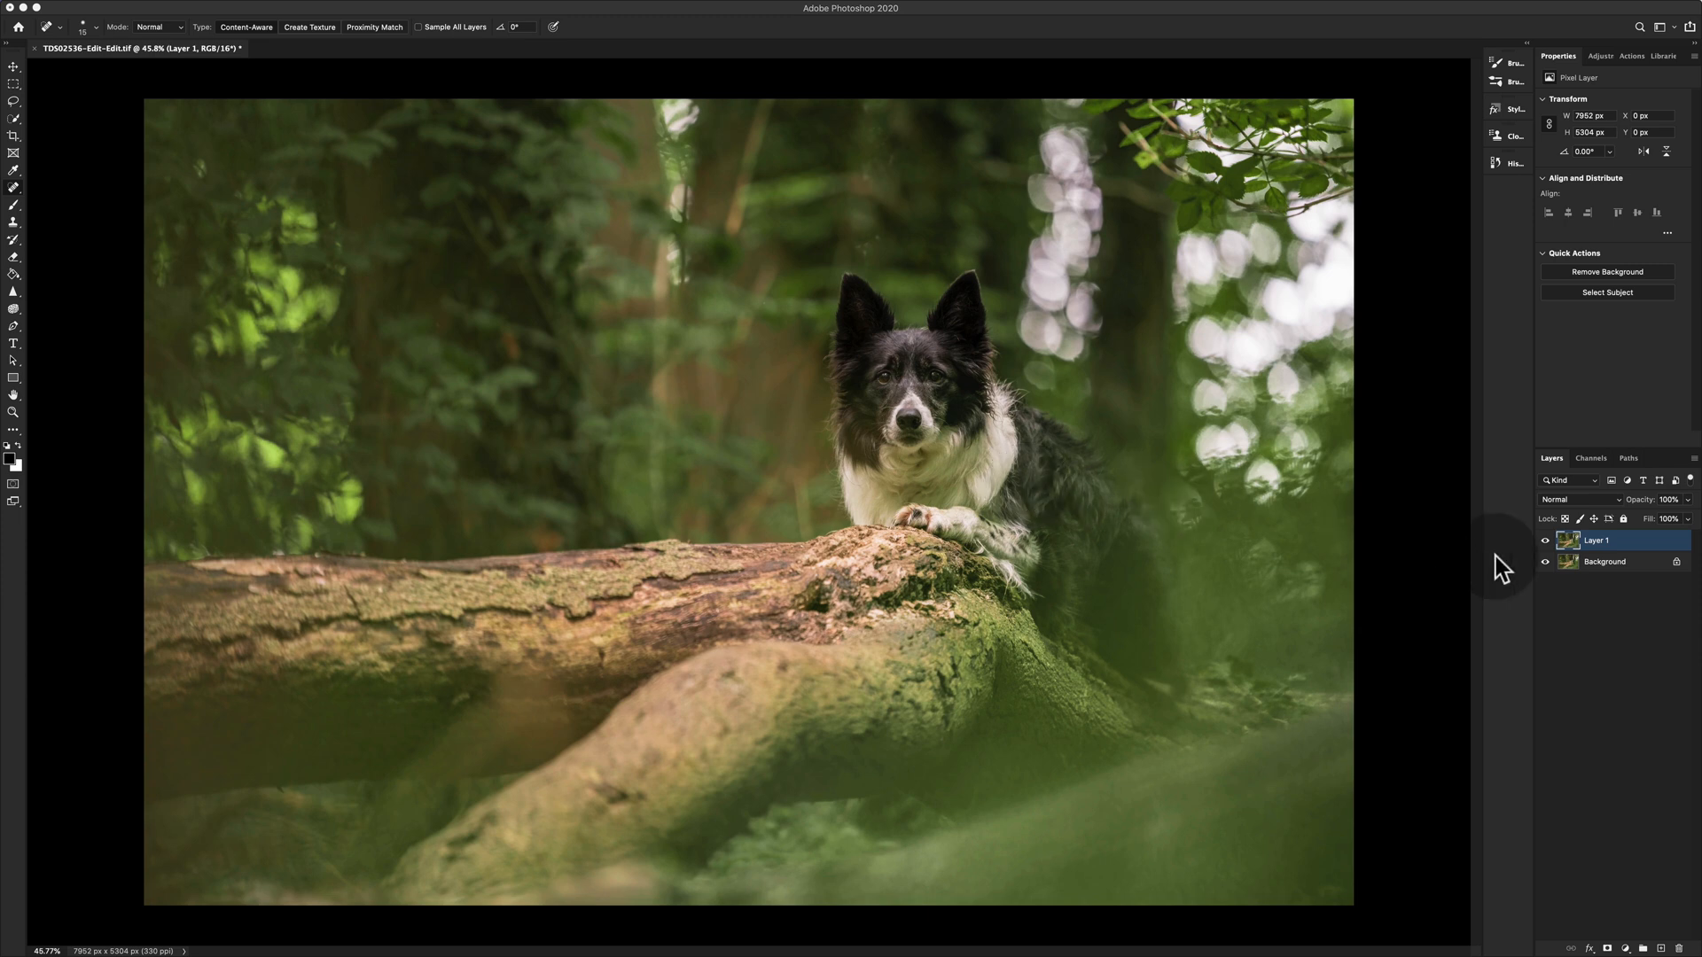
Step: Leave healing on the duplicated dog layer and switch to the Move tool
click(1543, 541)
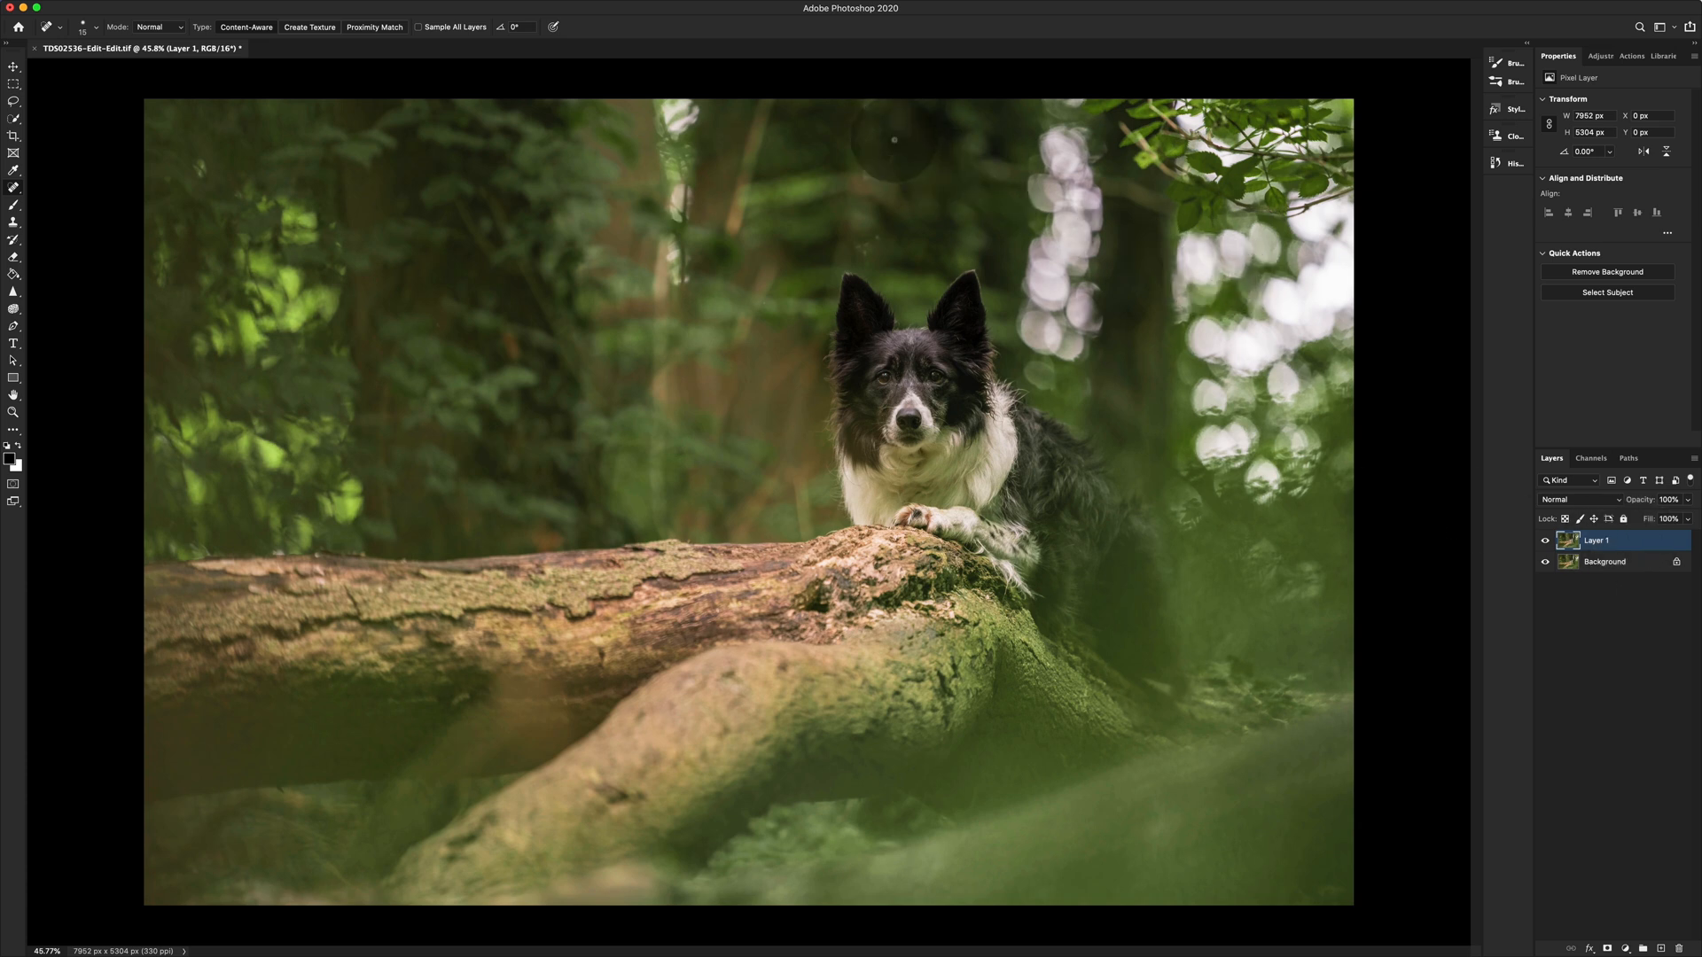
mouse_move(421, 278)
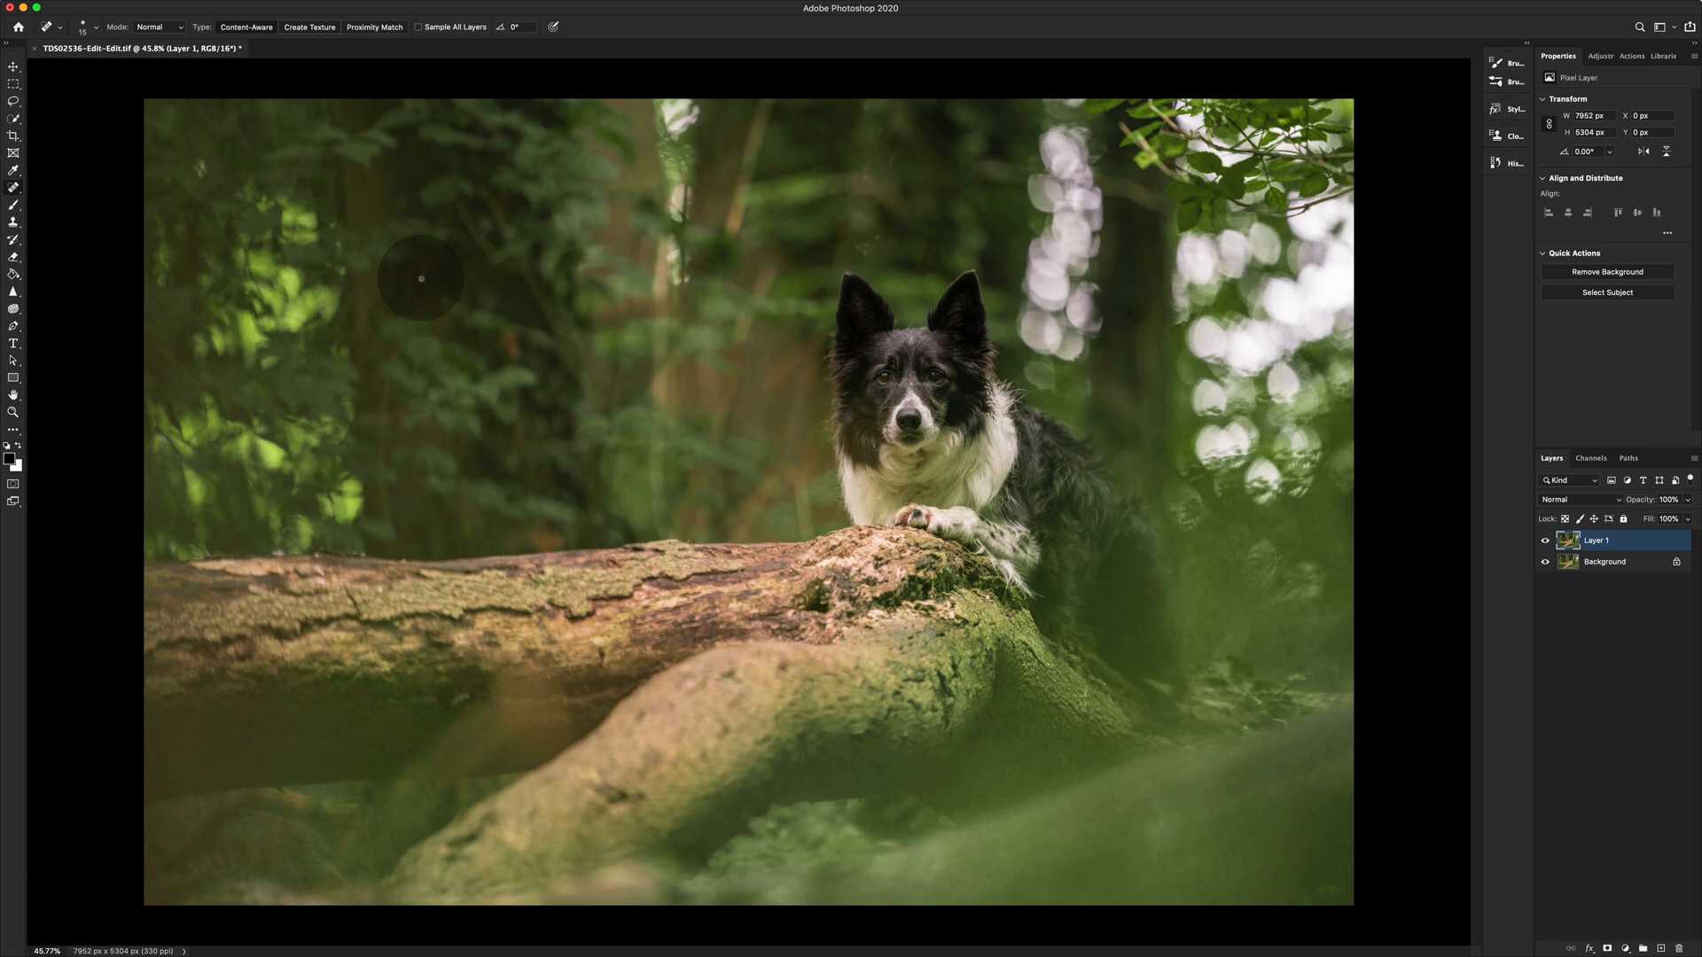
mouse_move(603, 332)
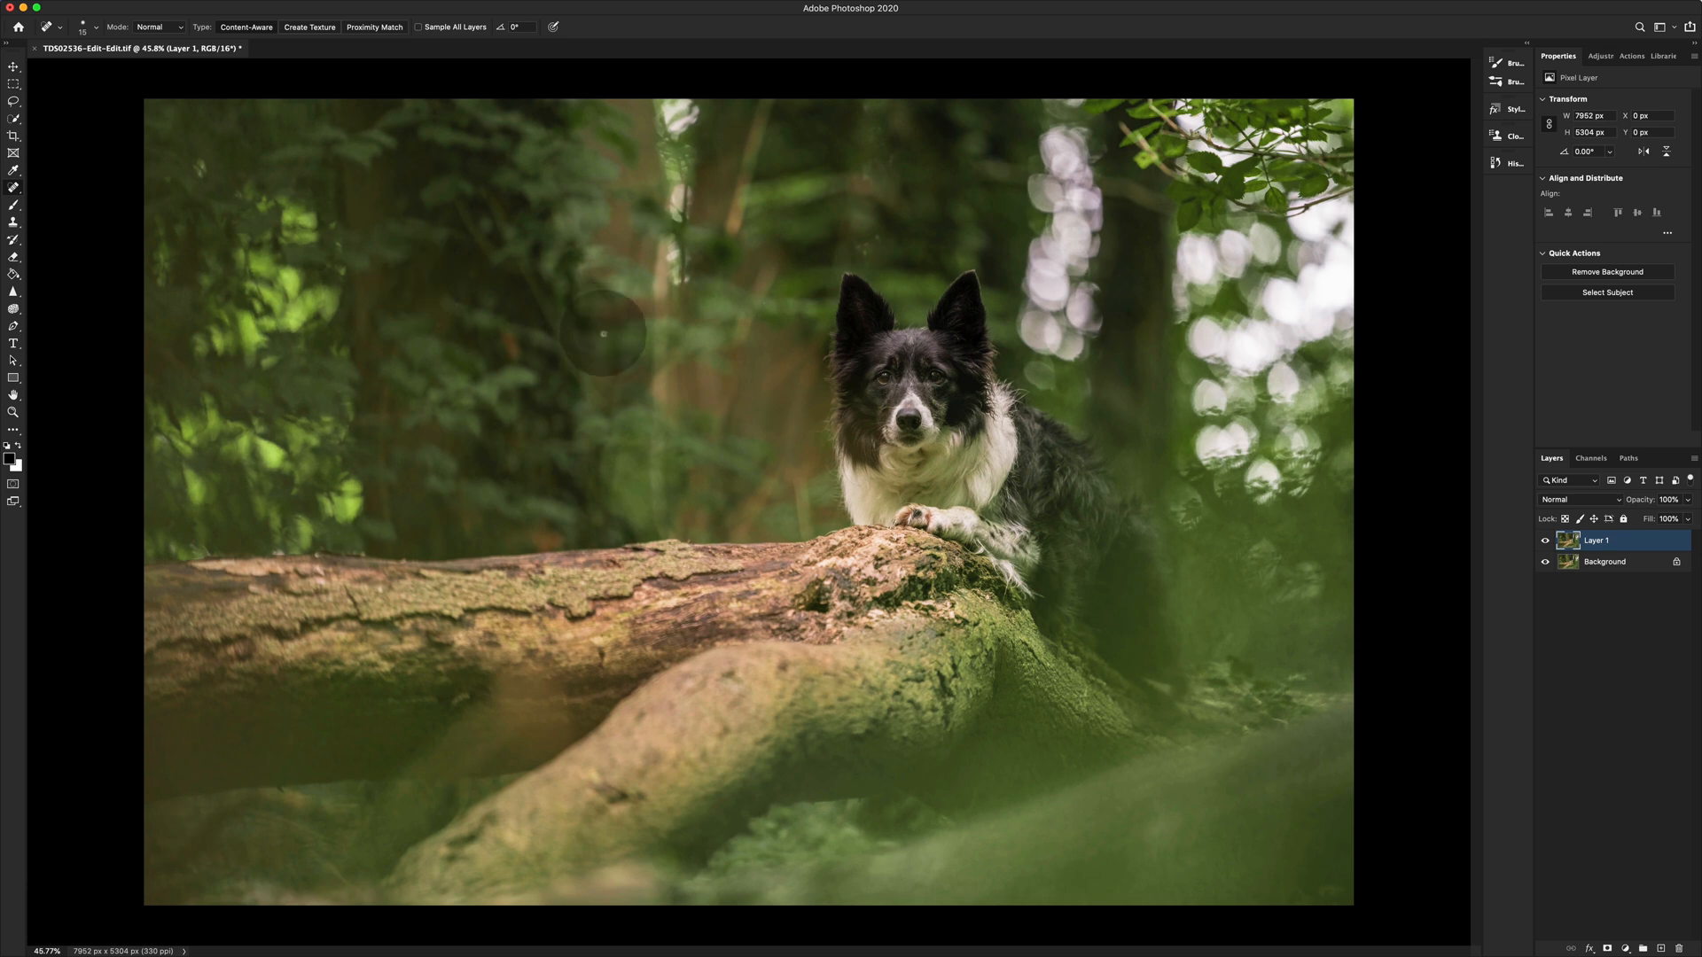
mouse_move(765, 329)
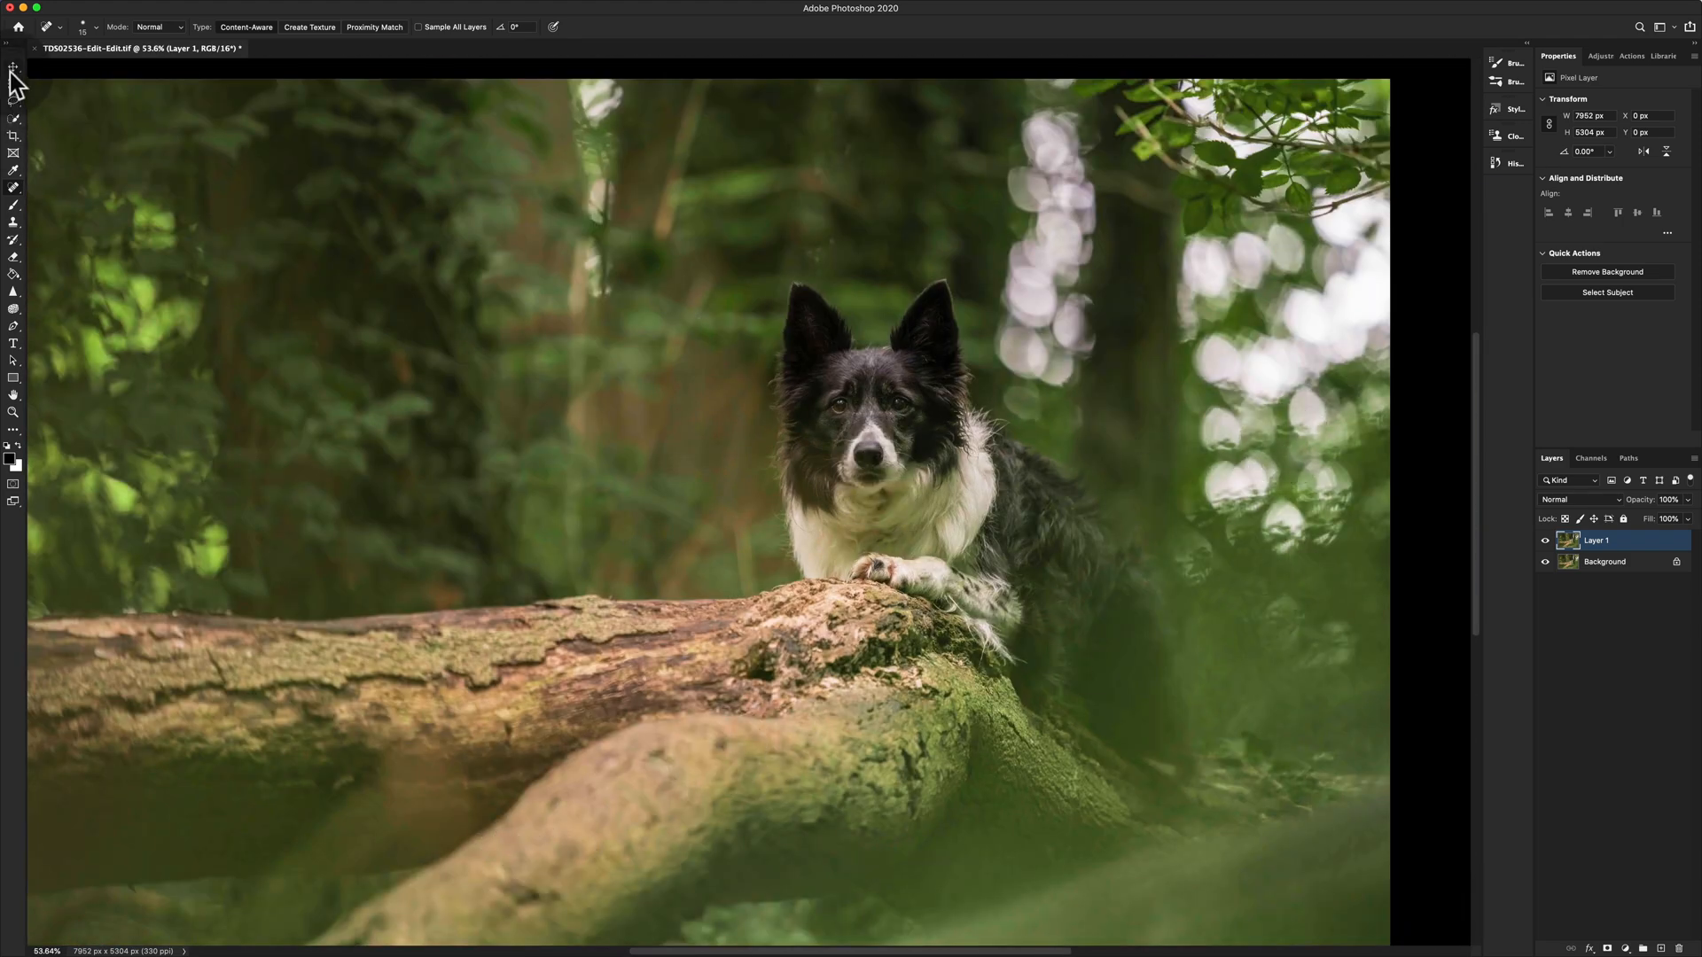
click(14, 68)
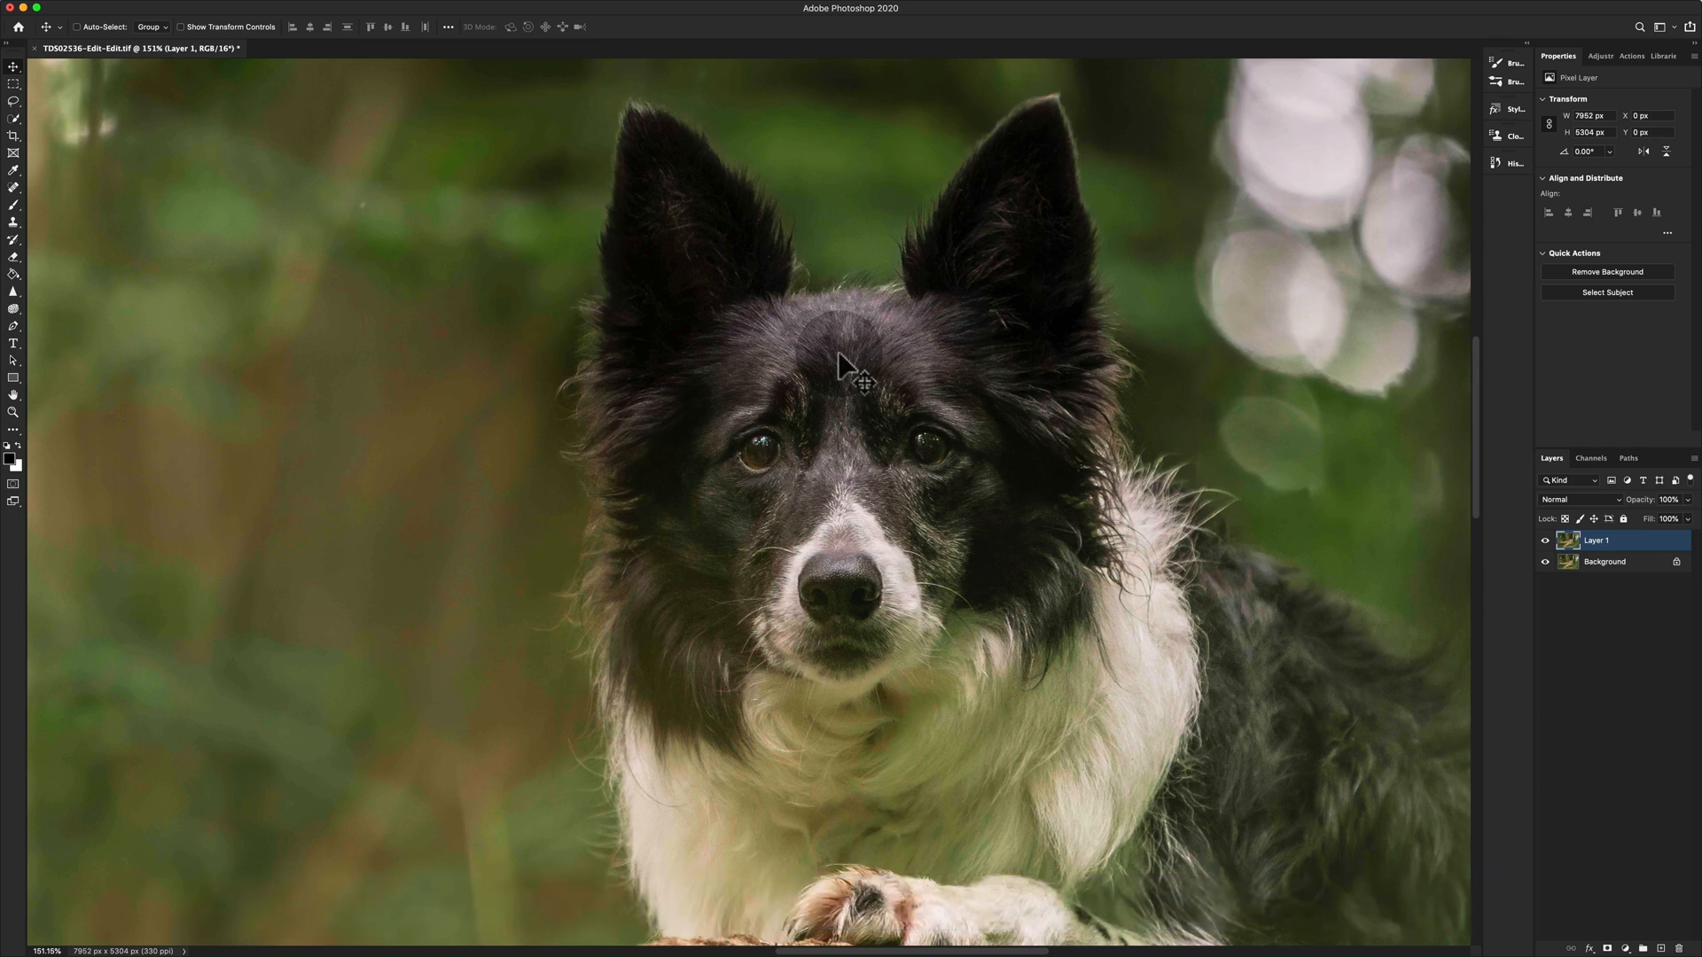
mouse_move(1333, 519)
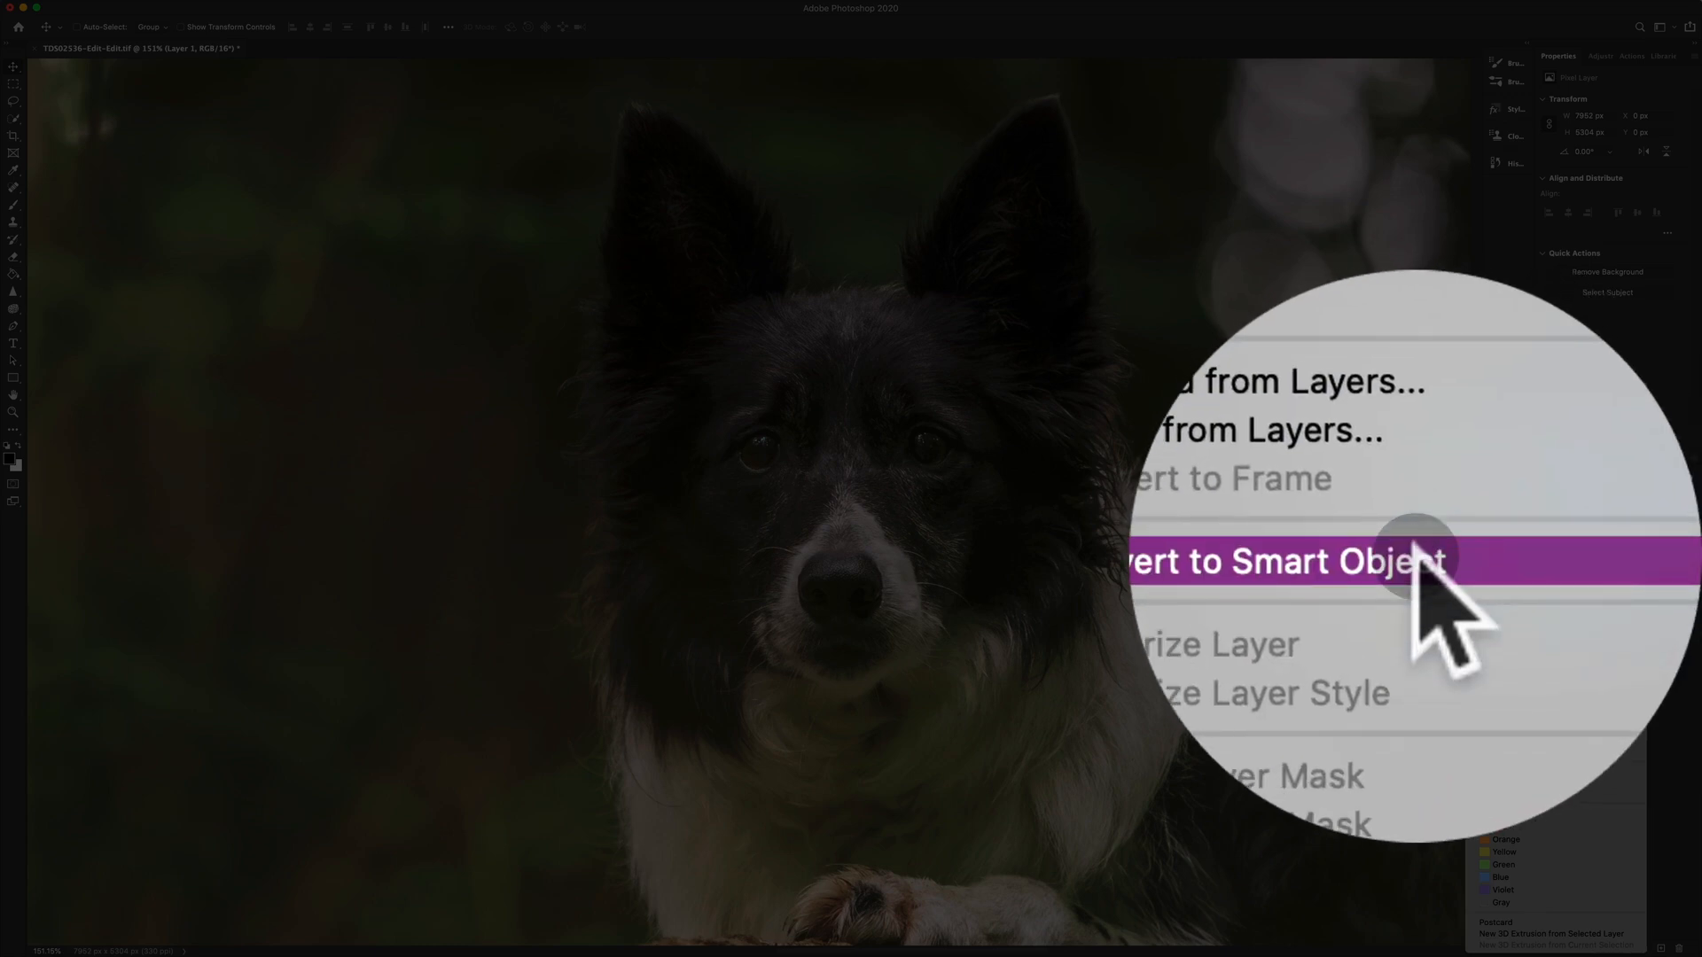
Step: Convert Layer 1 of the dog photo into a smart object
click(1281, 561)
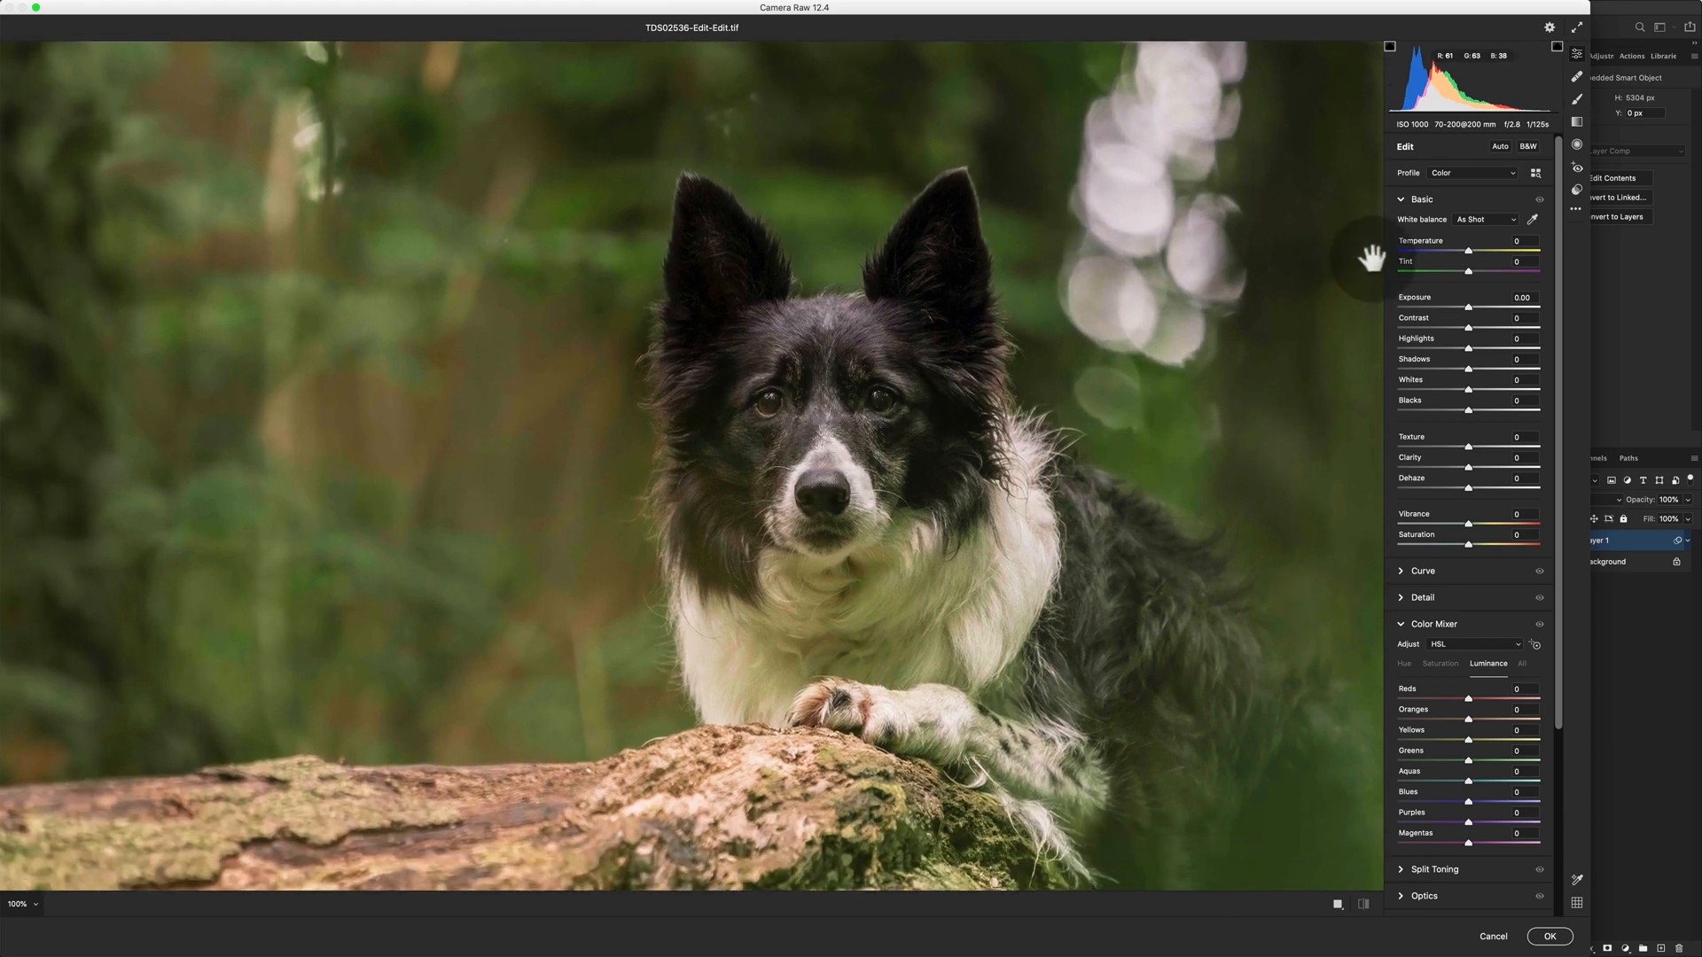
mouse_move(1217, 630)
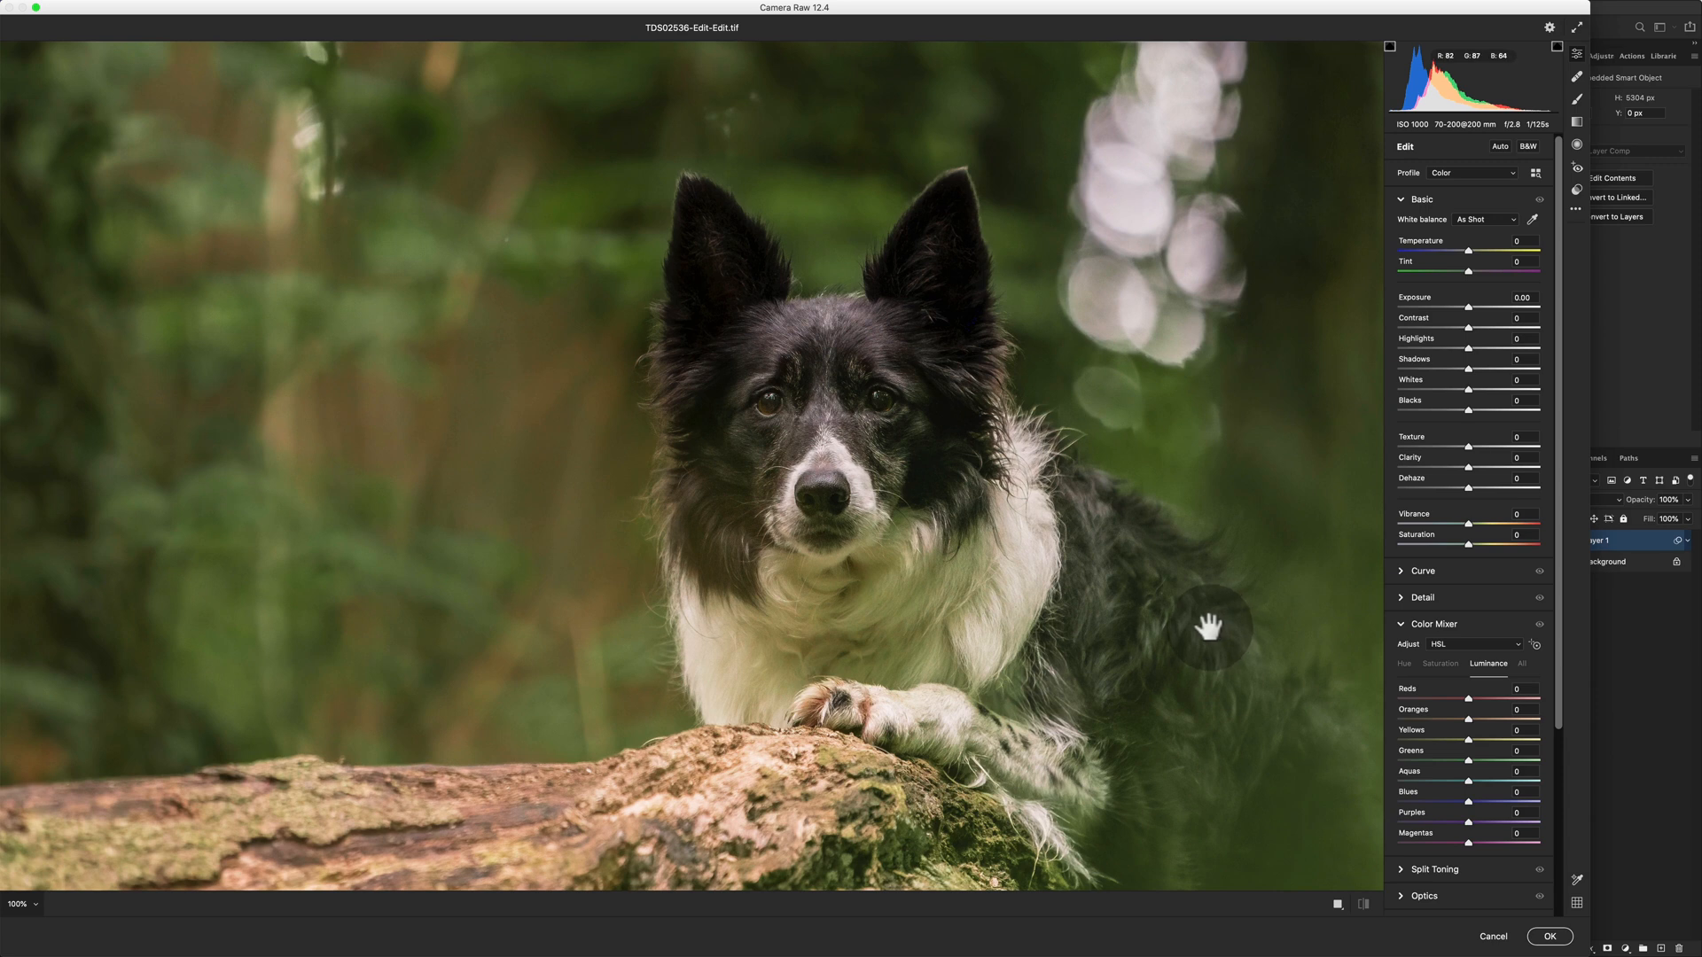
mouse_move(852, 320)
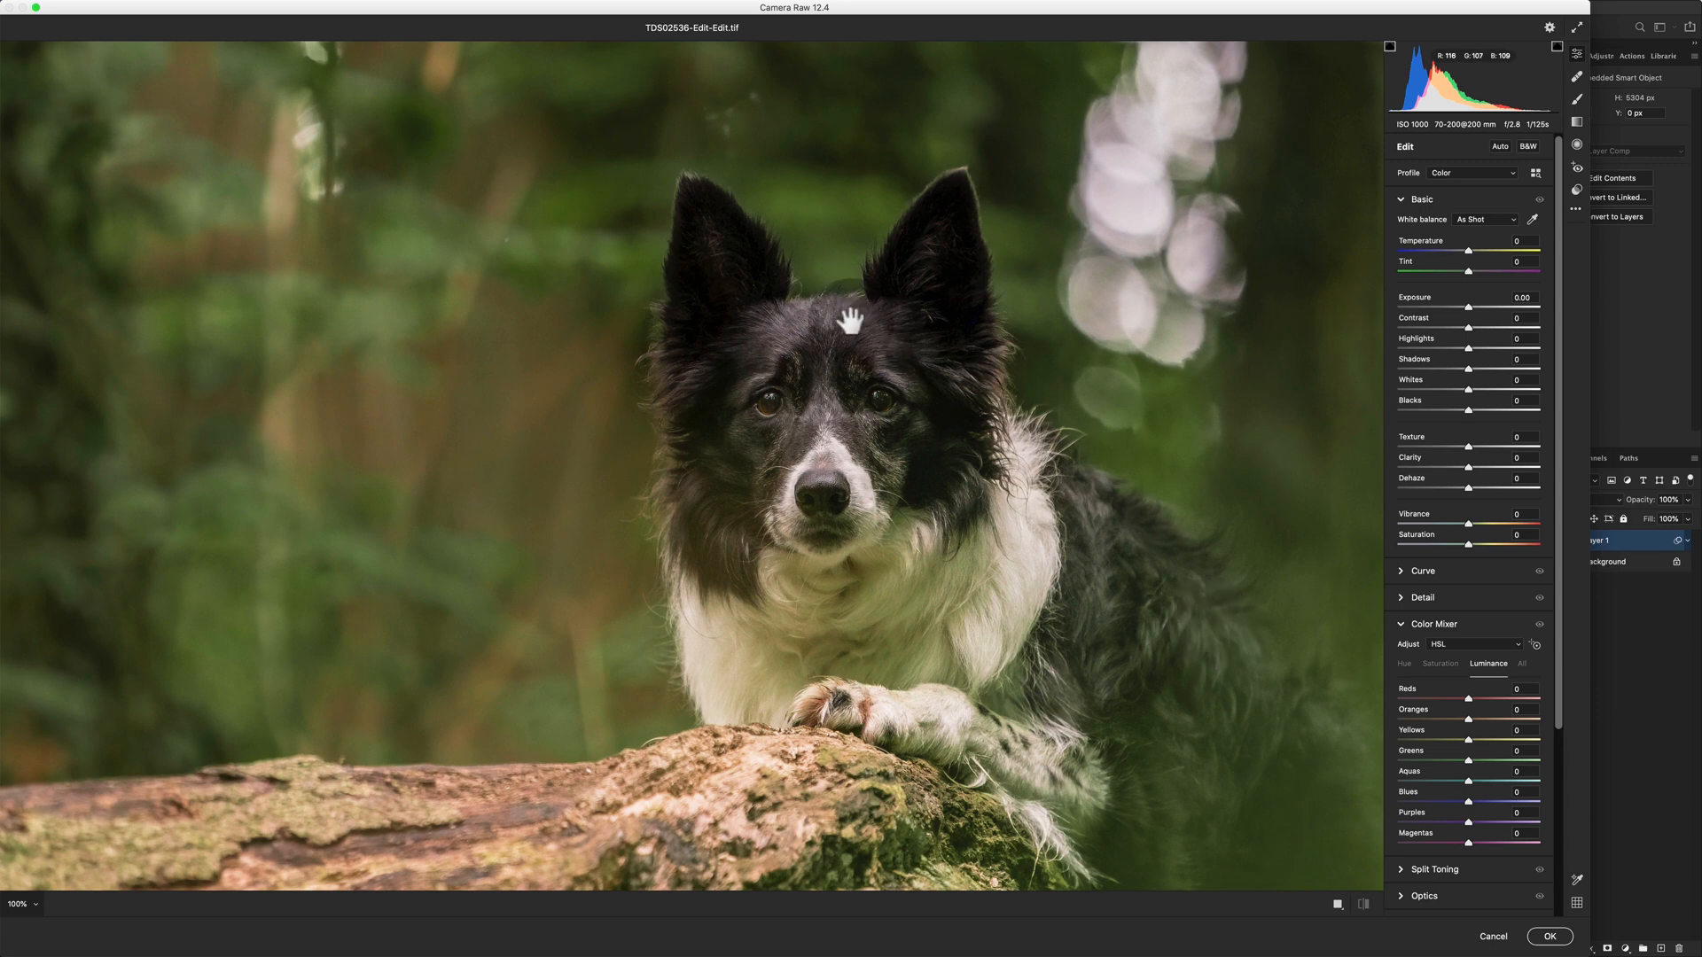
mouse_move(960, 391)
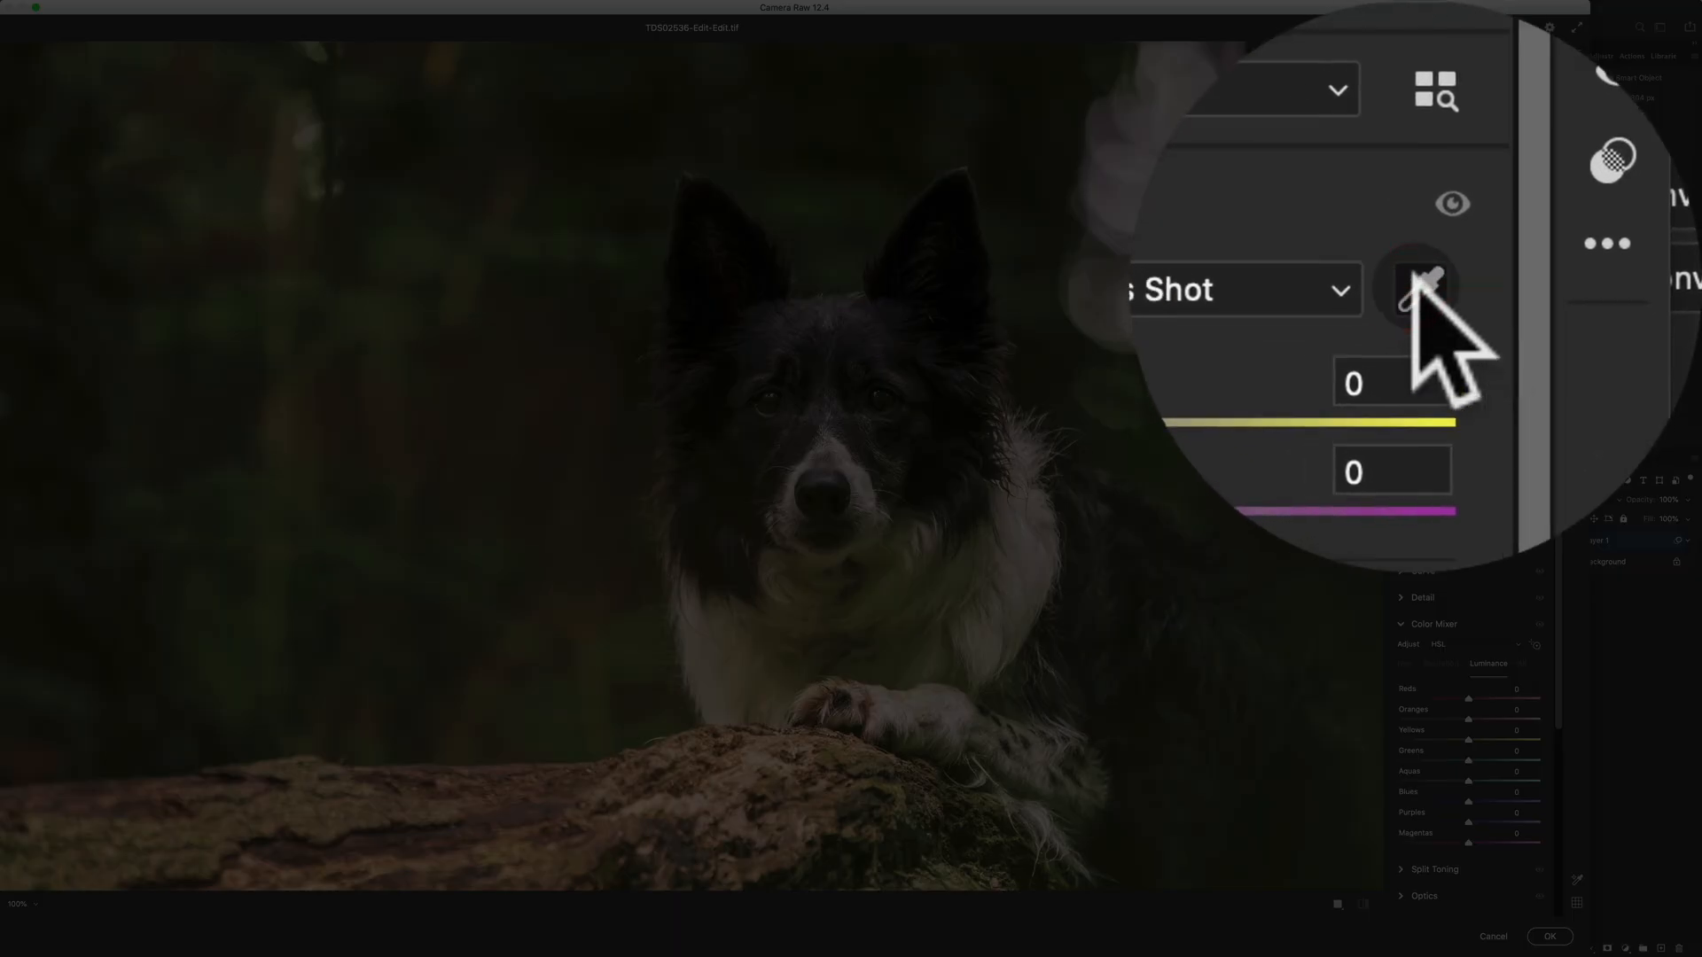
Step: Sample the dog's fur with the White Balance eyedropper, giving Temperature -9 and Tint -24
click(1416, 287)
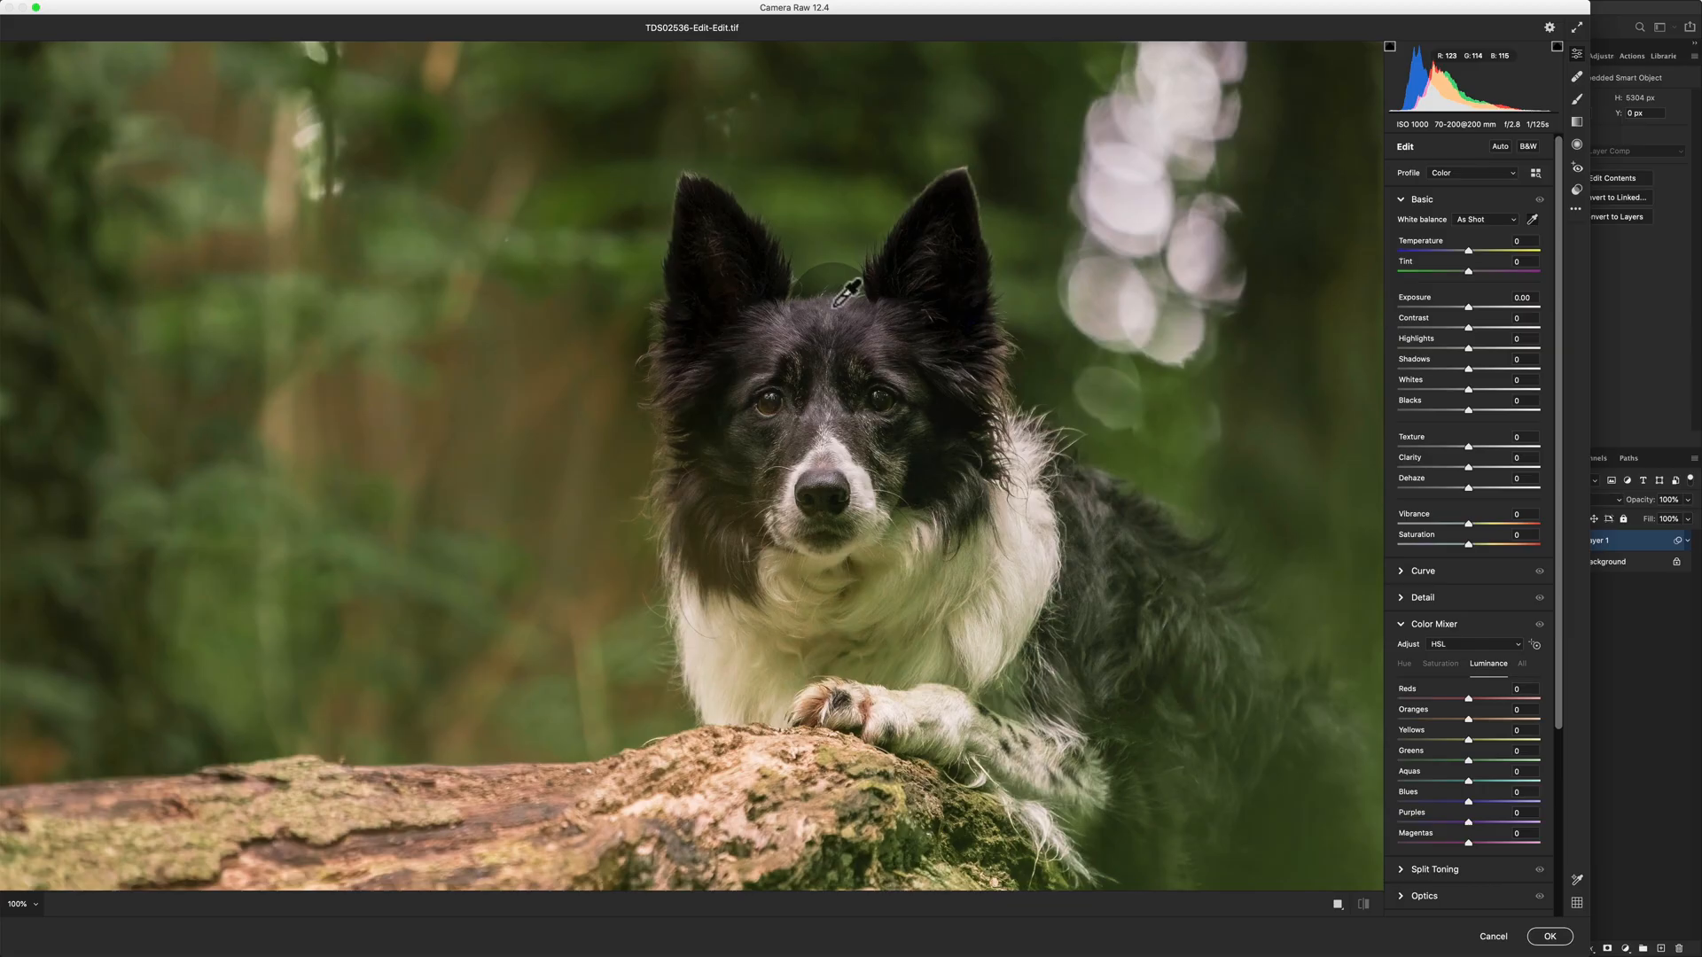
mouse_move(832, 271)
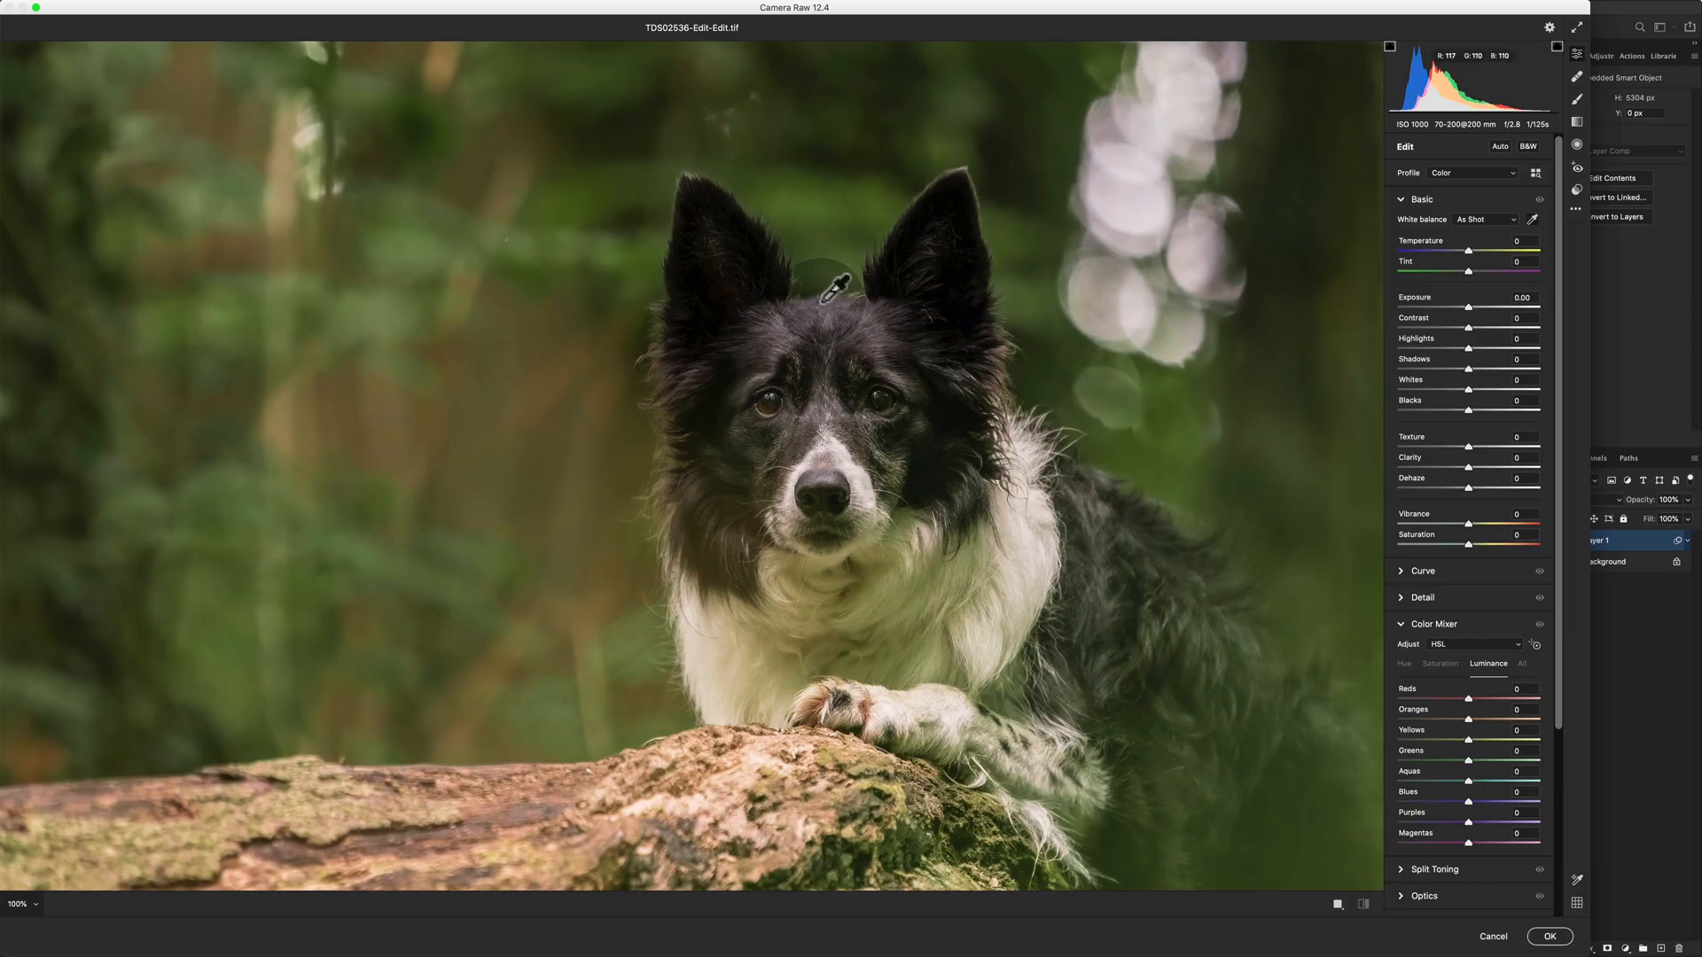
mouse_move(879, 335)
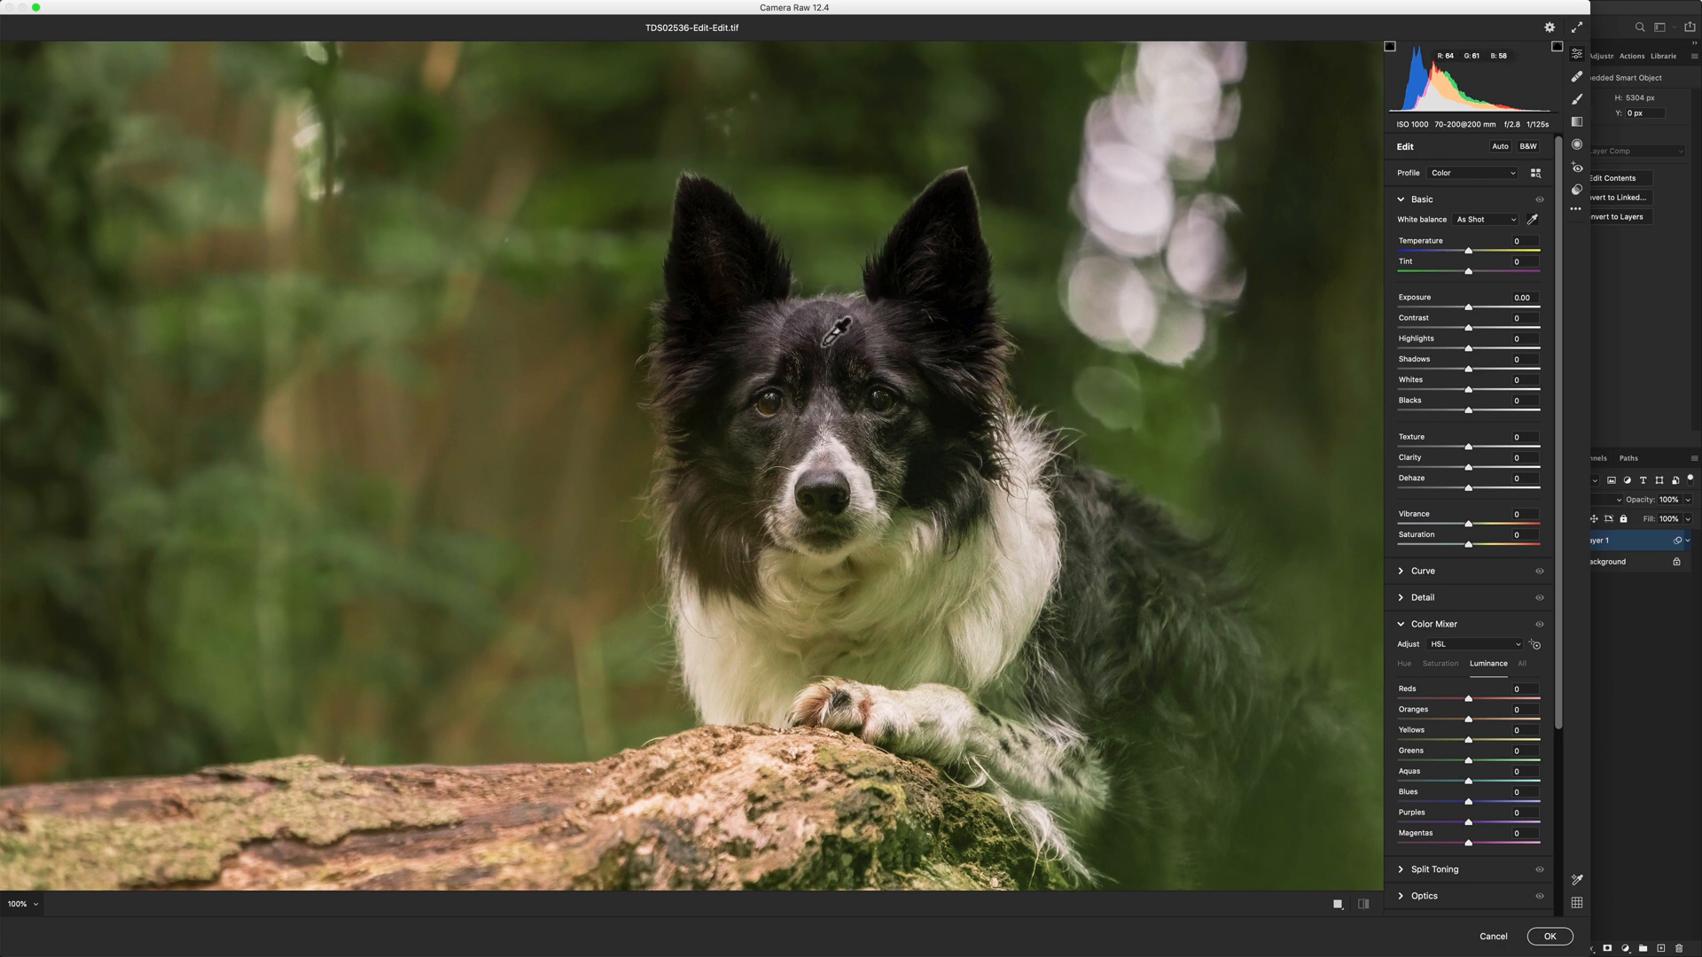
mouse_move(1155, 142)
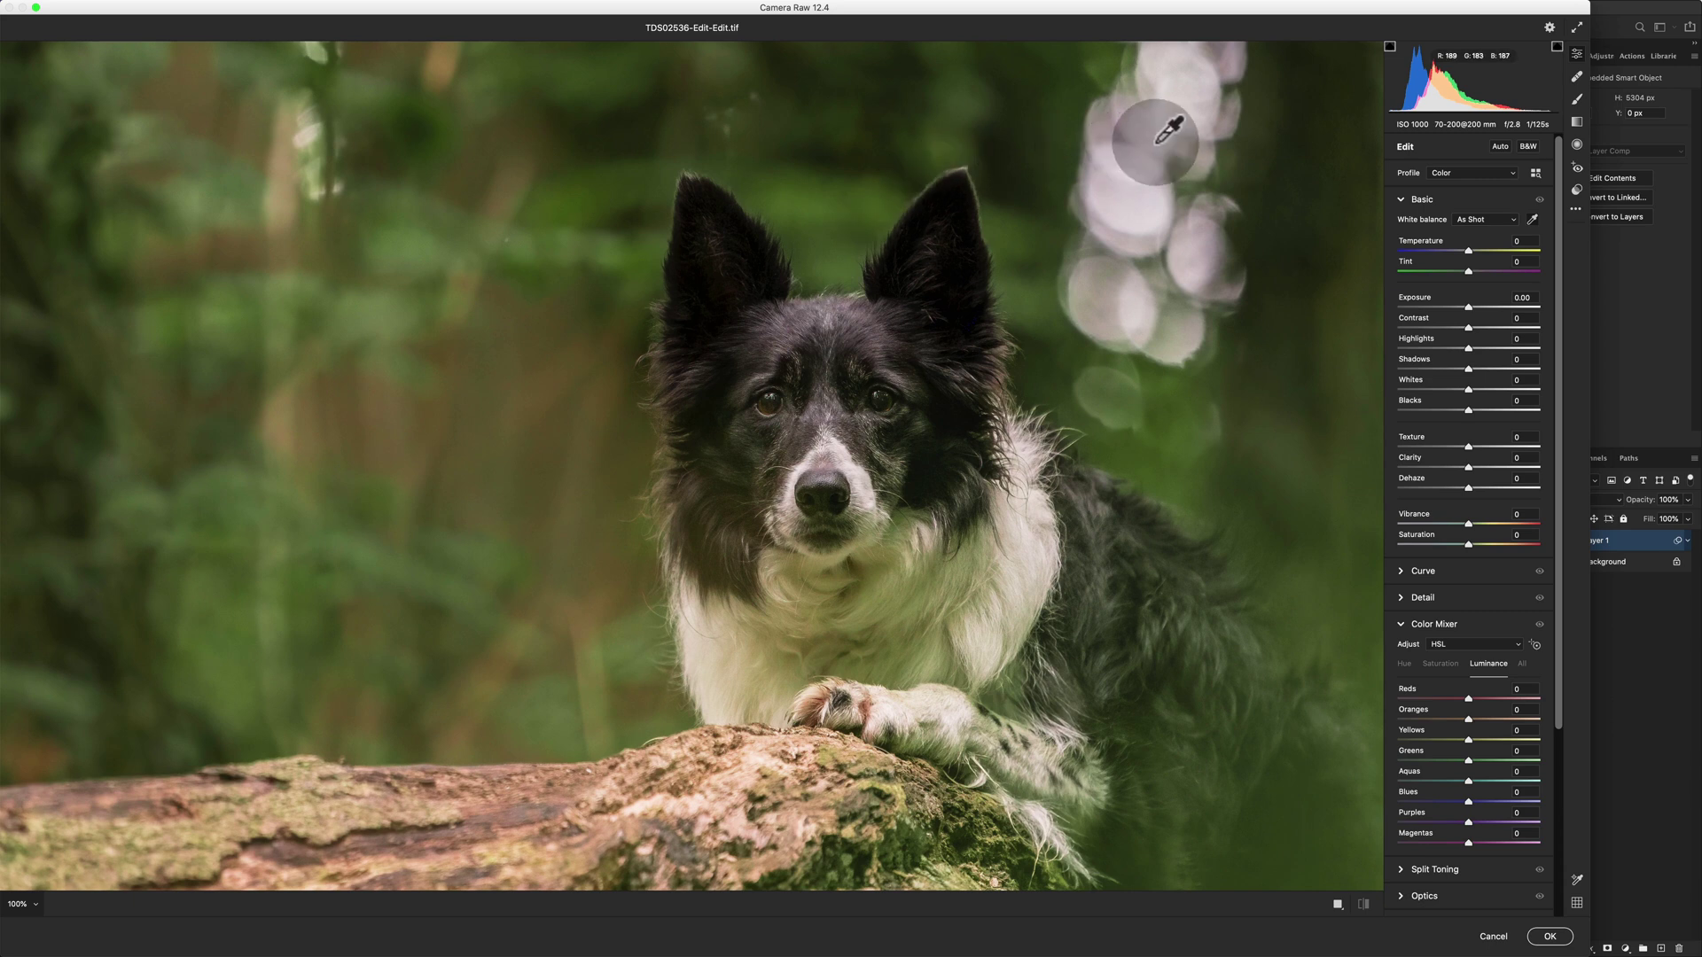
mouse_move(342, 640)
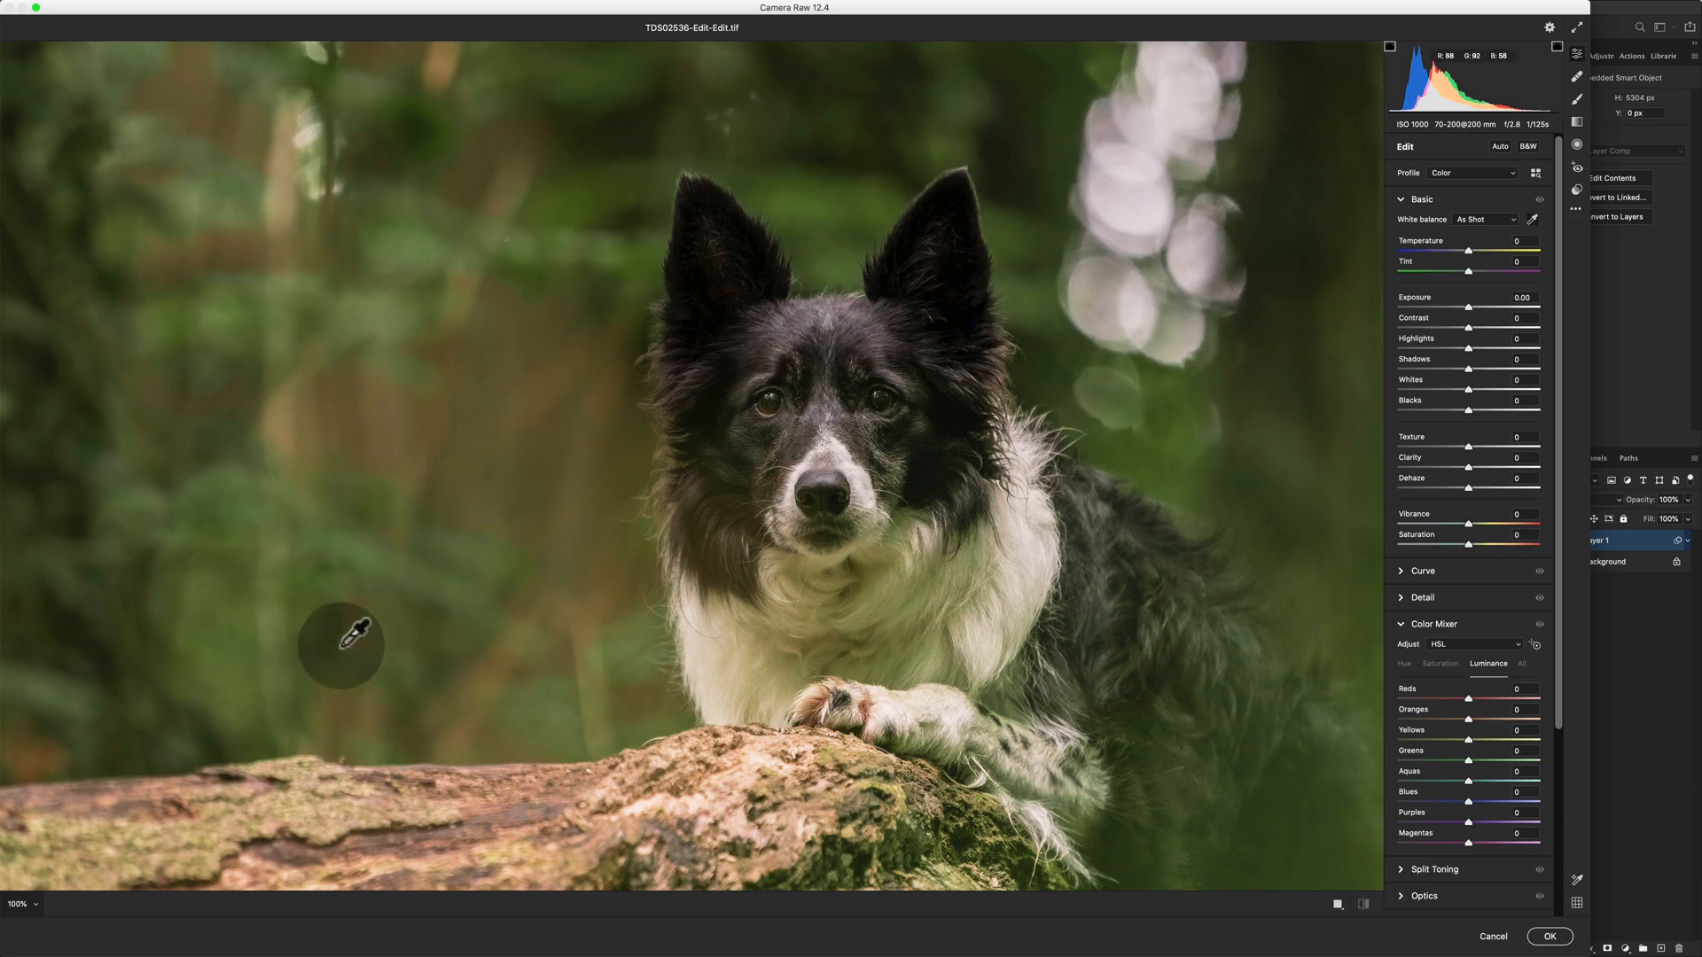
mouse_move(825, 298)
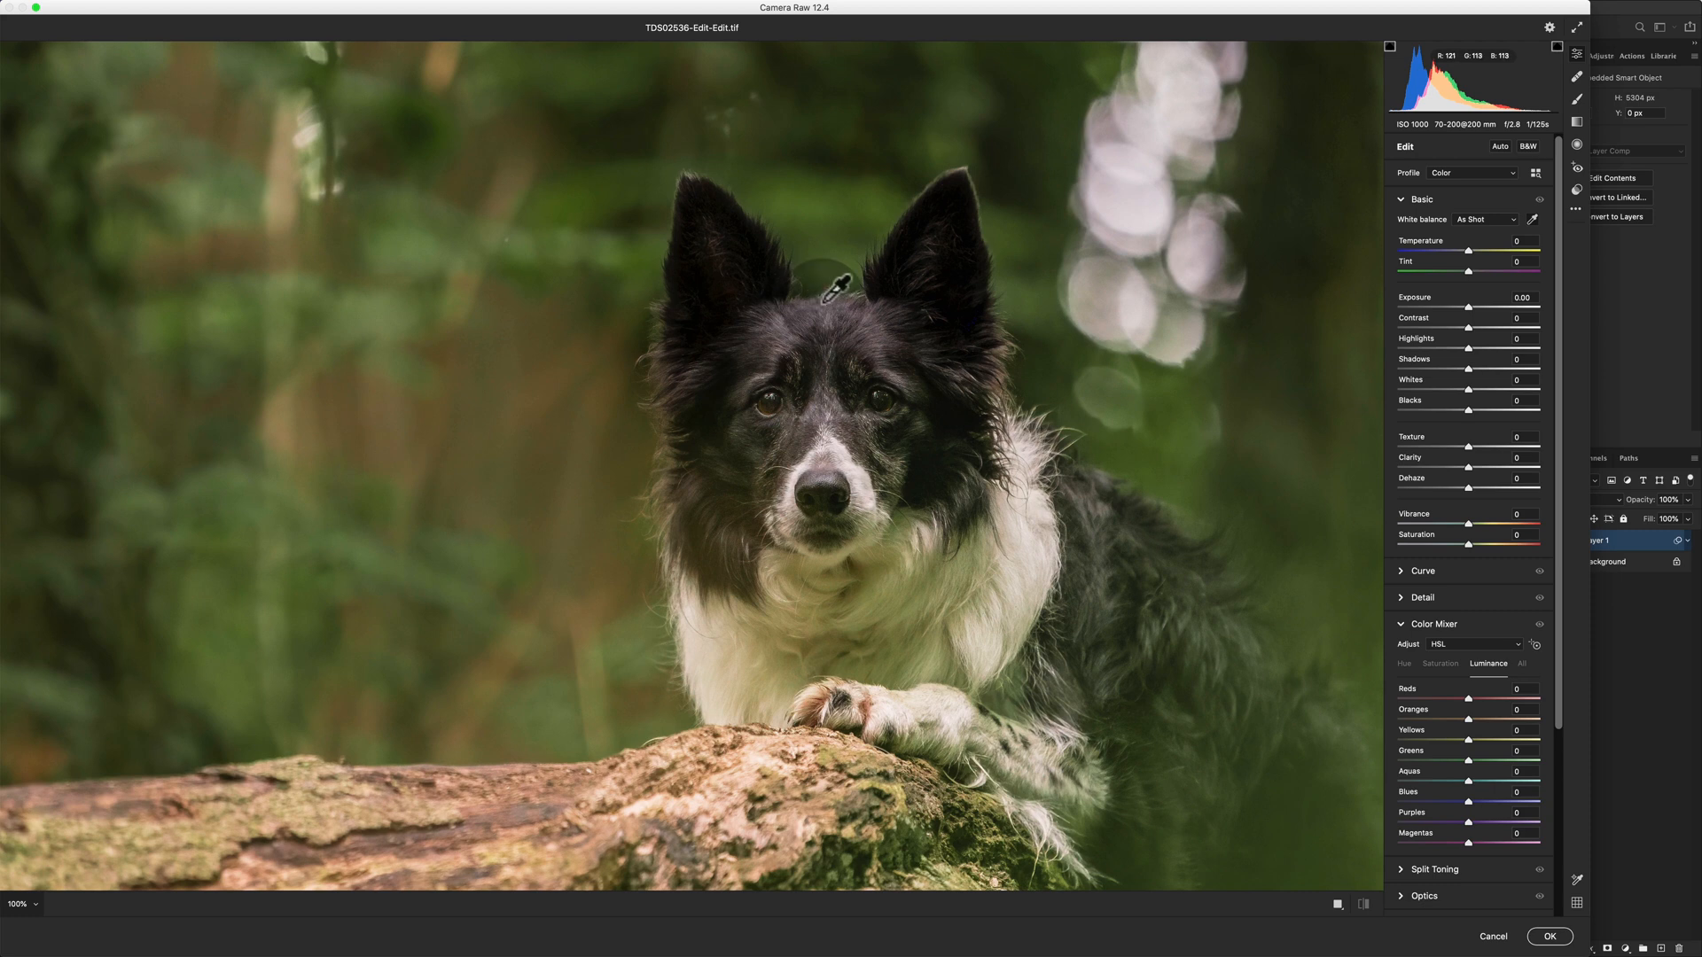
mouse_move(841, 287)
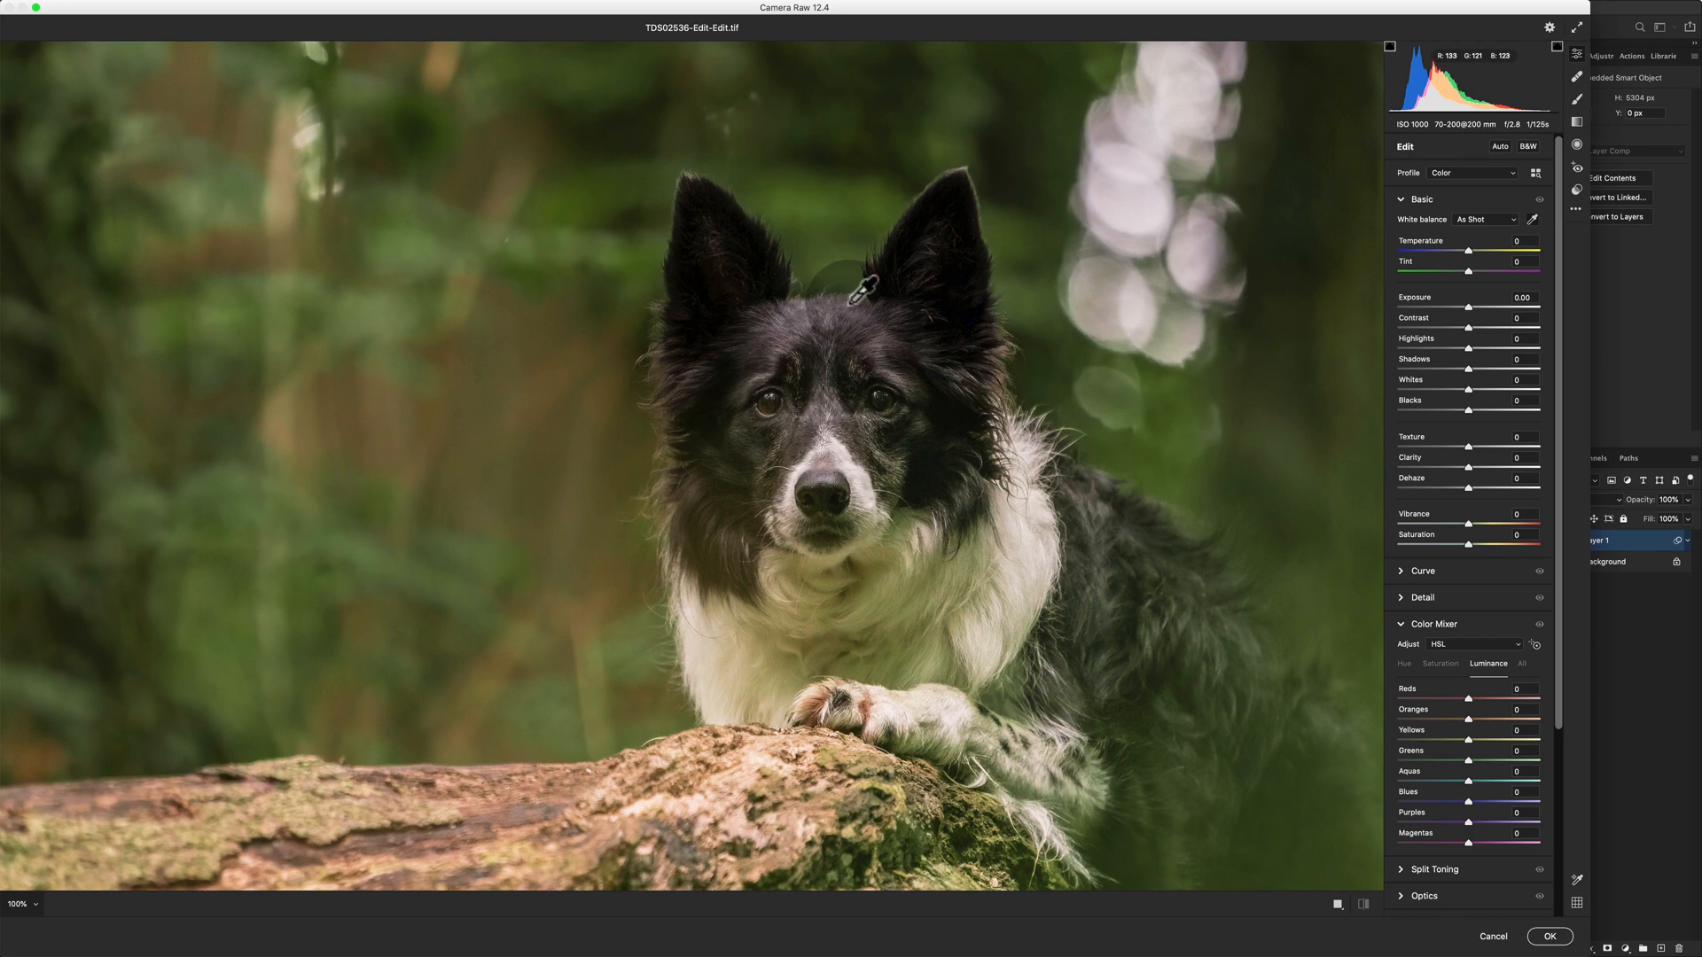
click(847, 306)
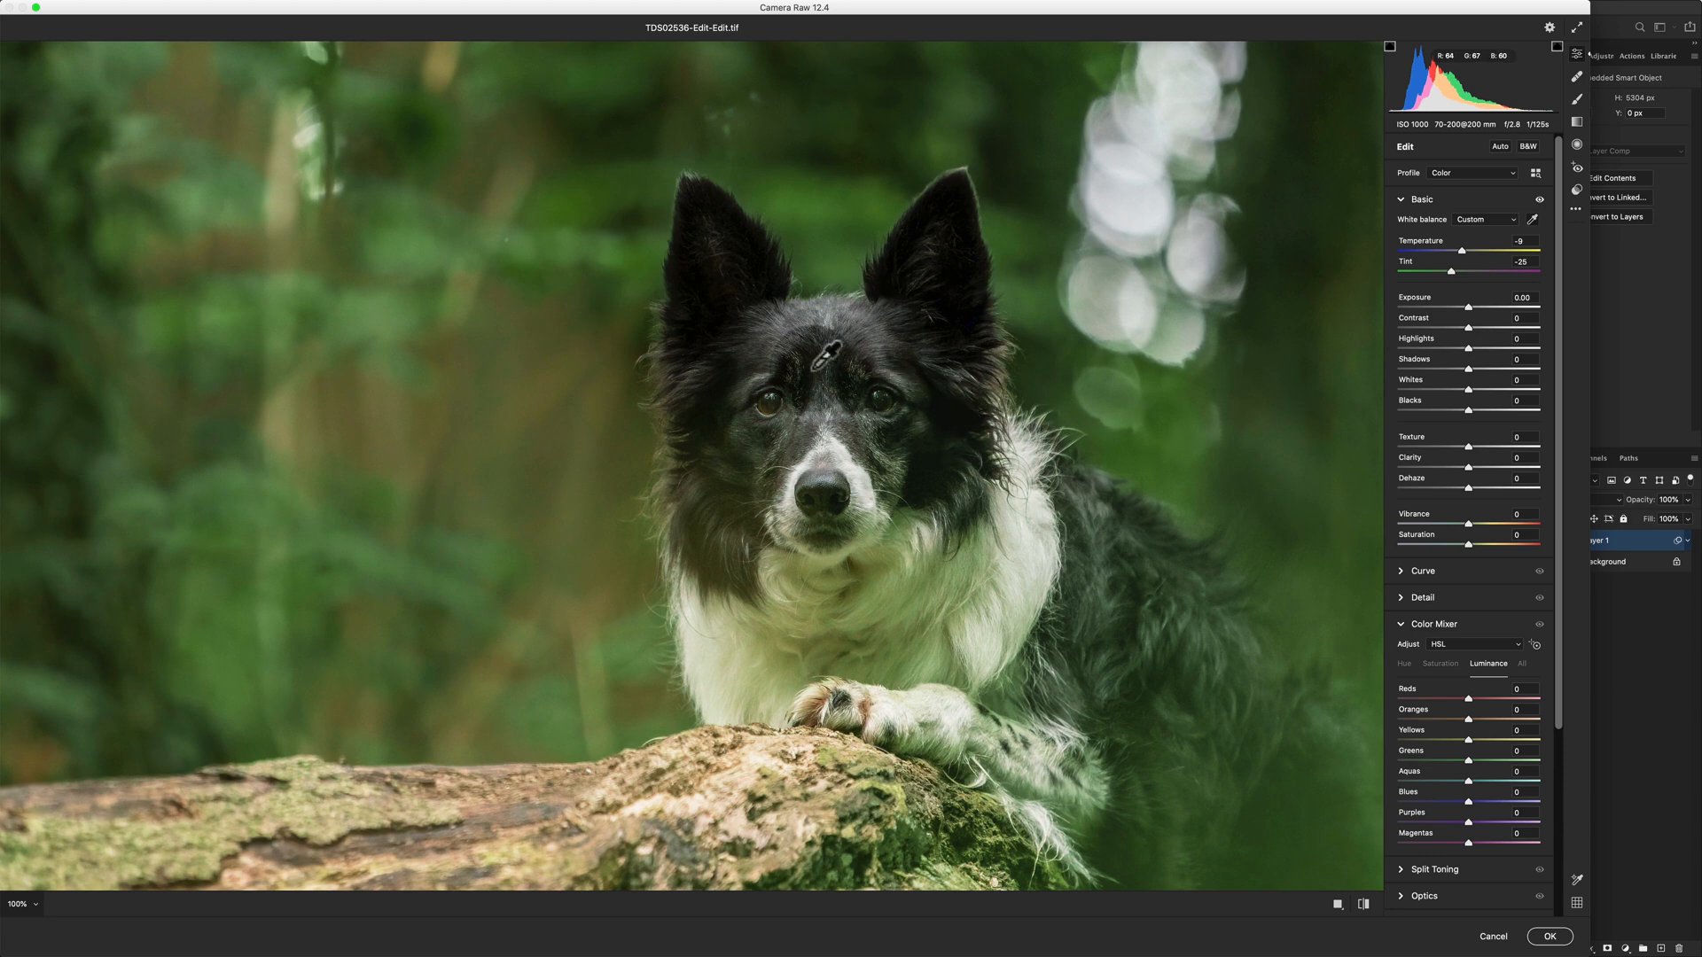
click(844, 307)
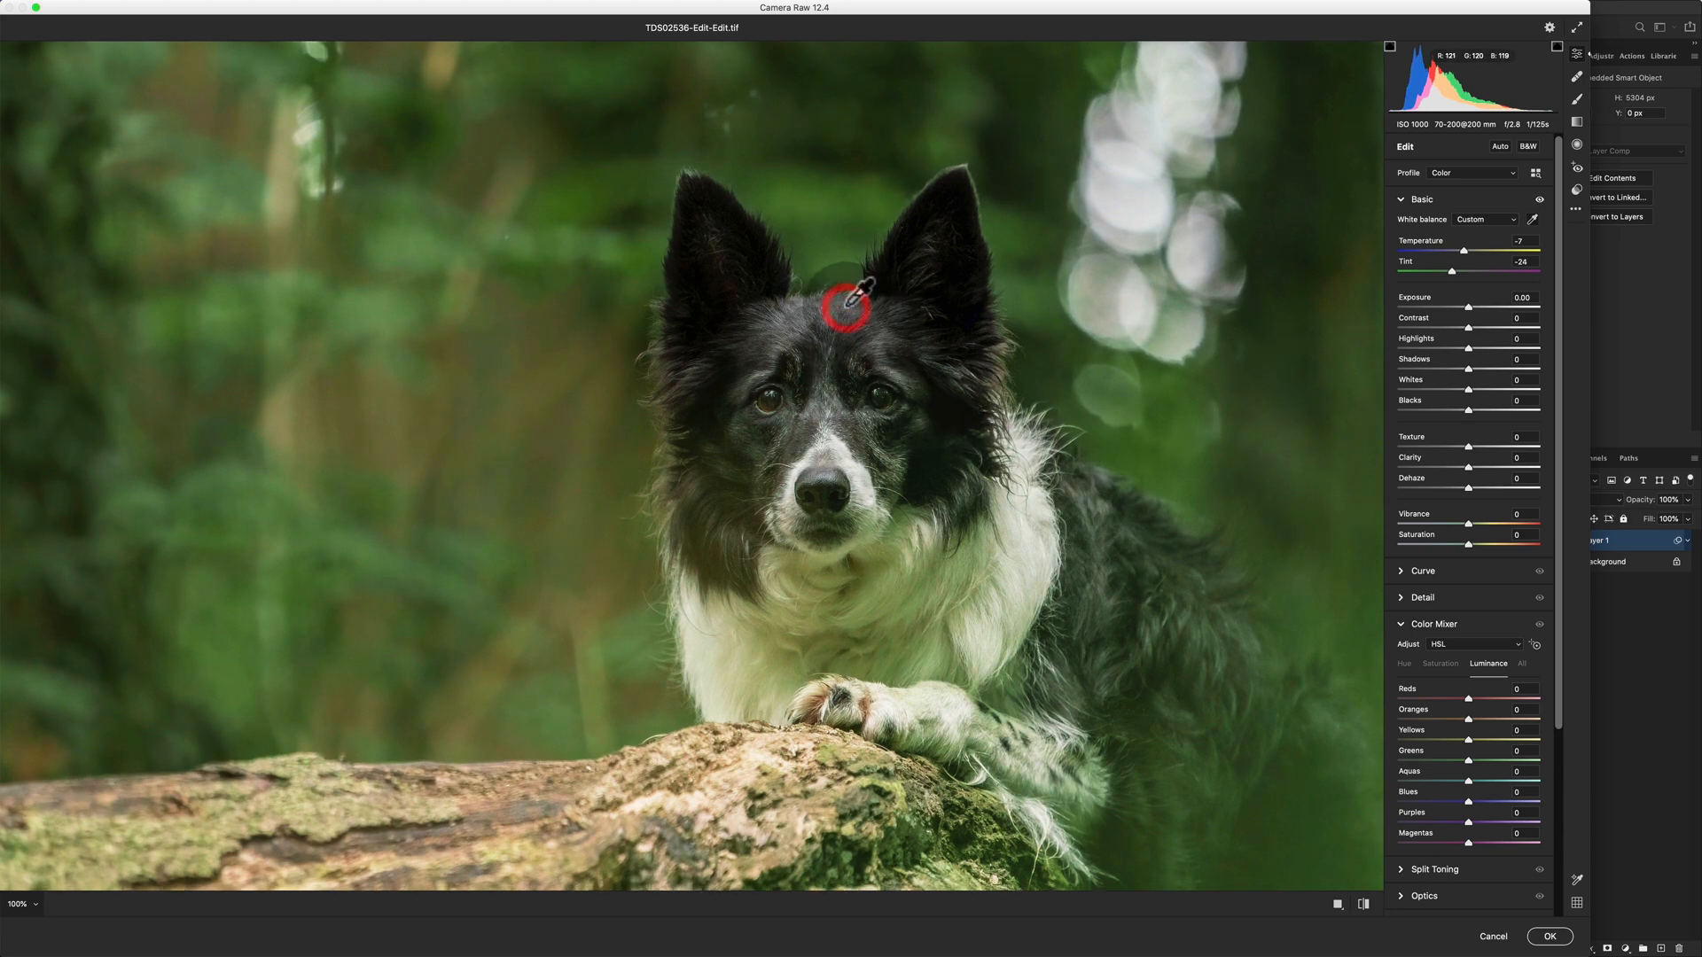
click(846, 309)
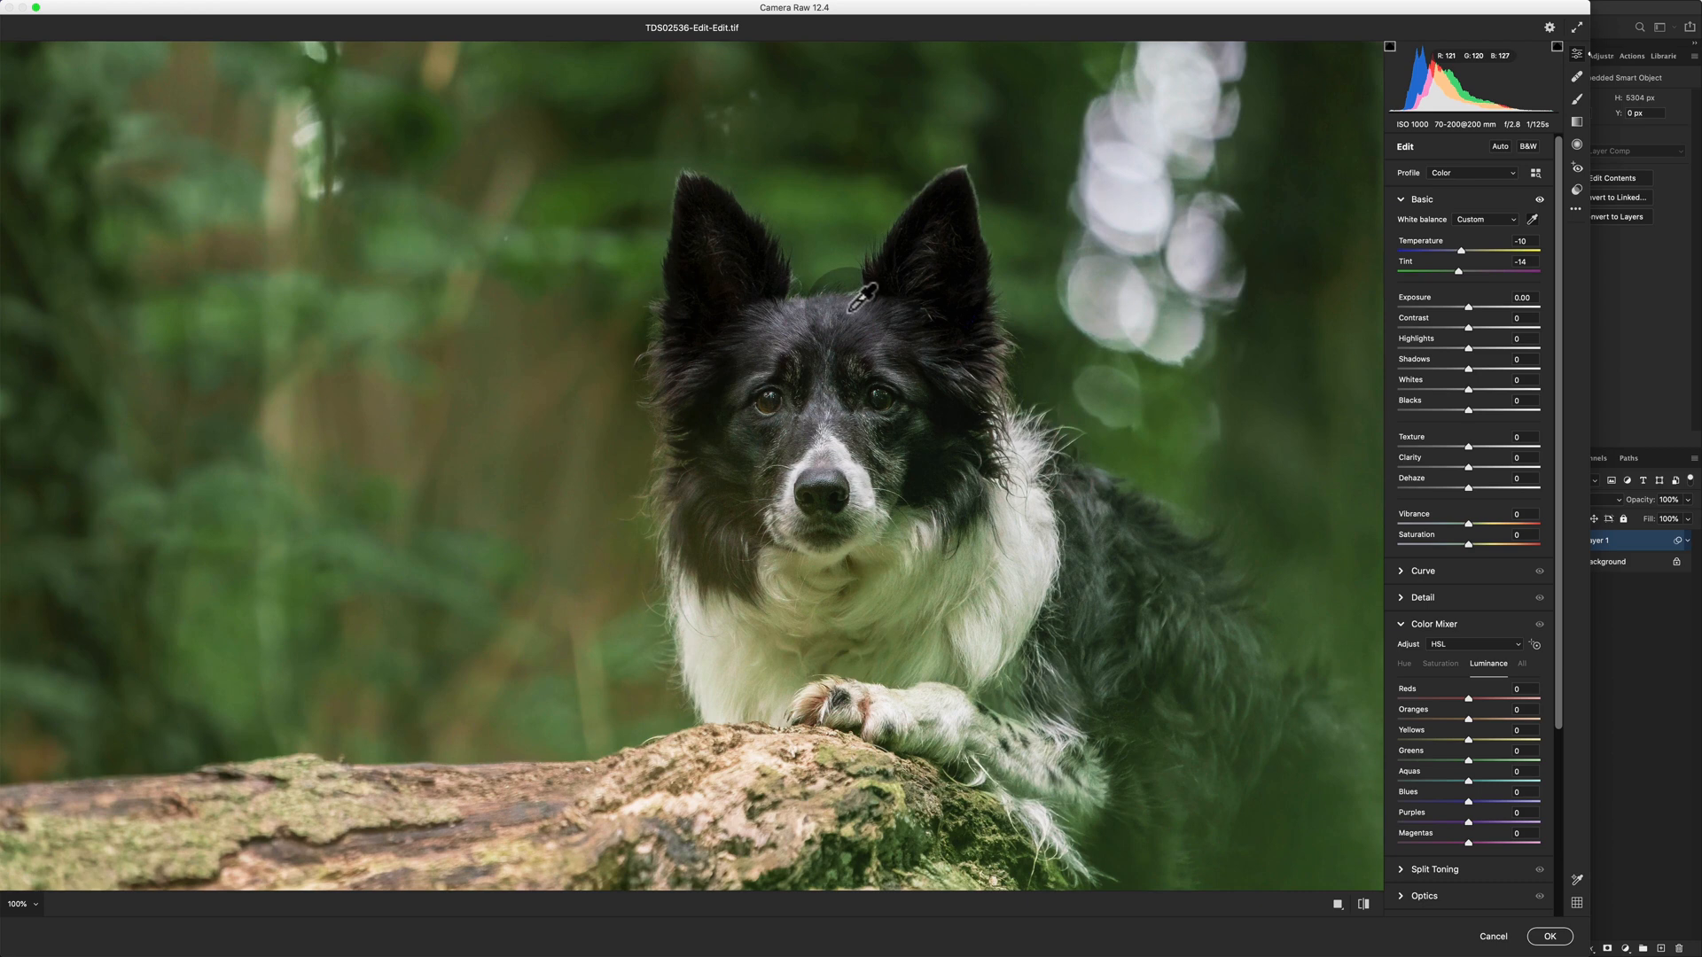
click(860, 315)
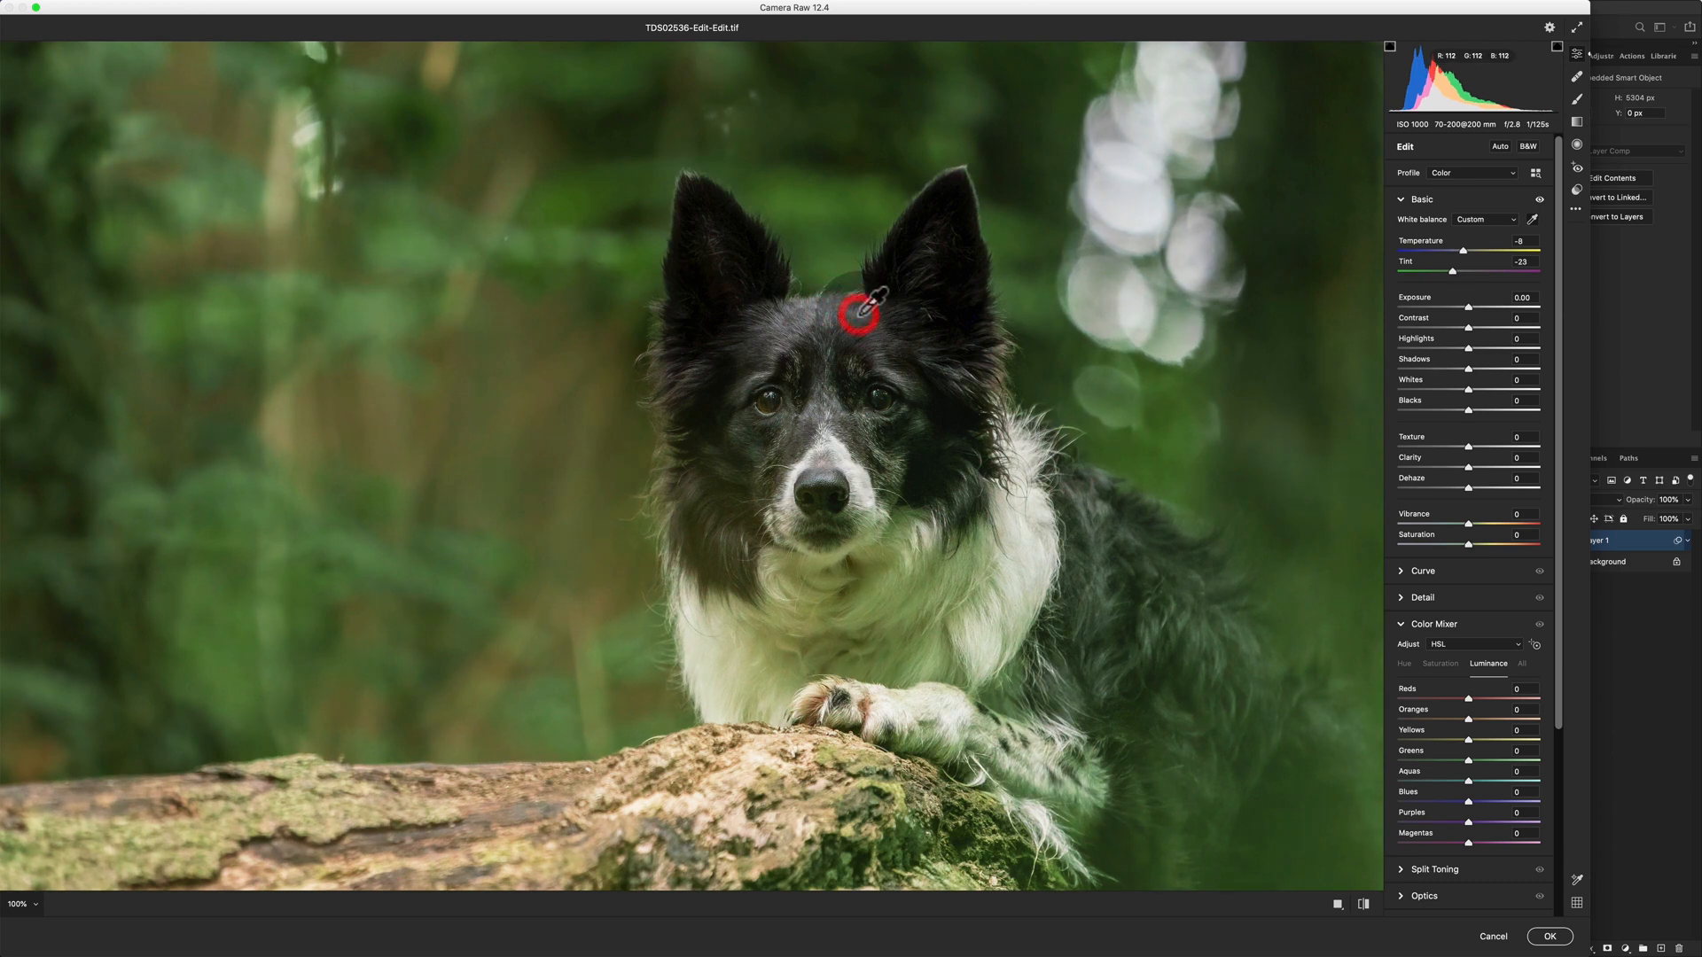
mouse_move(957, 294)
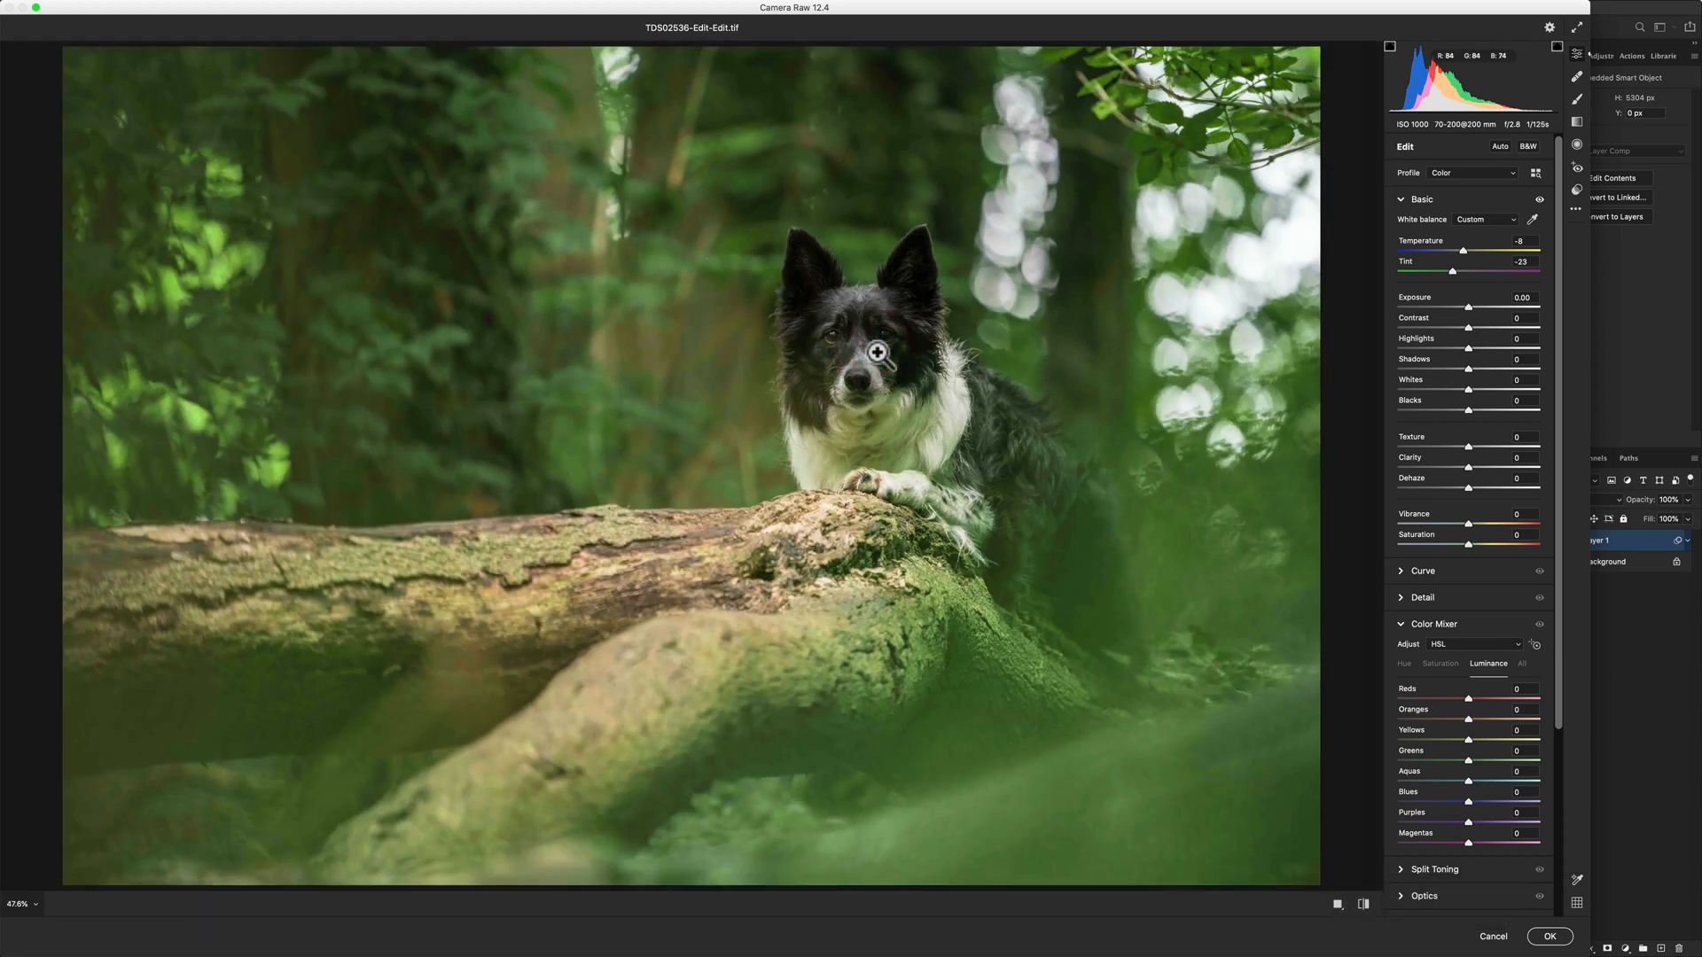
mouse_move(1234, 604)
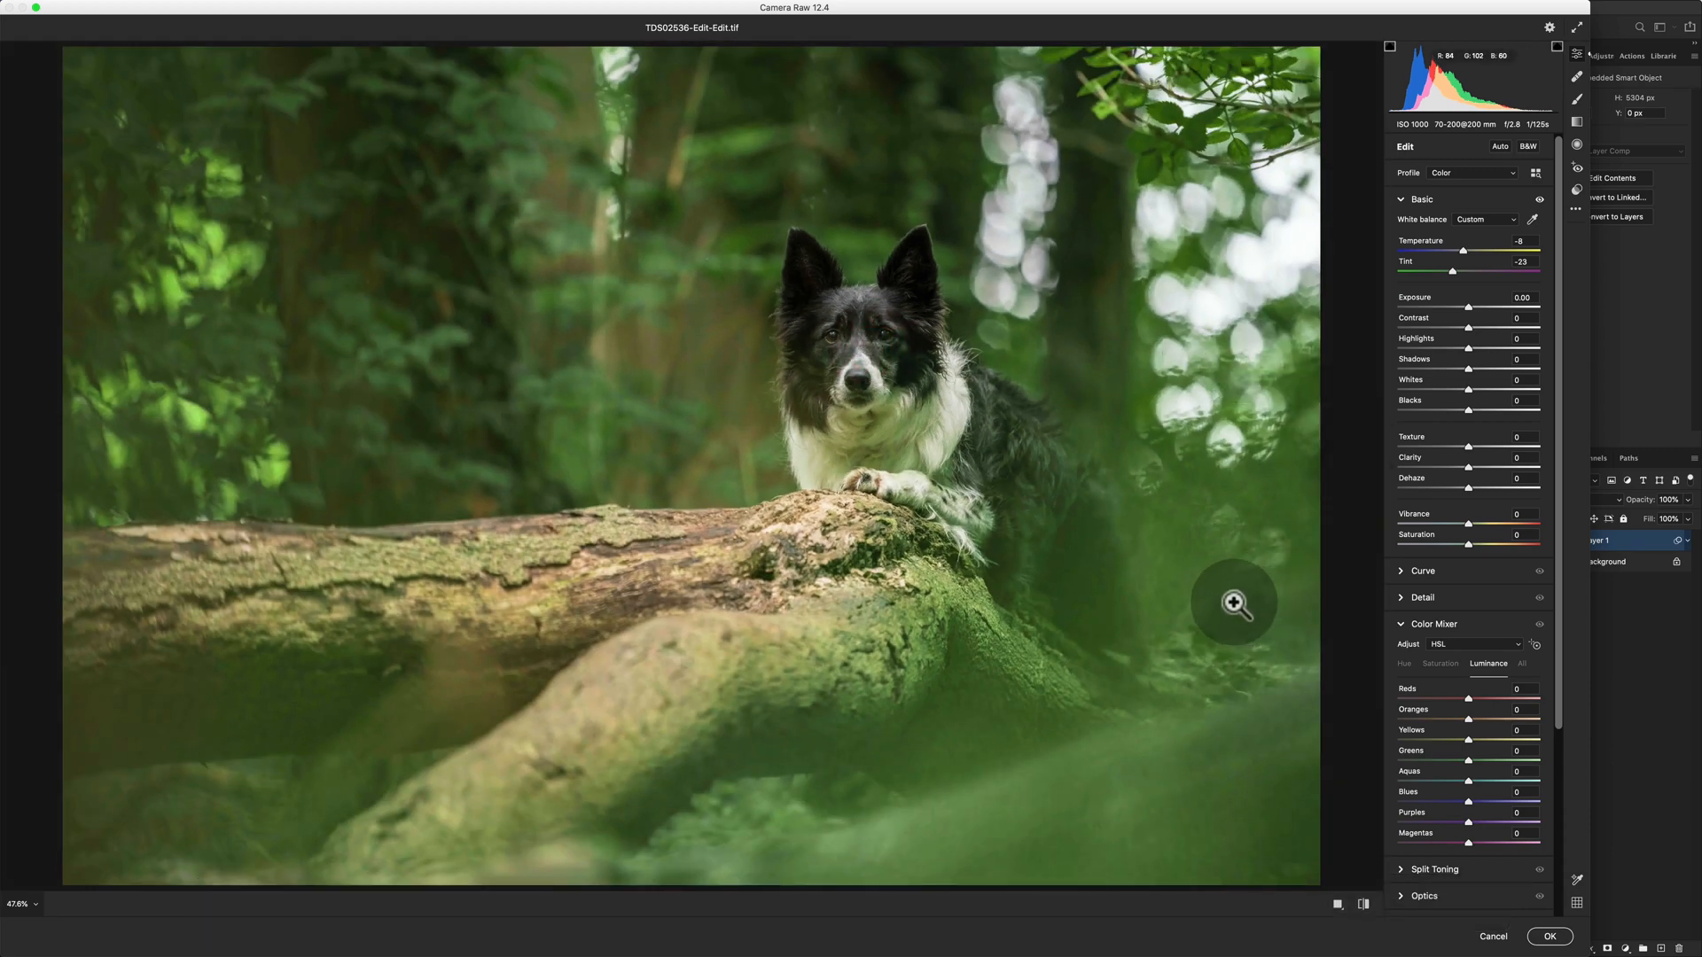
mouse_move(853, 345)
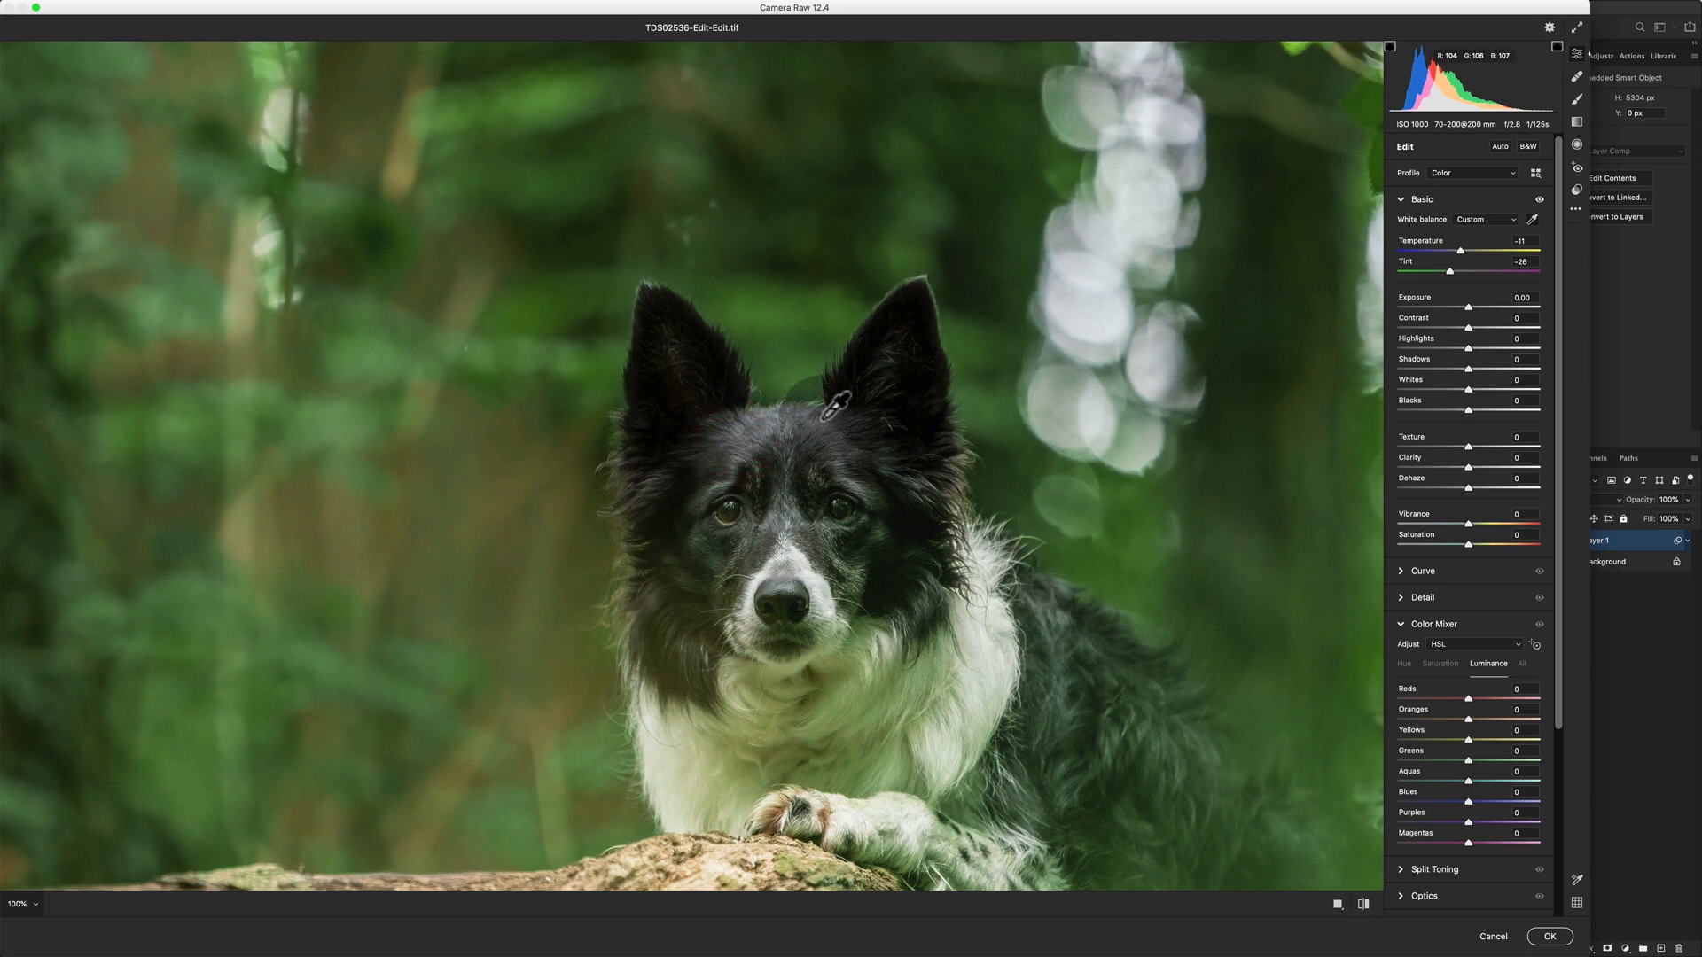
click(801, 417)
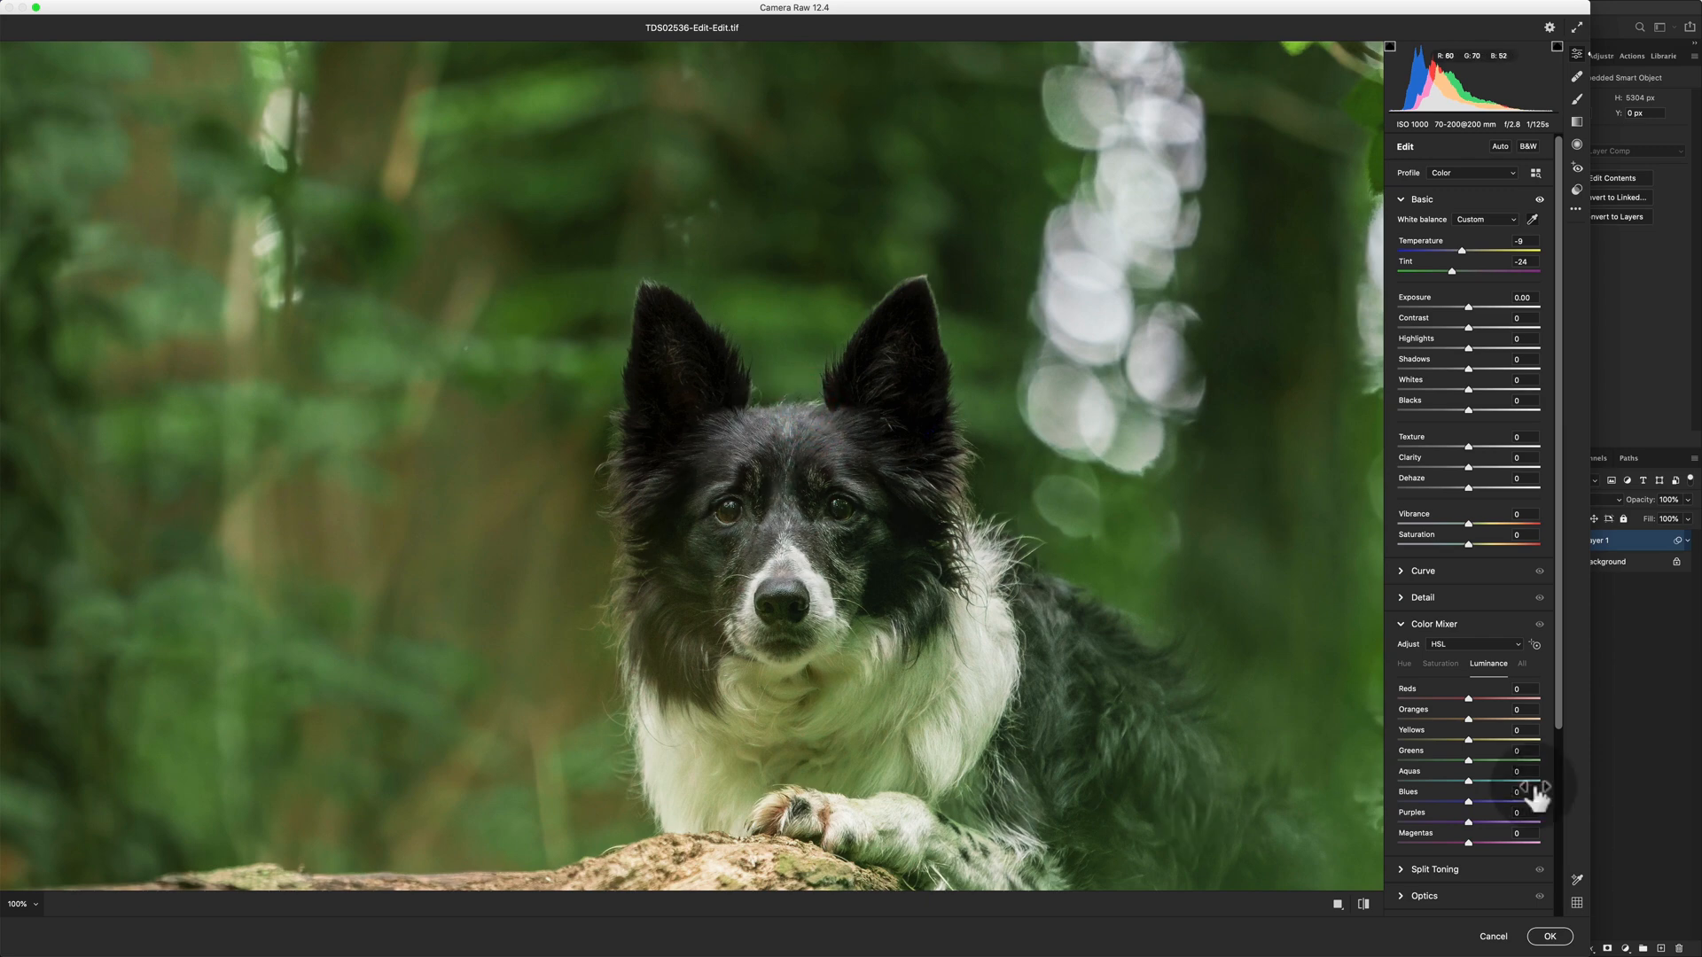
Step: Zoom out so the whole dog photo is visible in Camera Raw
click(1191, 487)
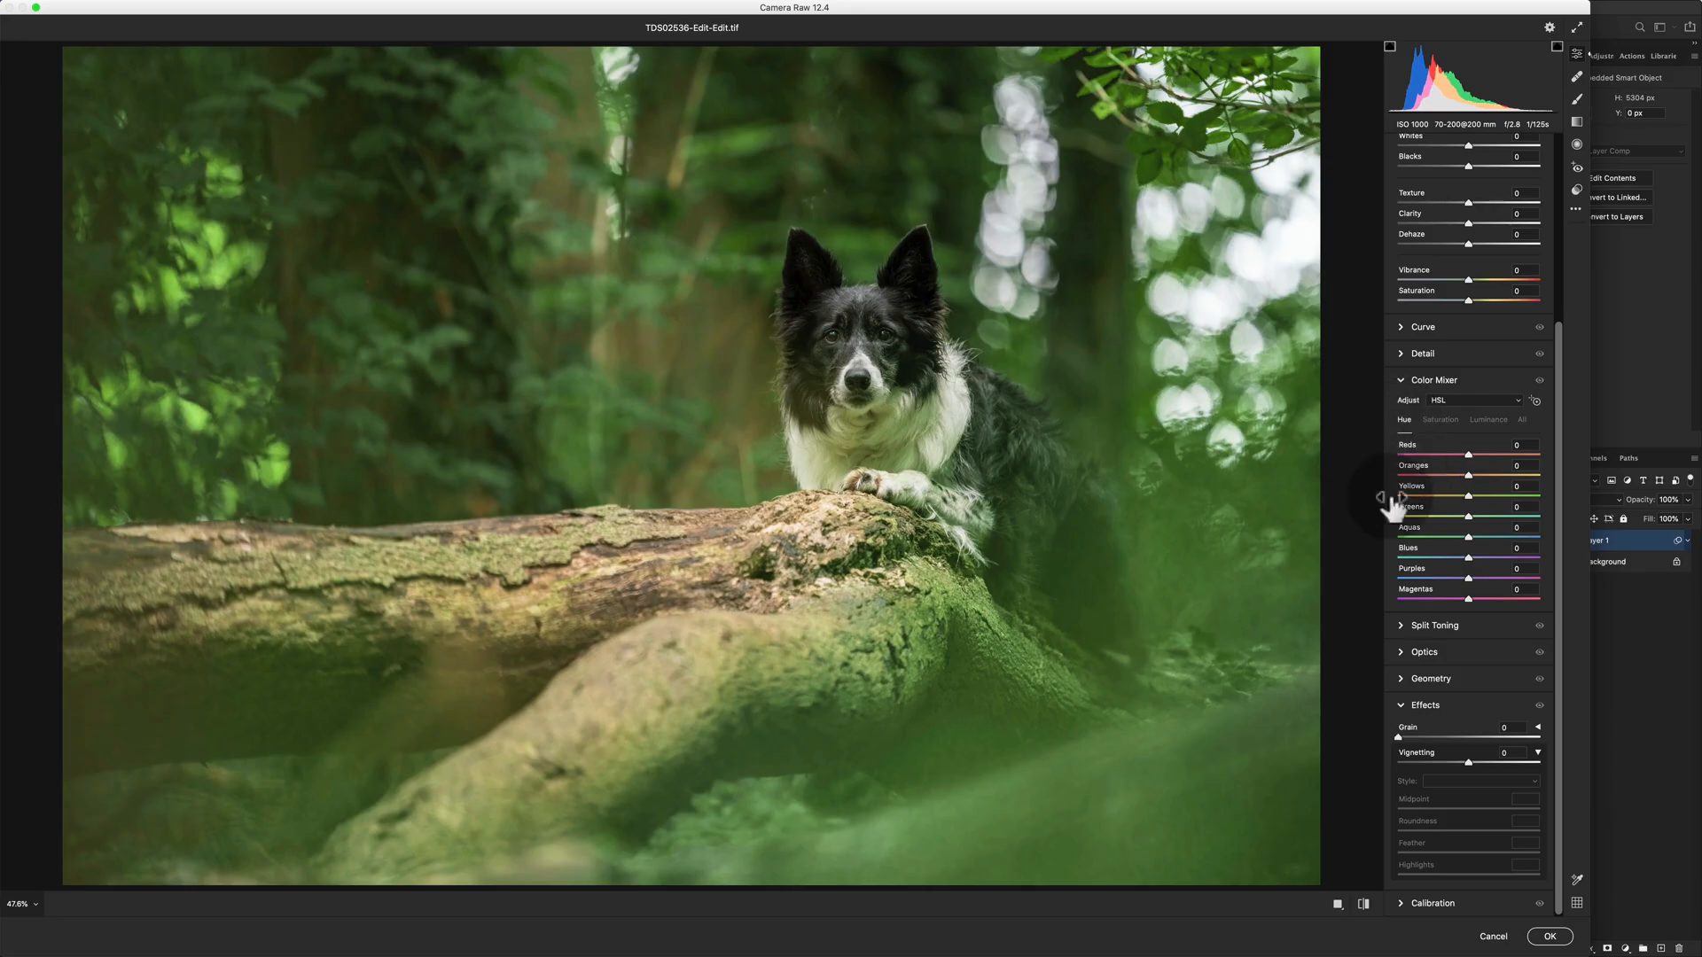
mouse_move(671, 701)
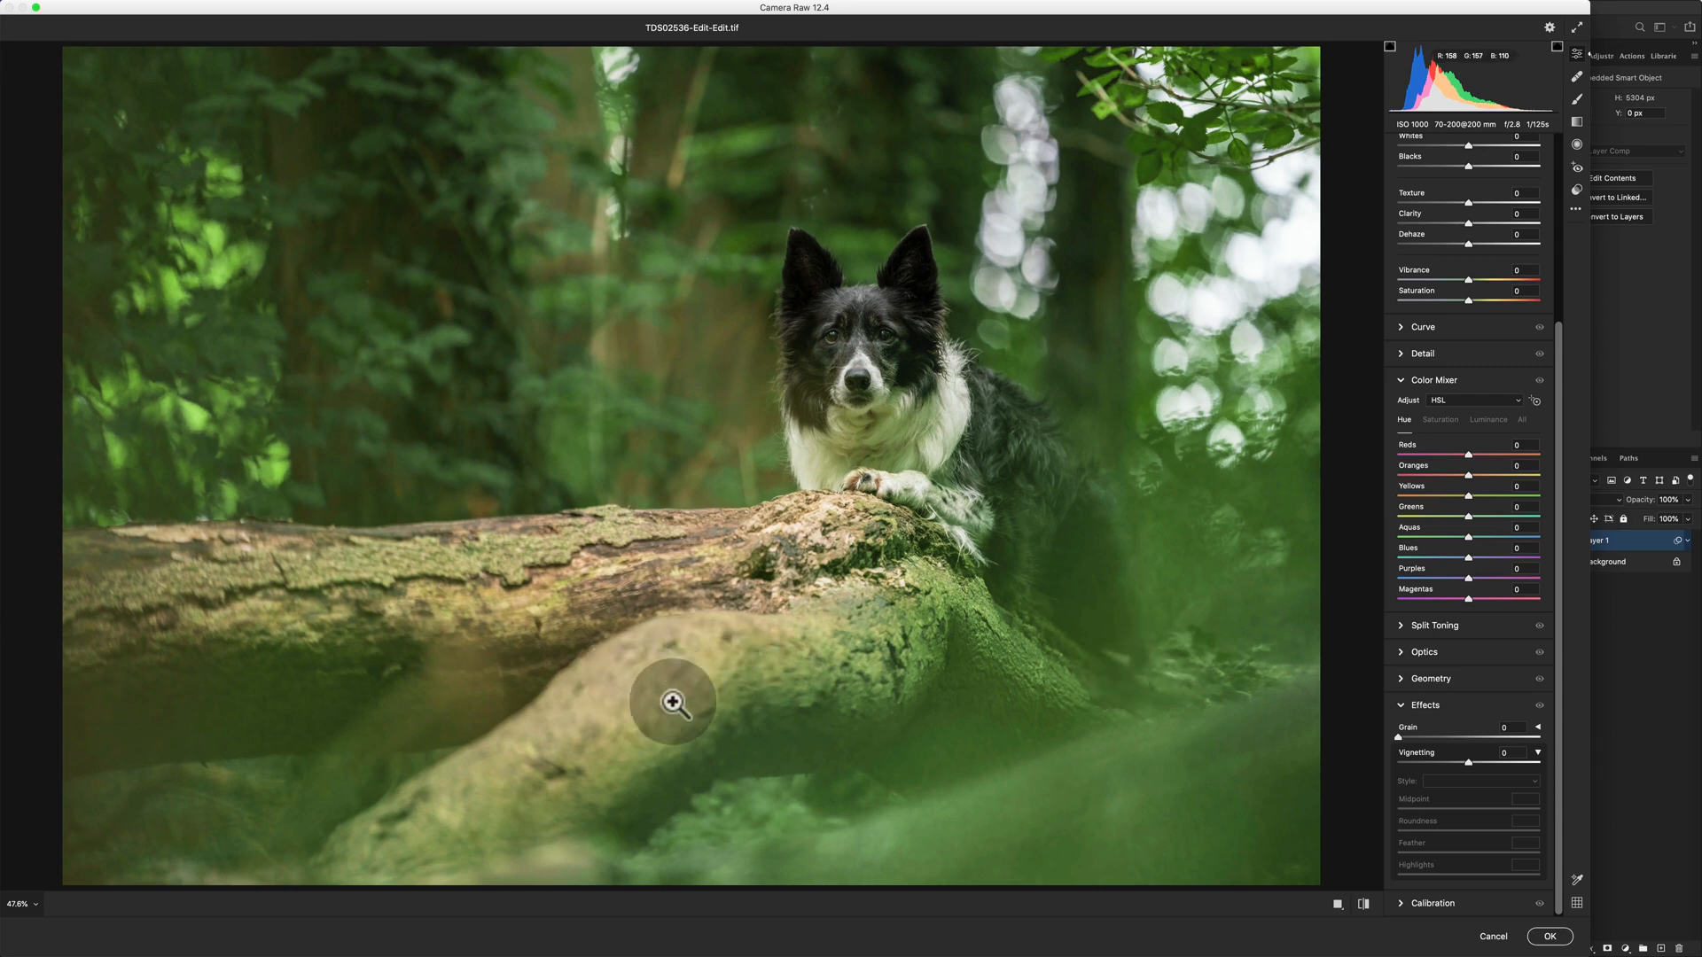
mouse_move(1460, 510)
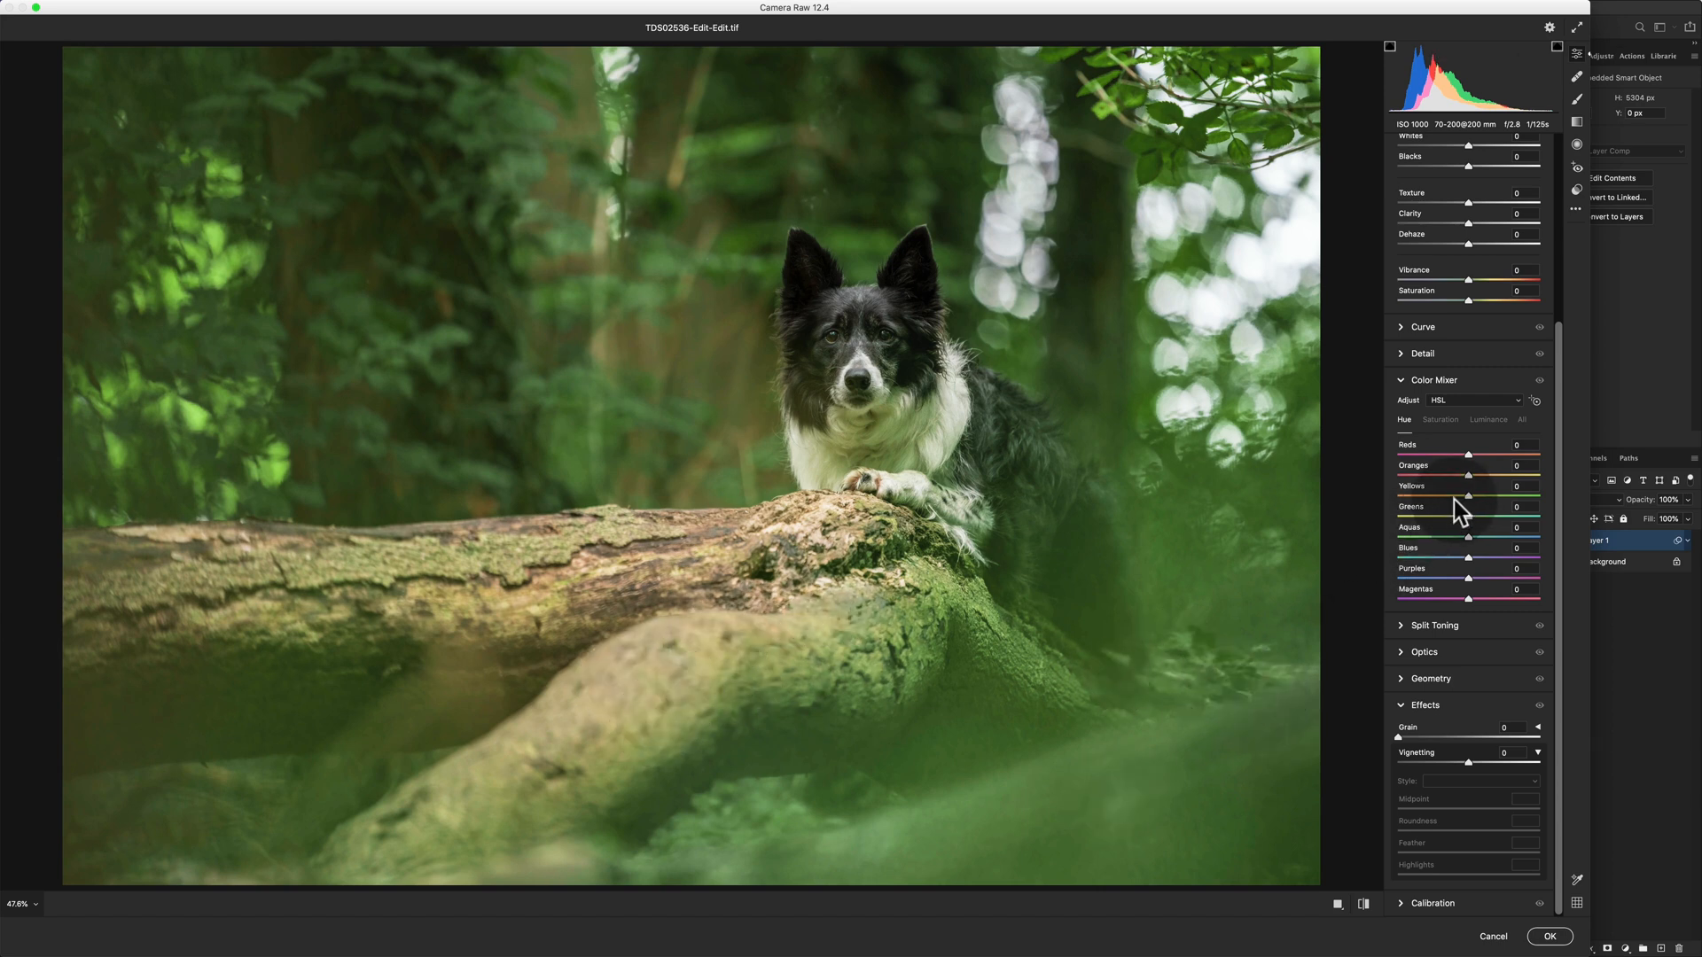
mouse_move(1465, 508)
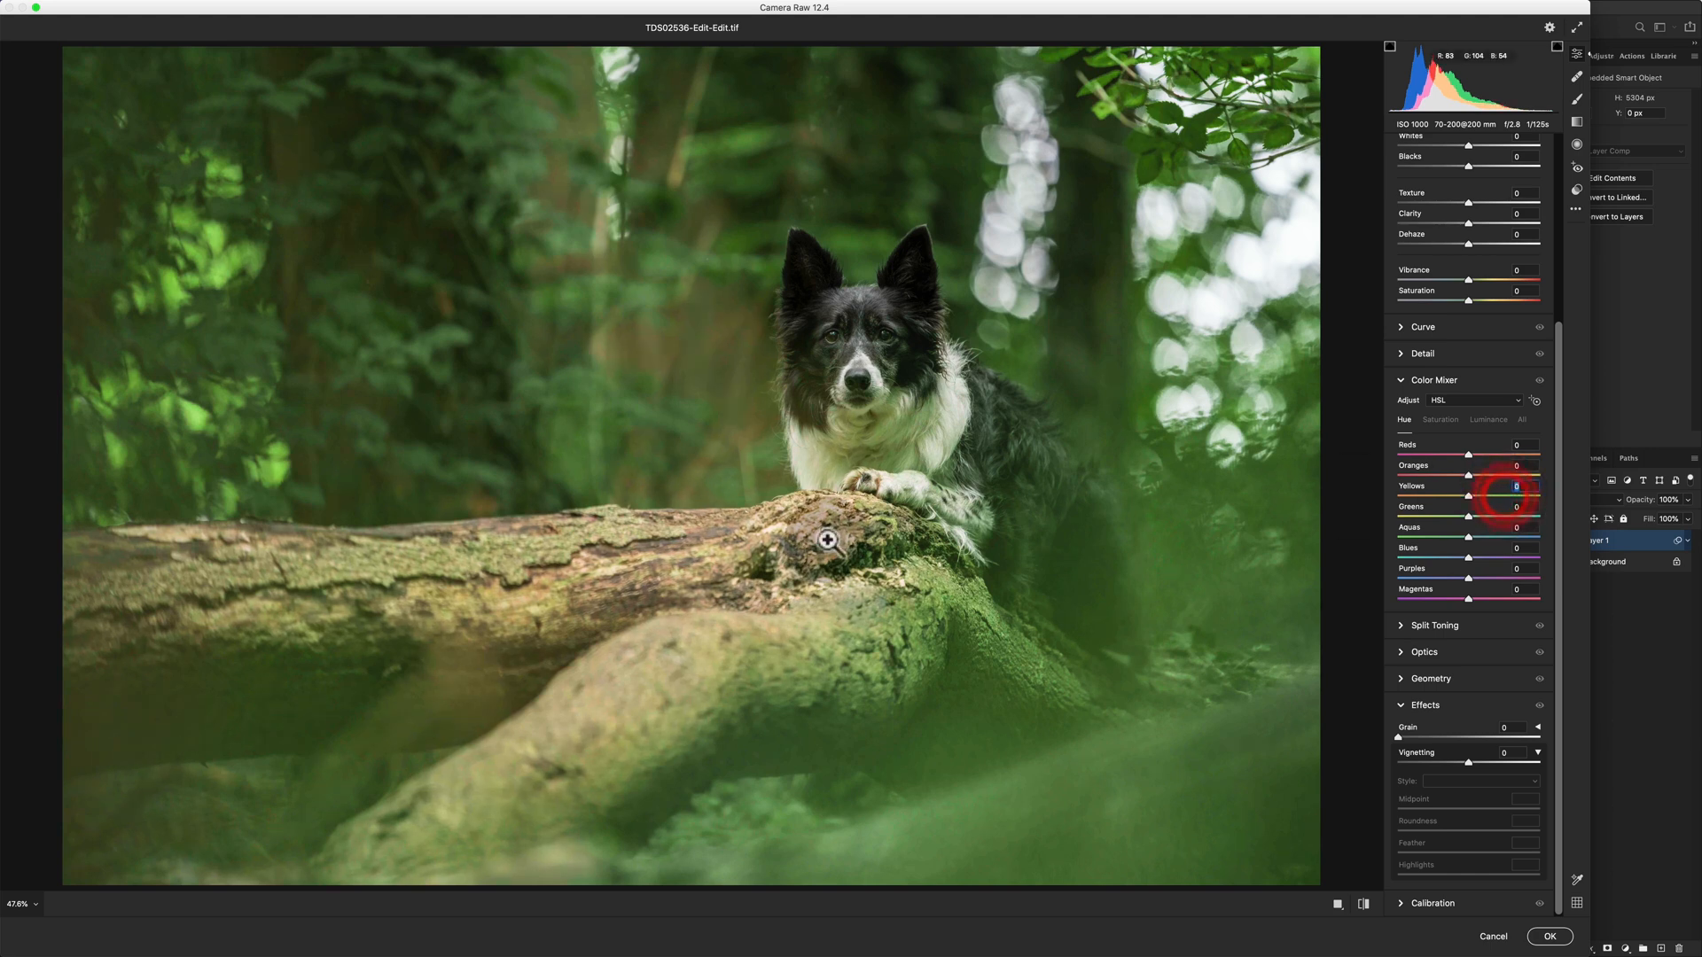
mouse_move(818, 632)
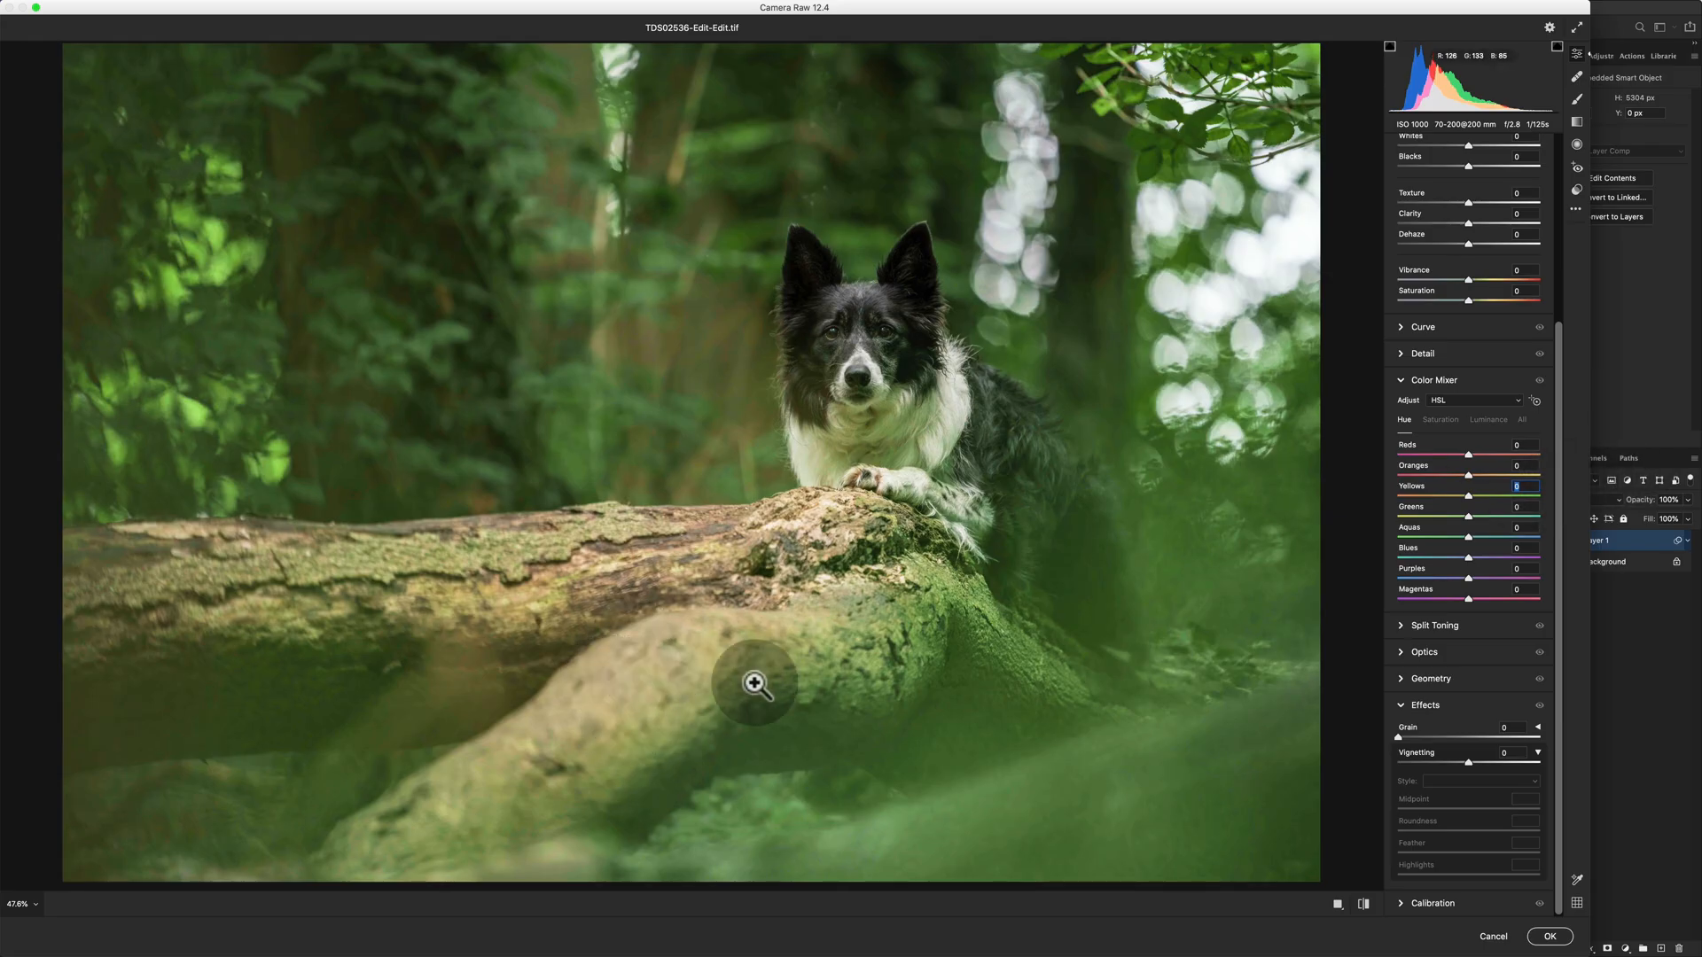
mouse_move(1519, 505)
text(+68)
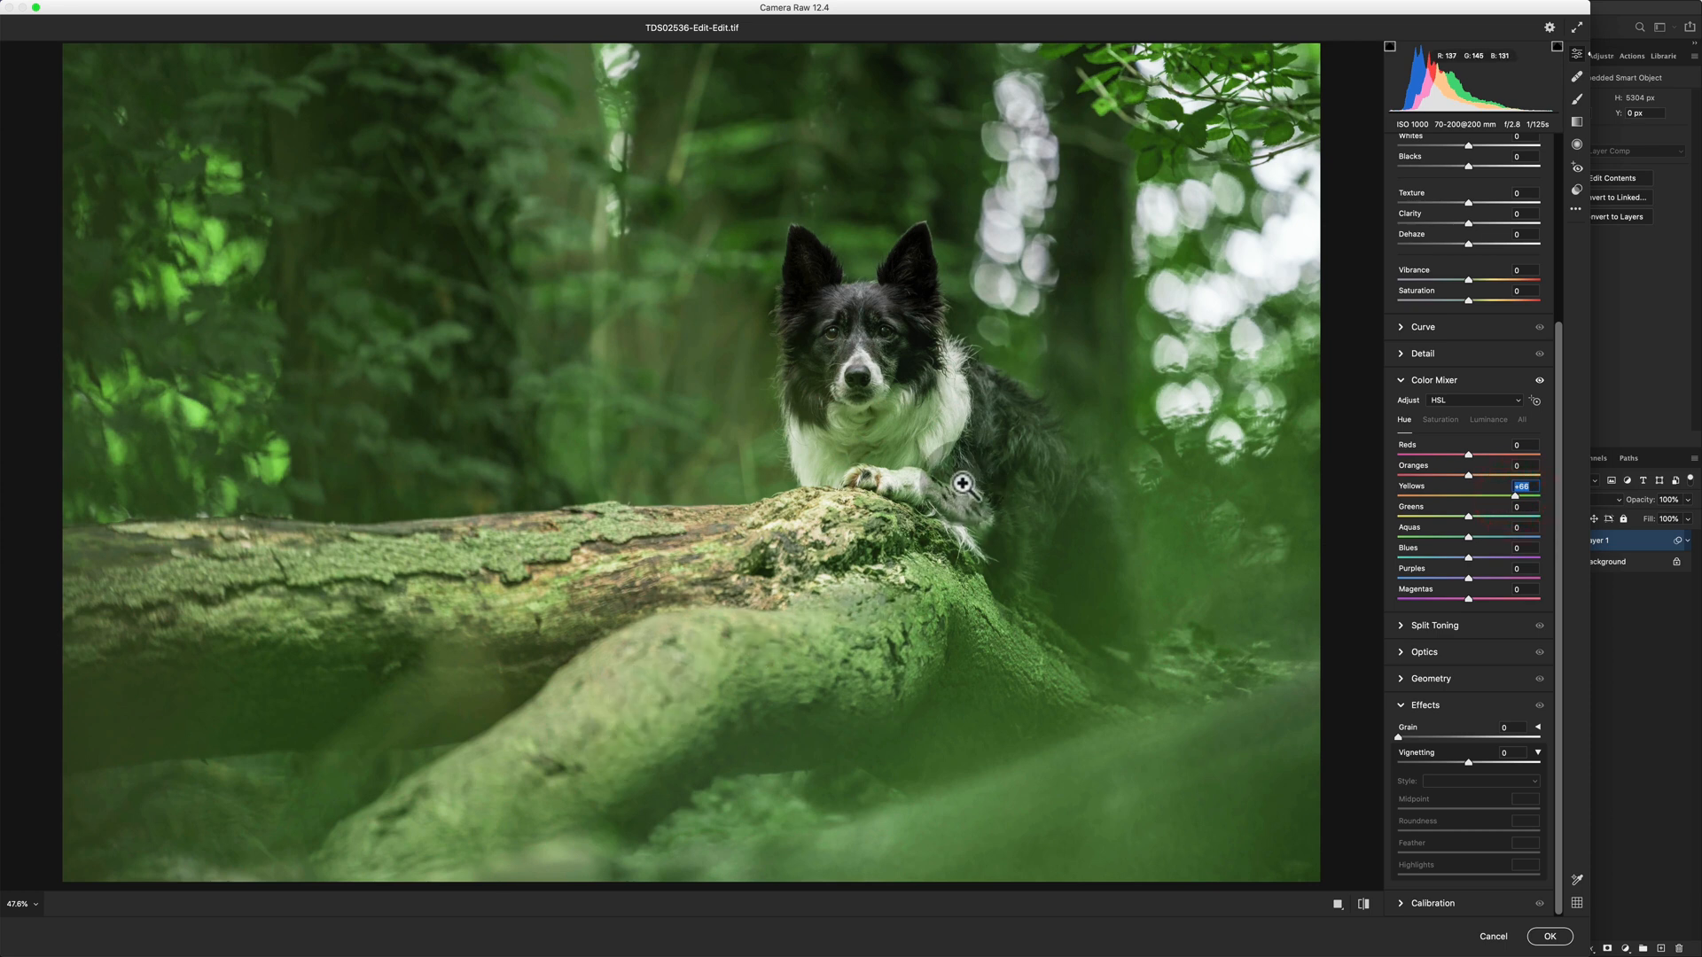
mouse_move(707, 721)
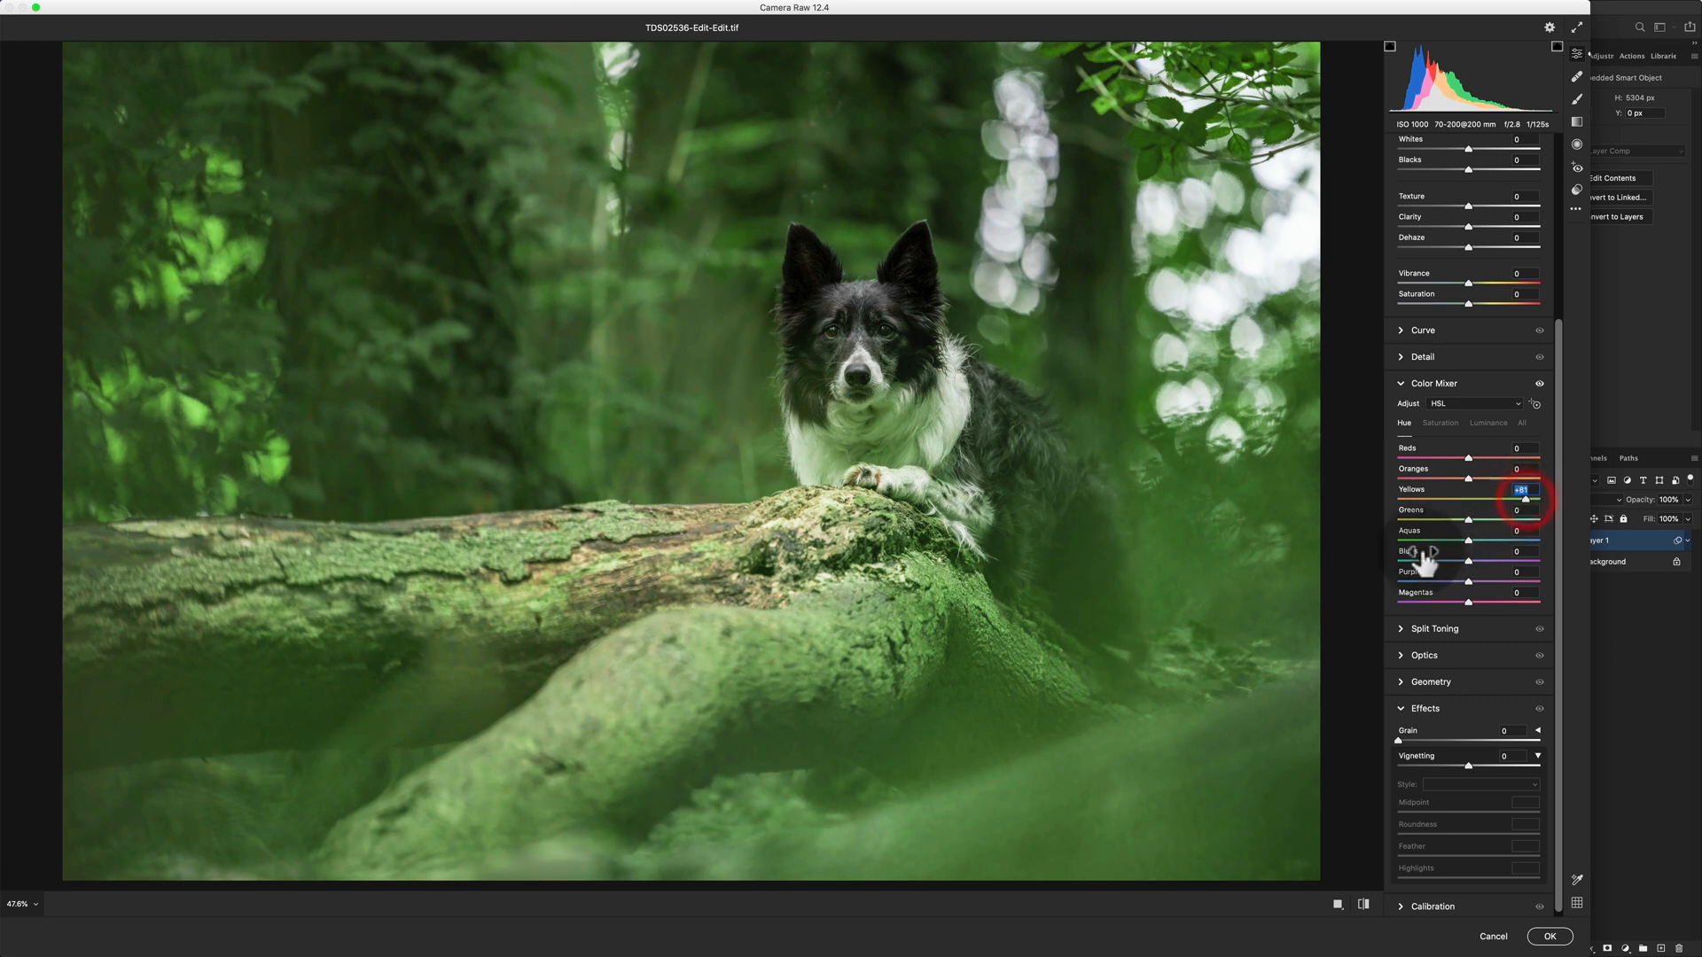
mouse_move(763, 565)
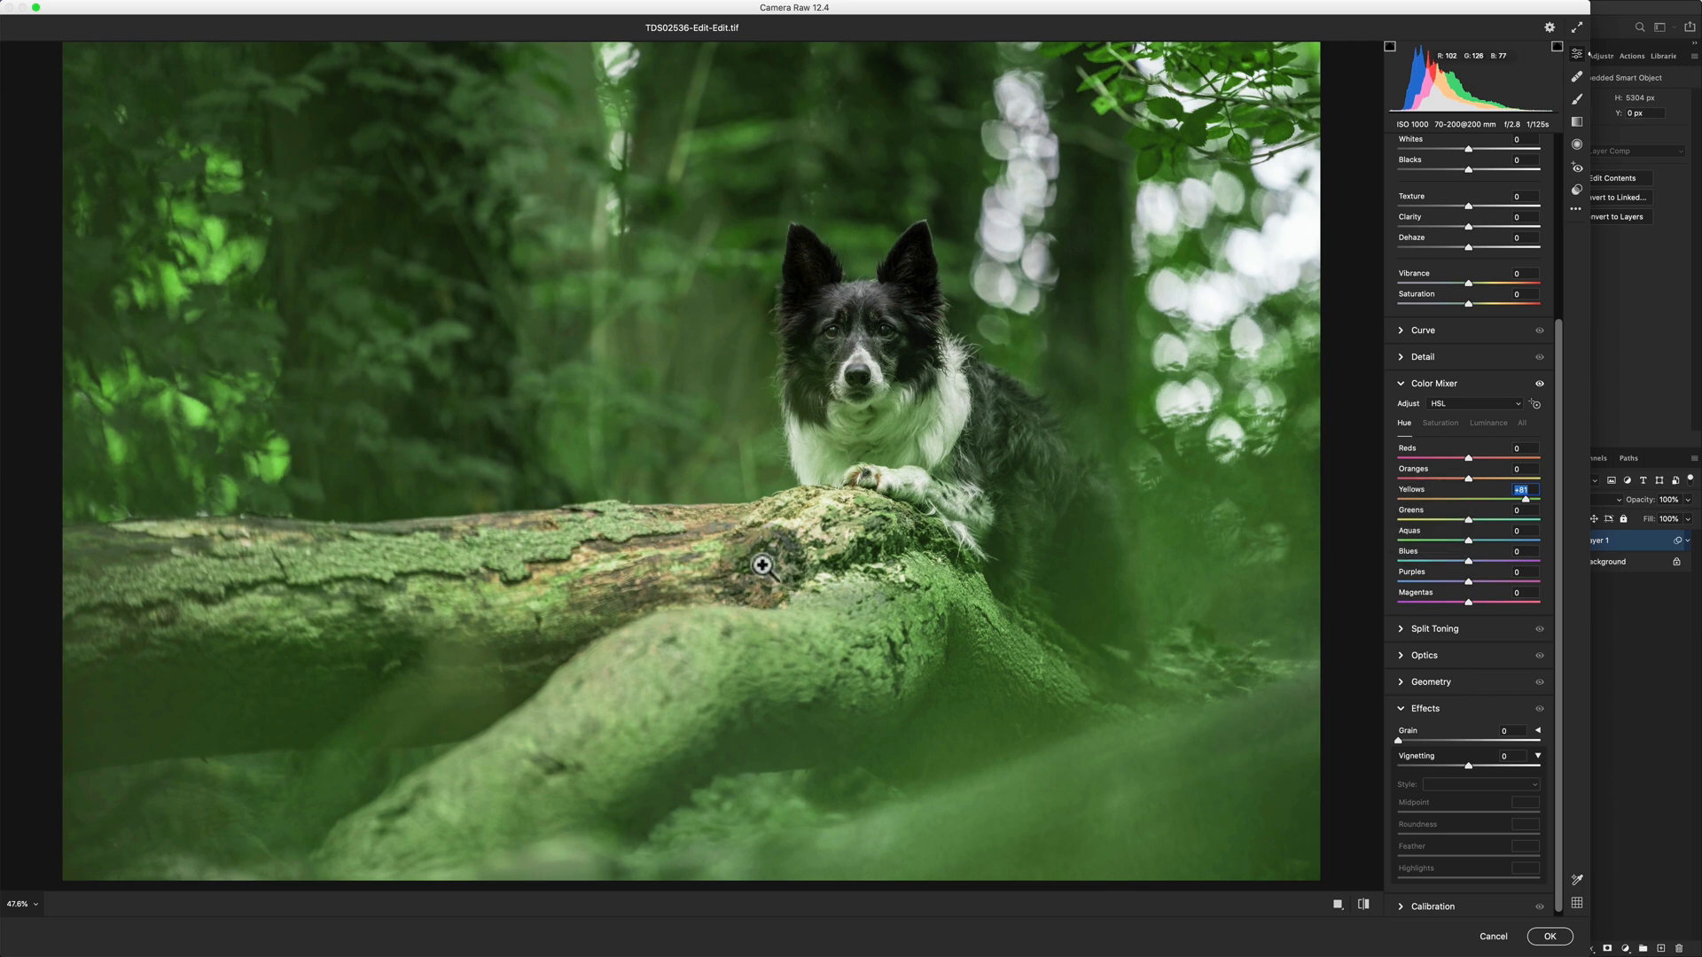
Step: Use the Color Mixer's Luminance and Saturation tabs to darken yellows and greens
click(1439, 422)
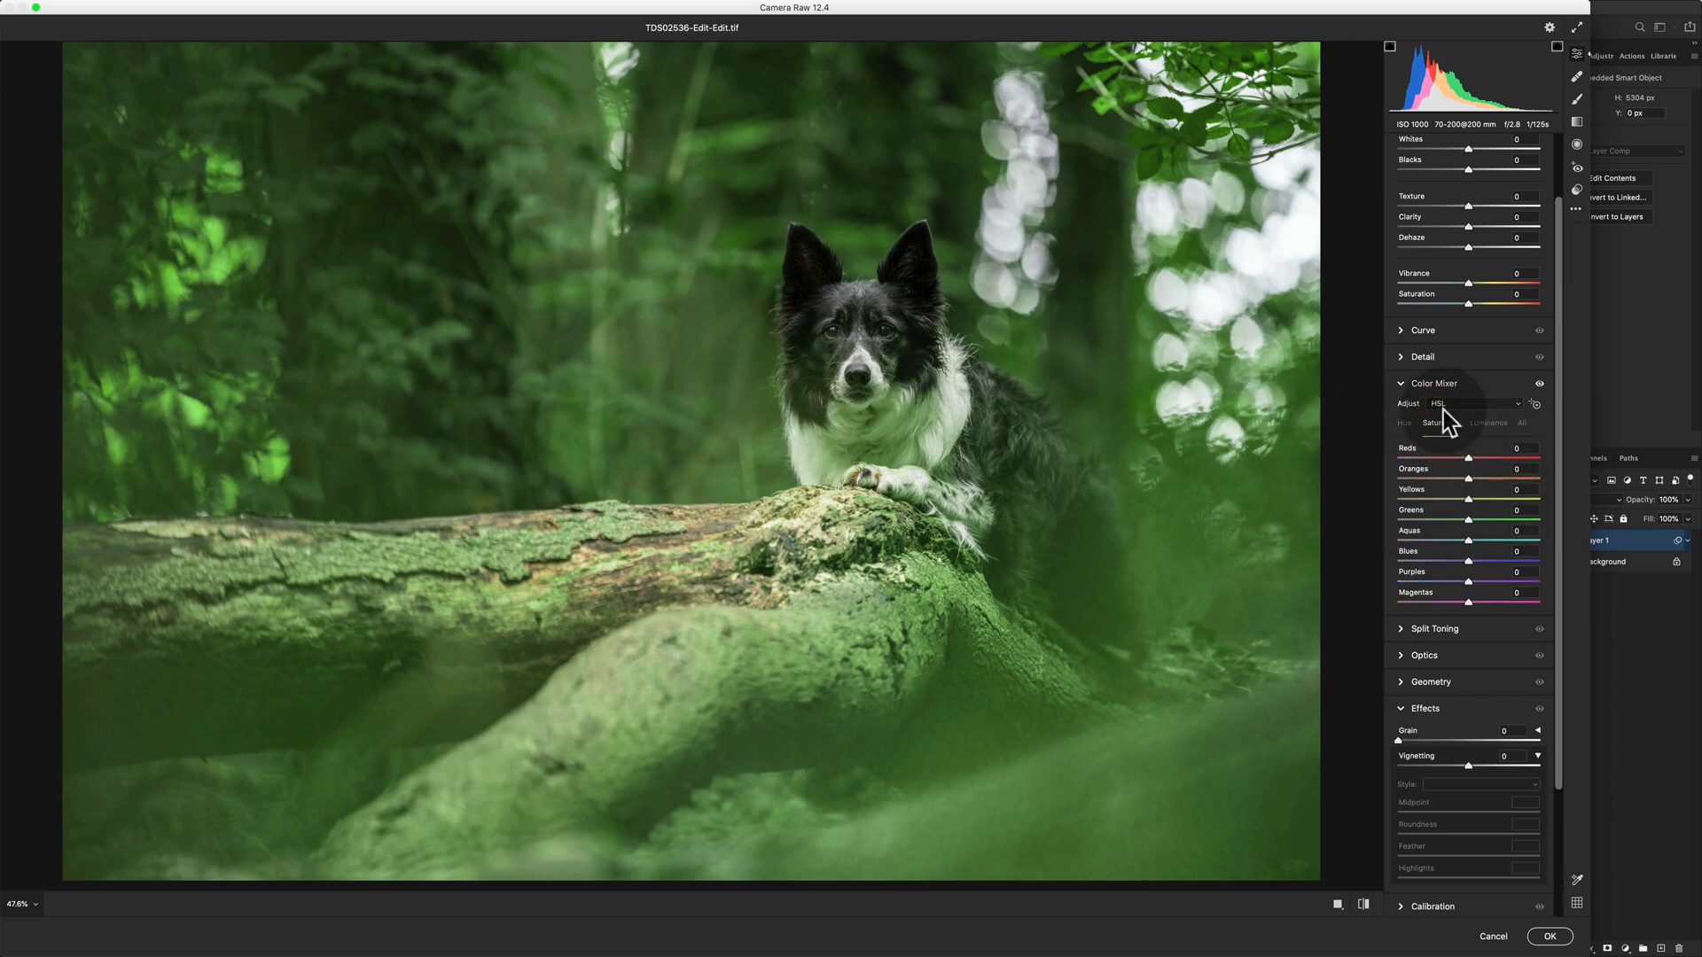
click(1489, 422)
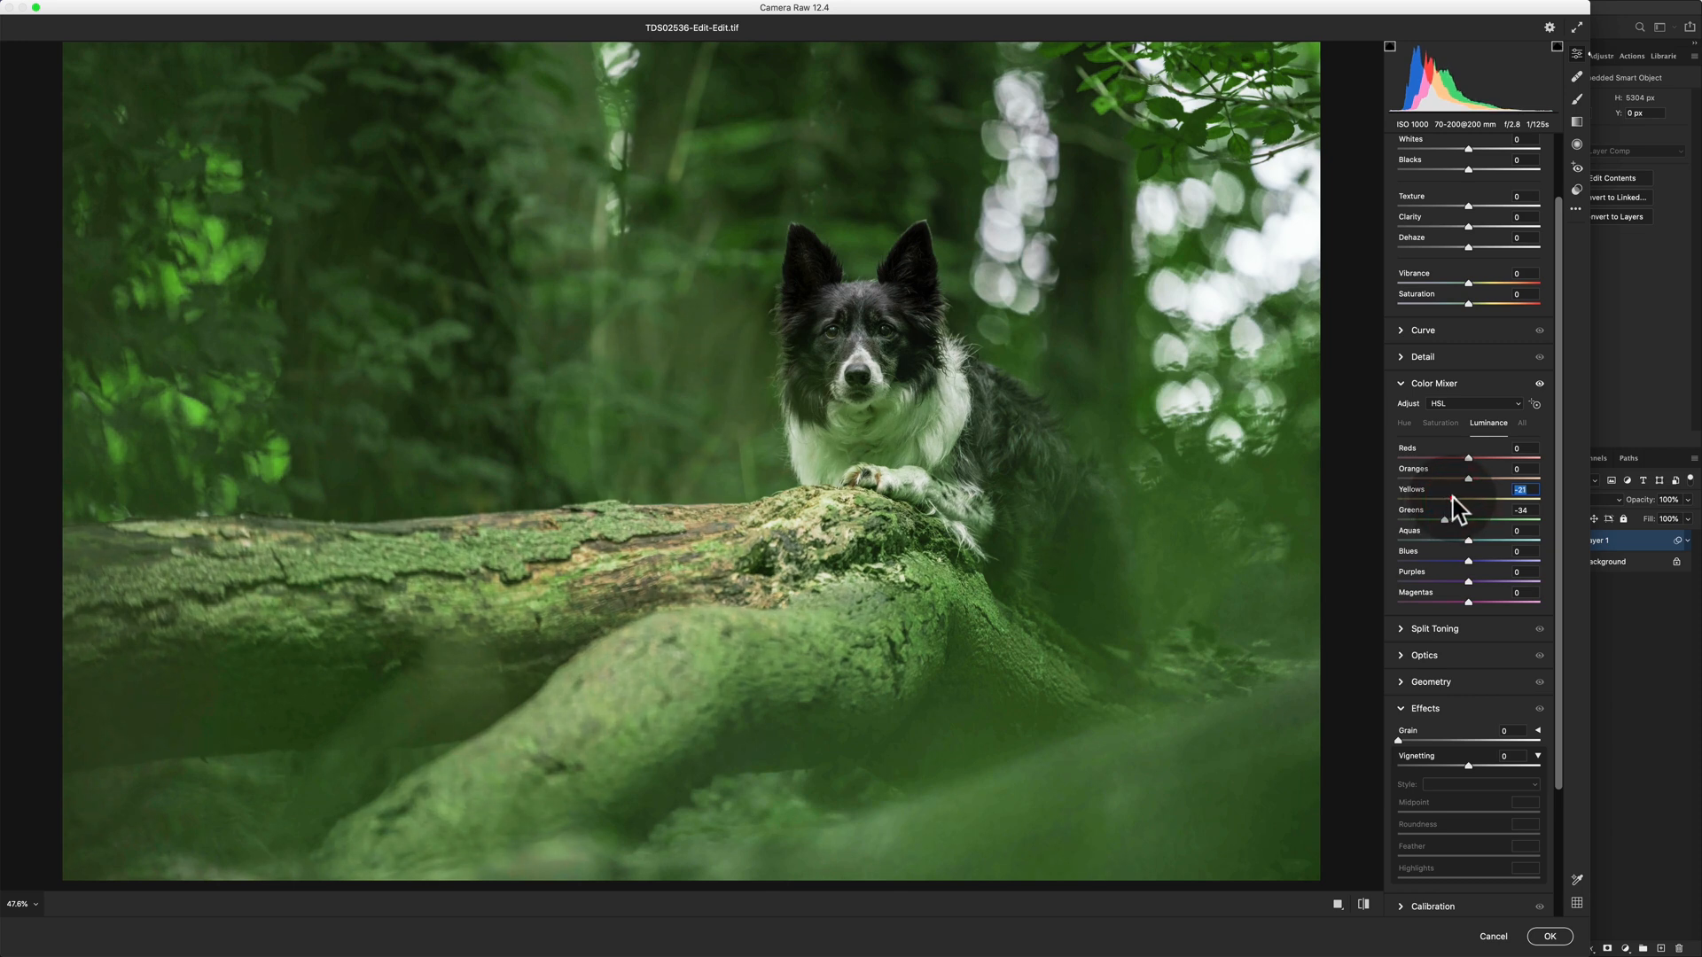
mouse_move(1437, 429)
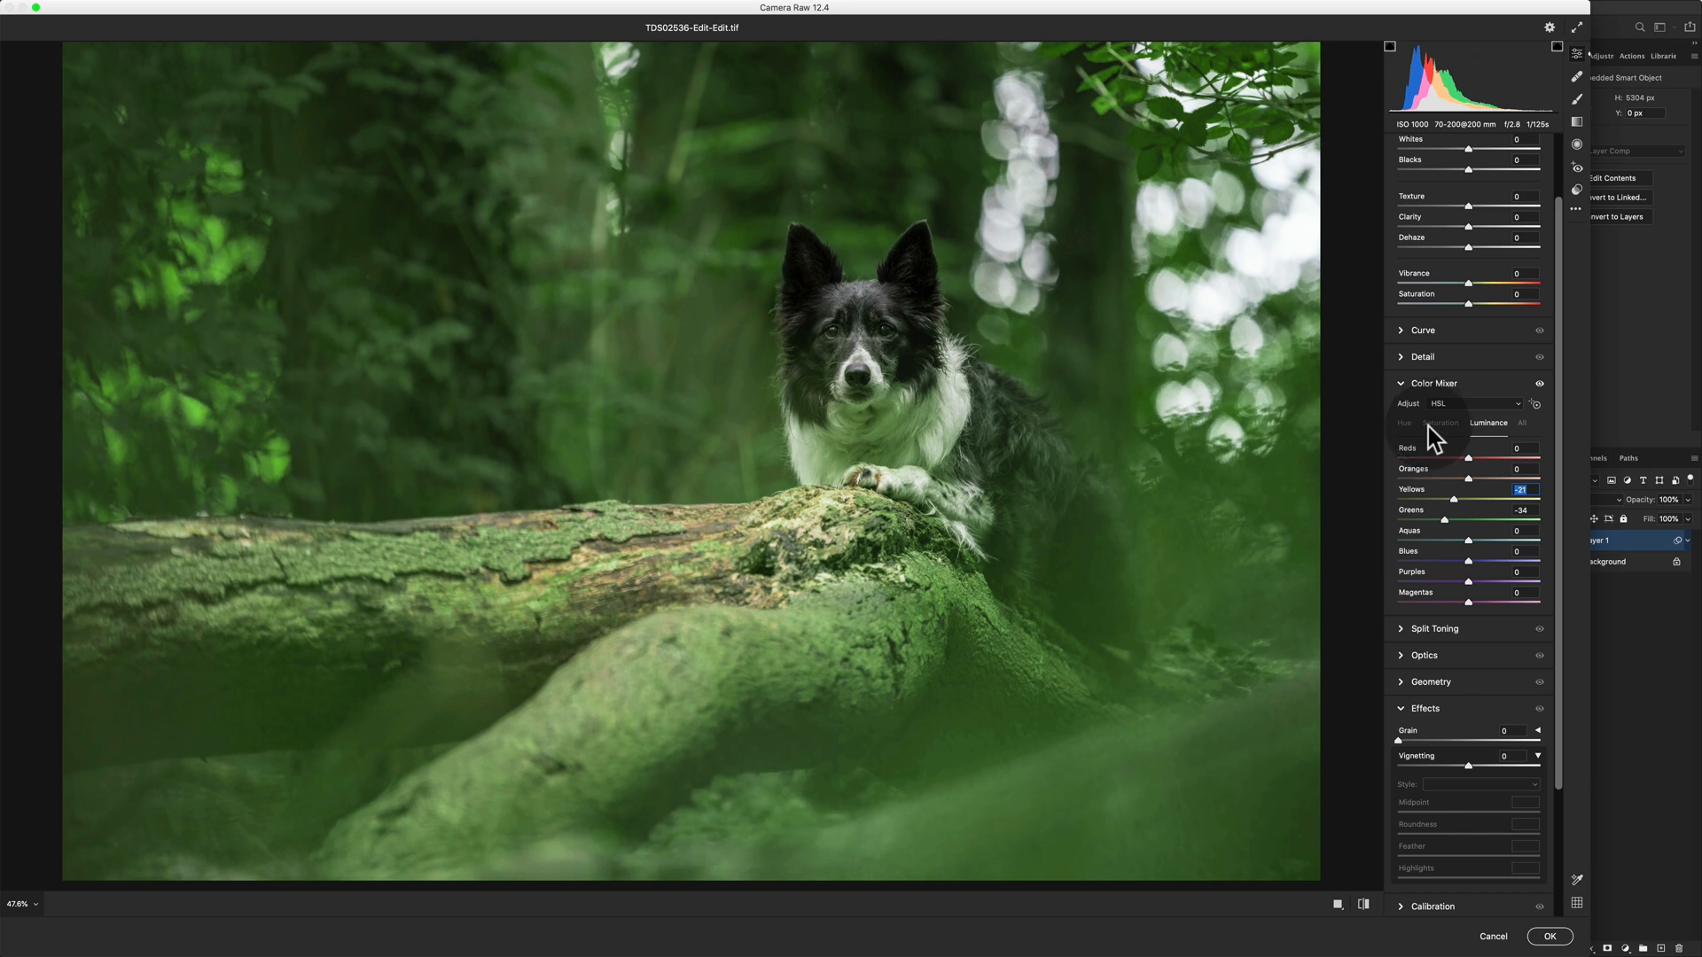
click(1440, 422)
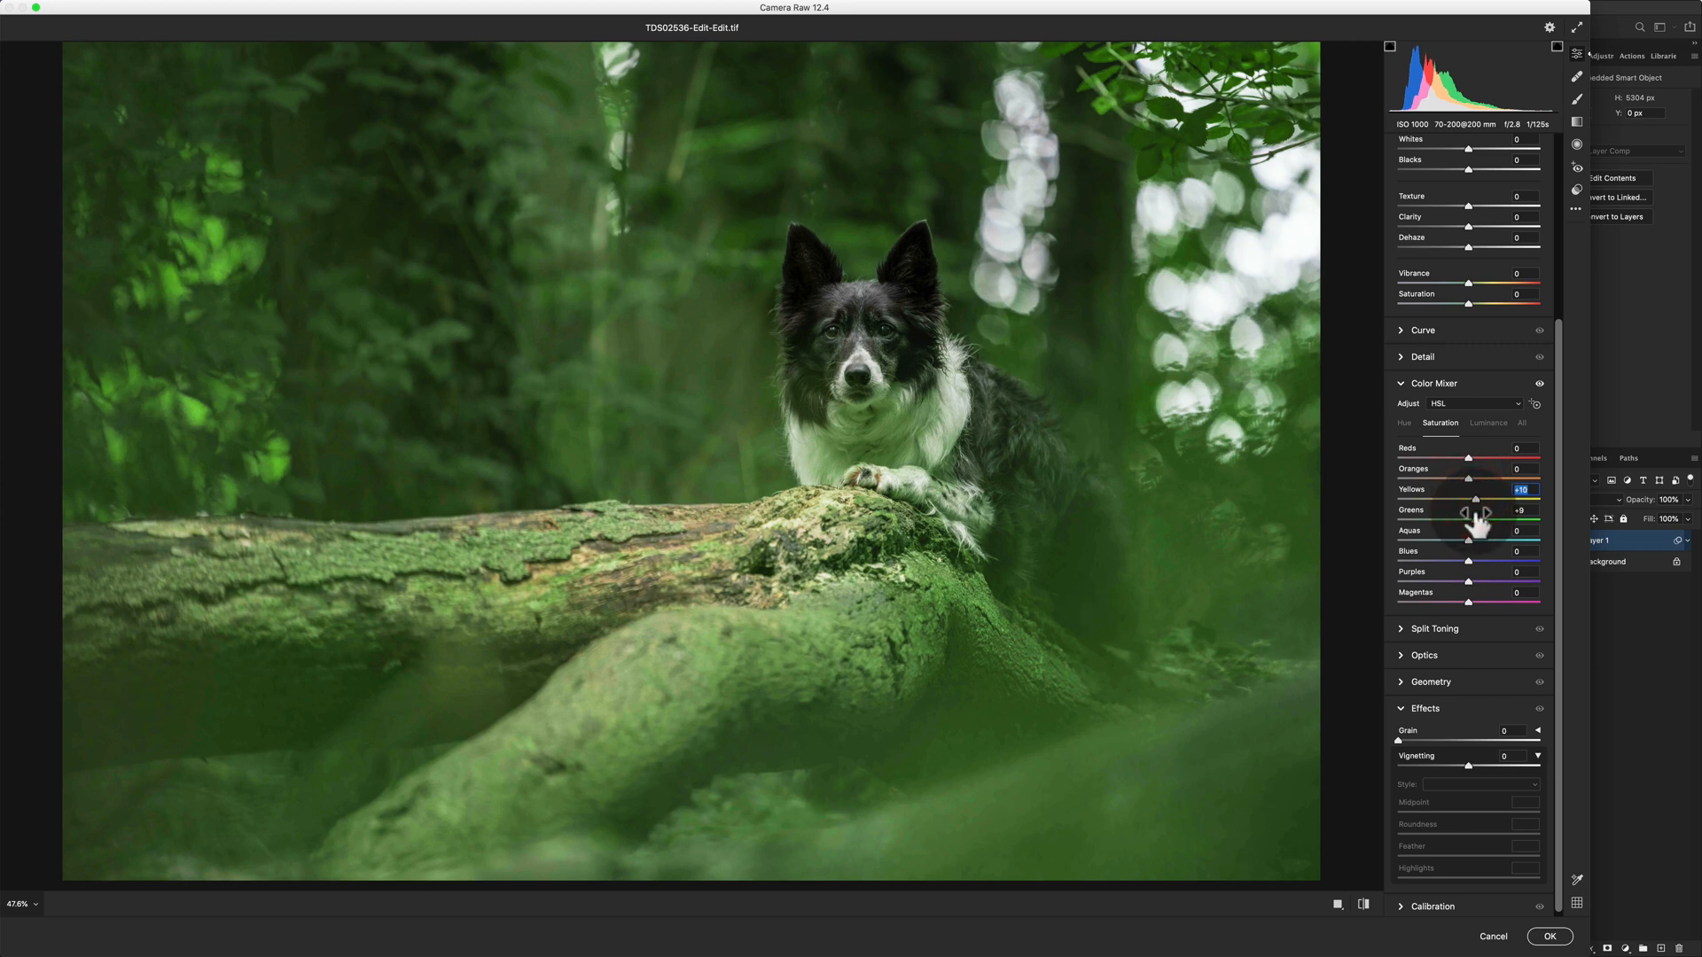
mouse_move(1159, 264)
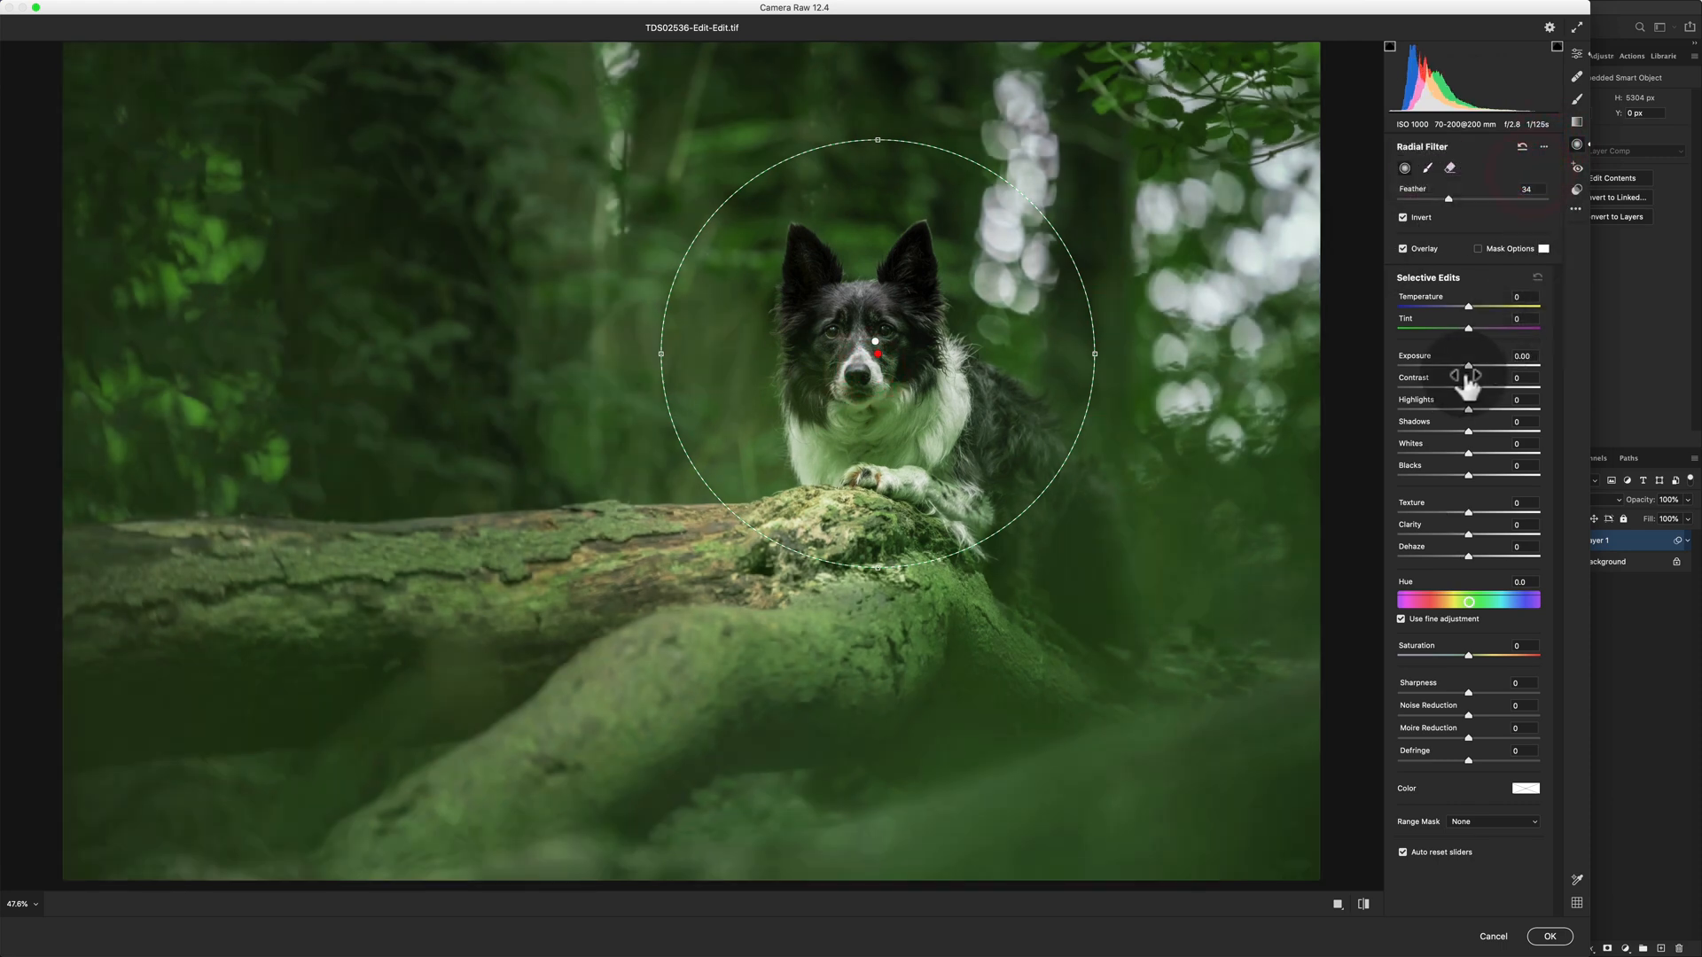
Step: Apply exposure +0.10, shadows +20 and texture +3 inside the circle, then commit Camera Raw
click(1543, 148)
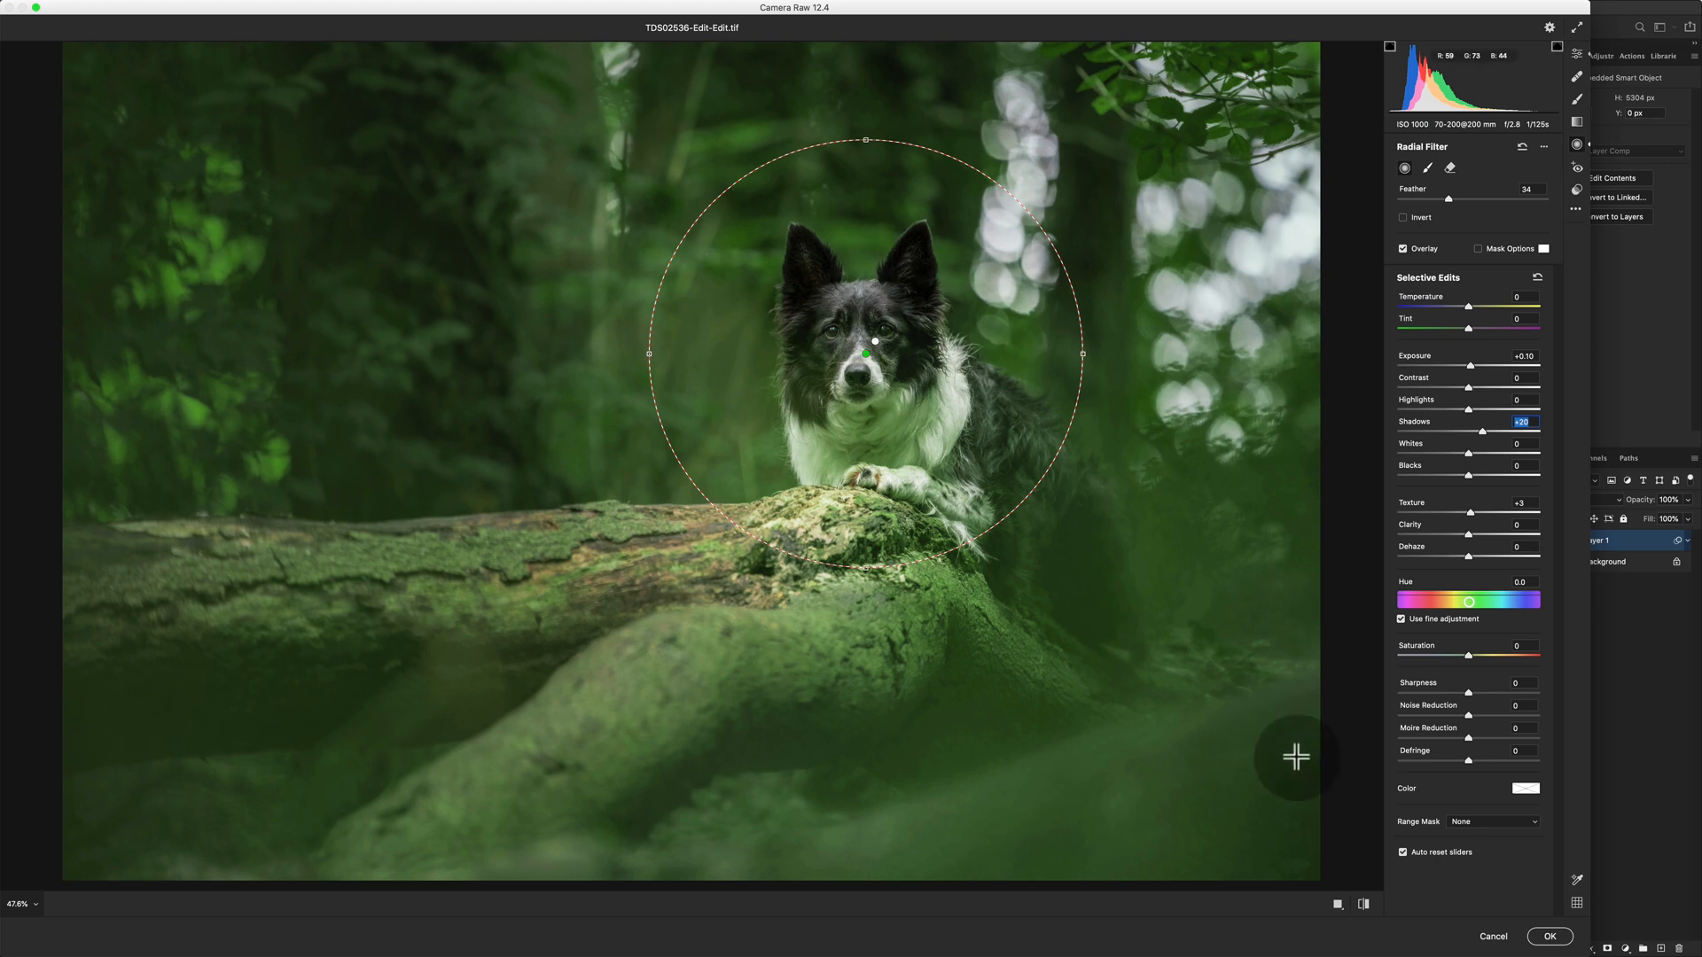
mouse_move(1549, 936)
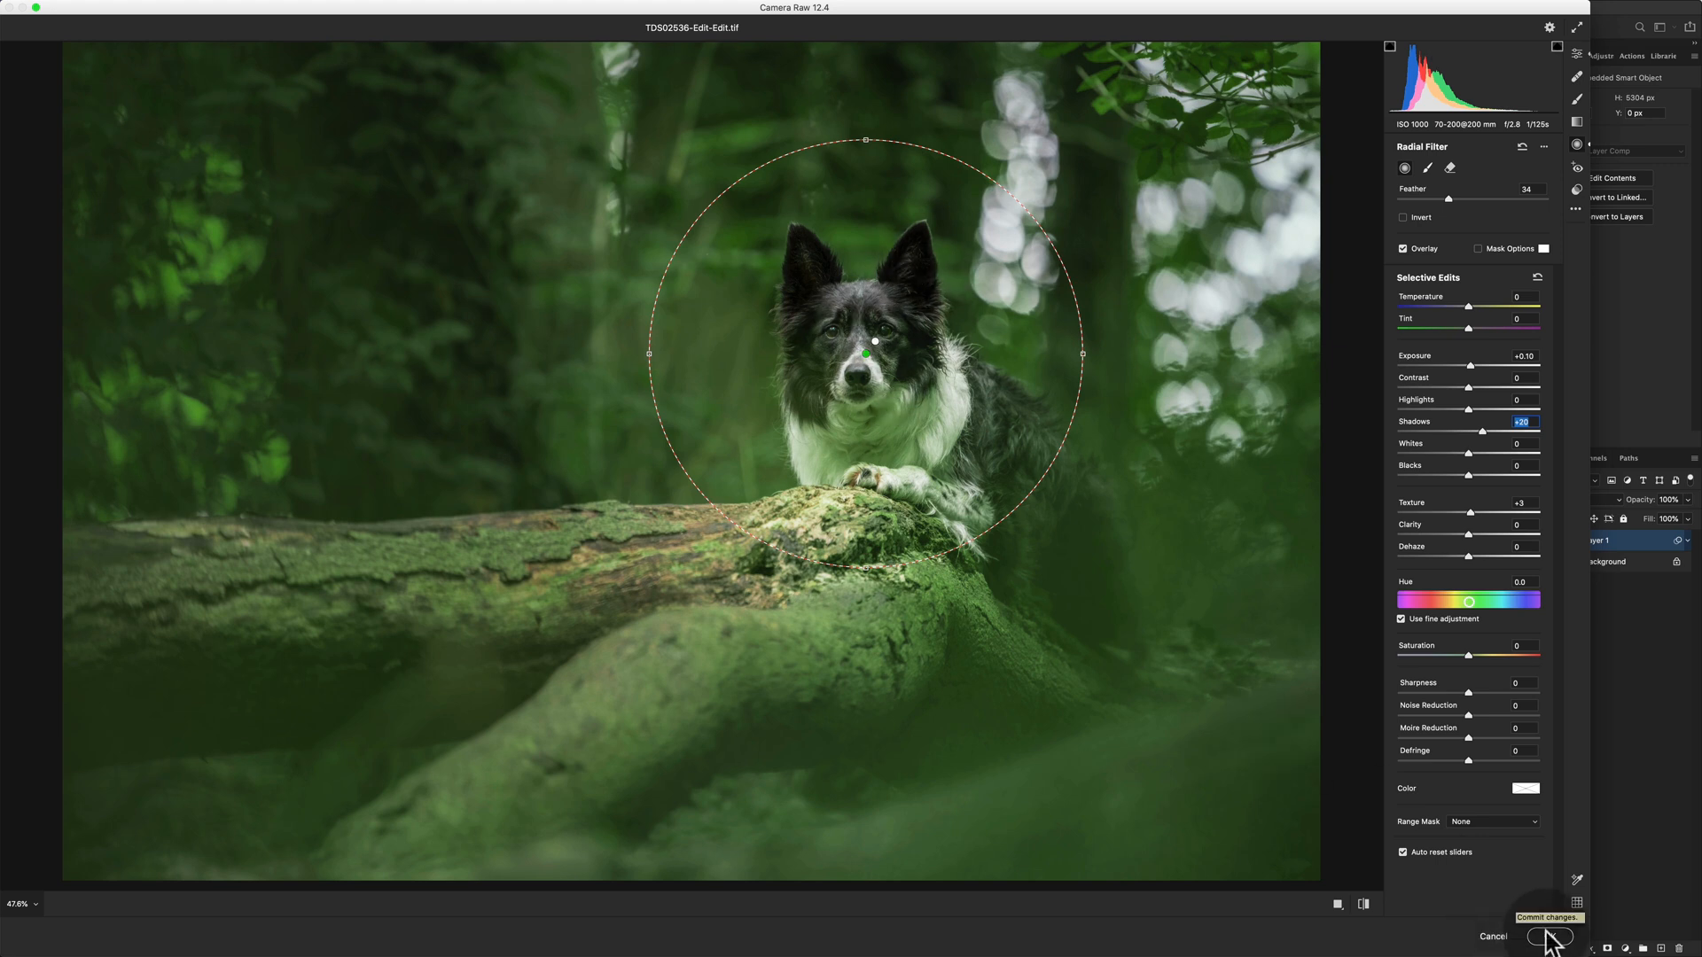
click(1545, 936)
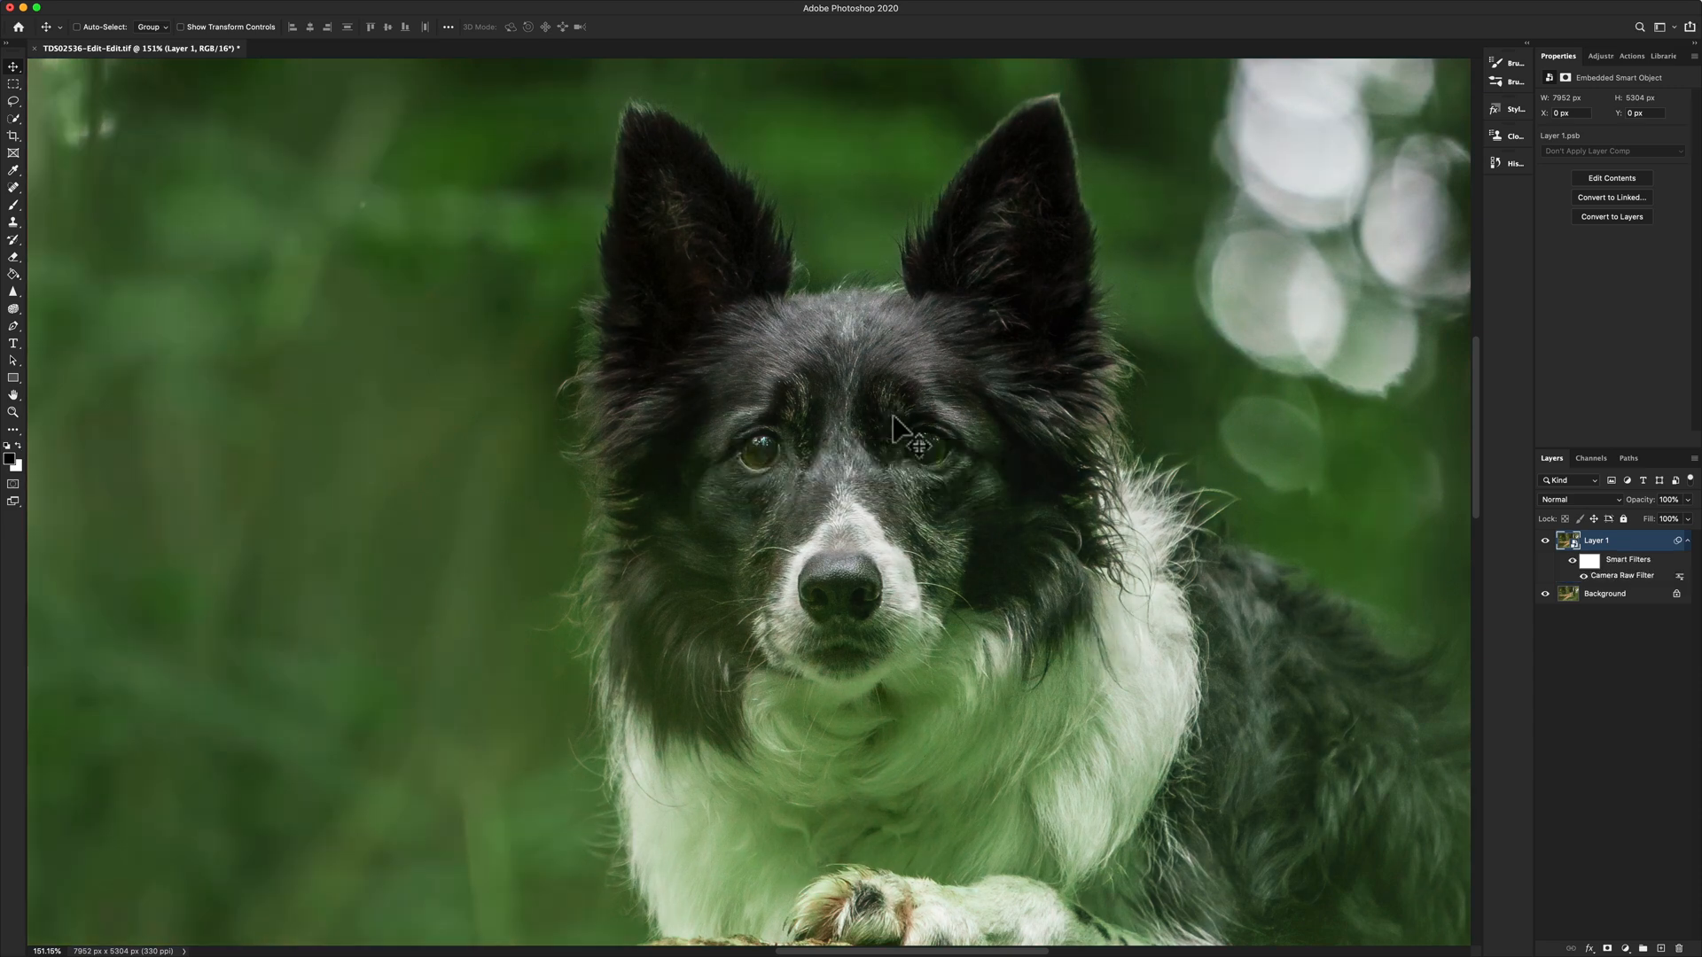
Step: Fit the whole edited dog photo on screen using the Zoom tool
click(14, 412)
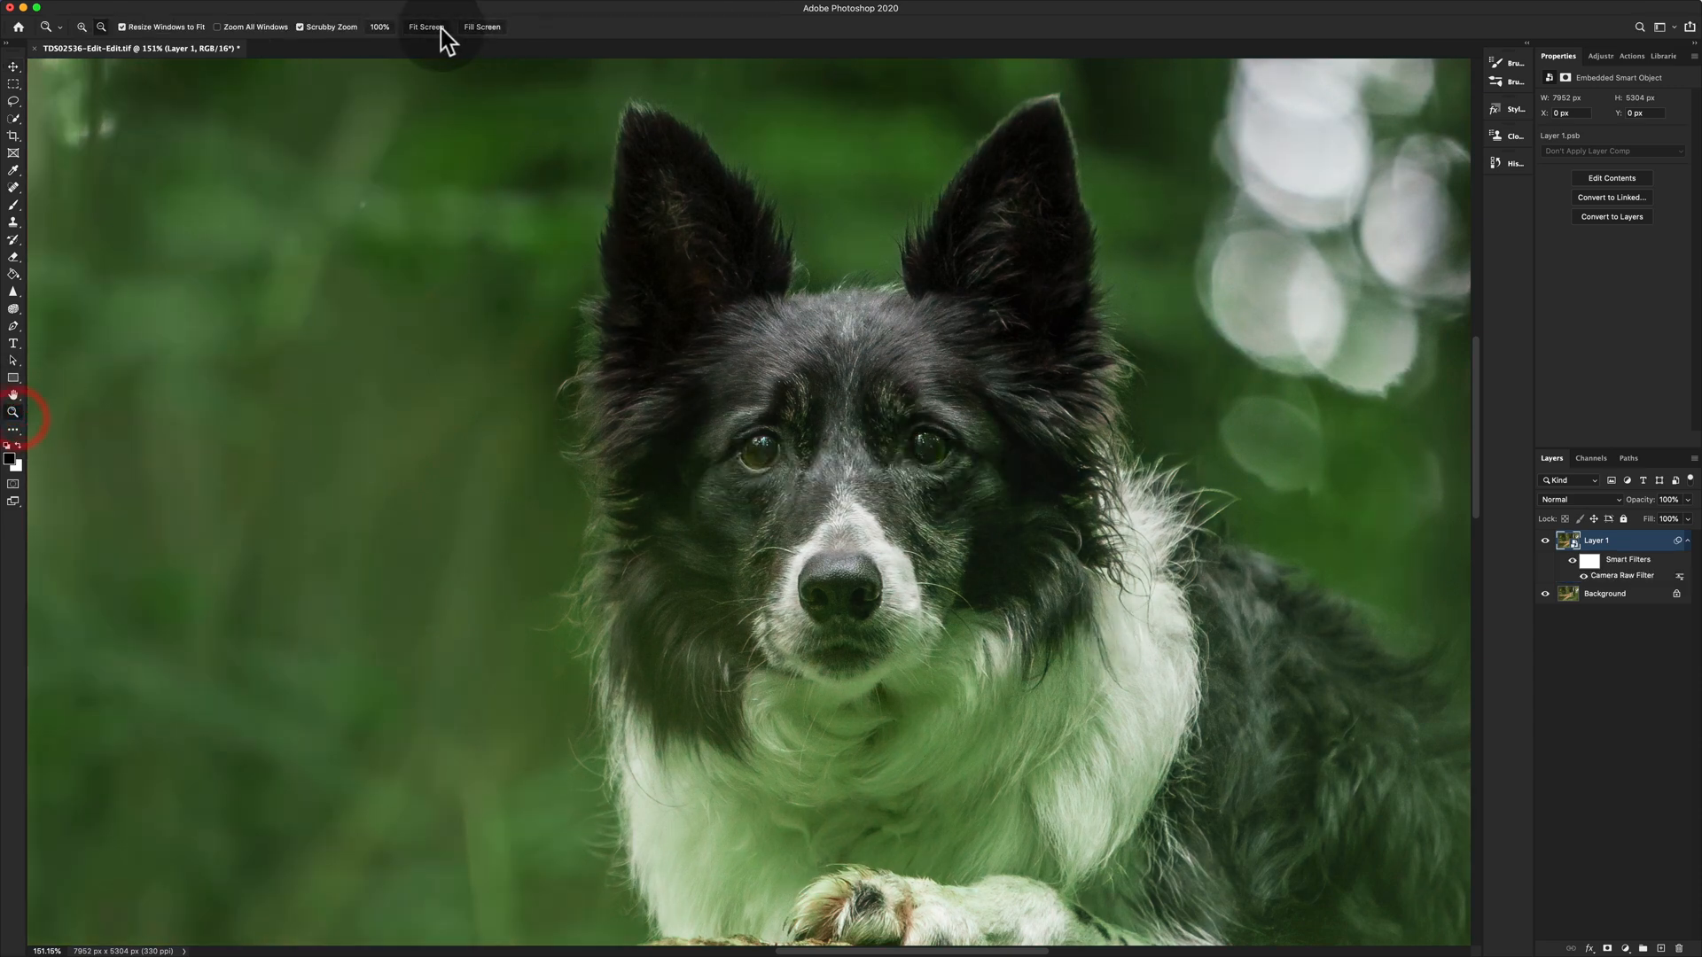
click(427, 28)
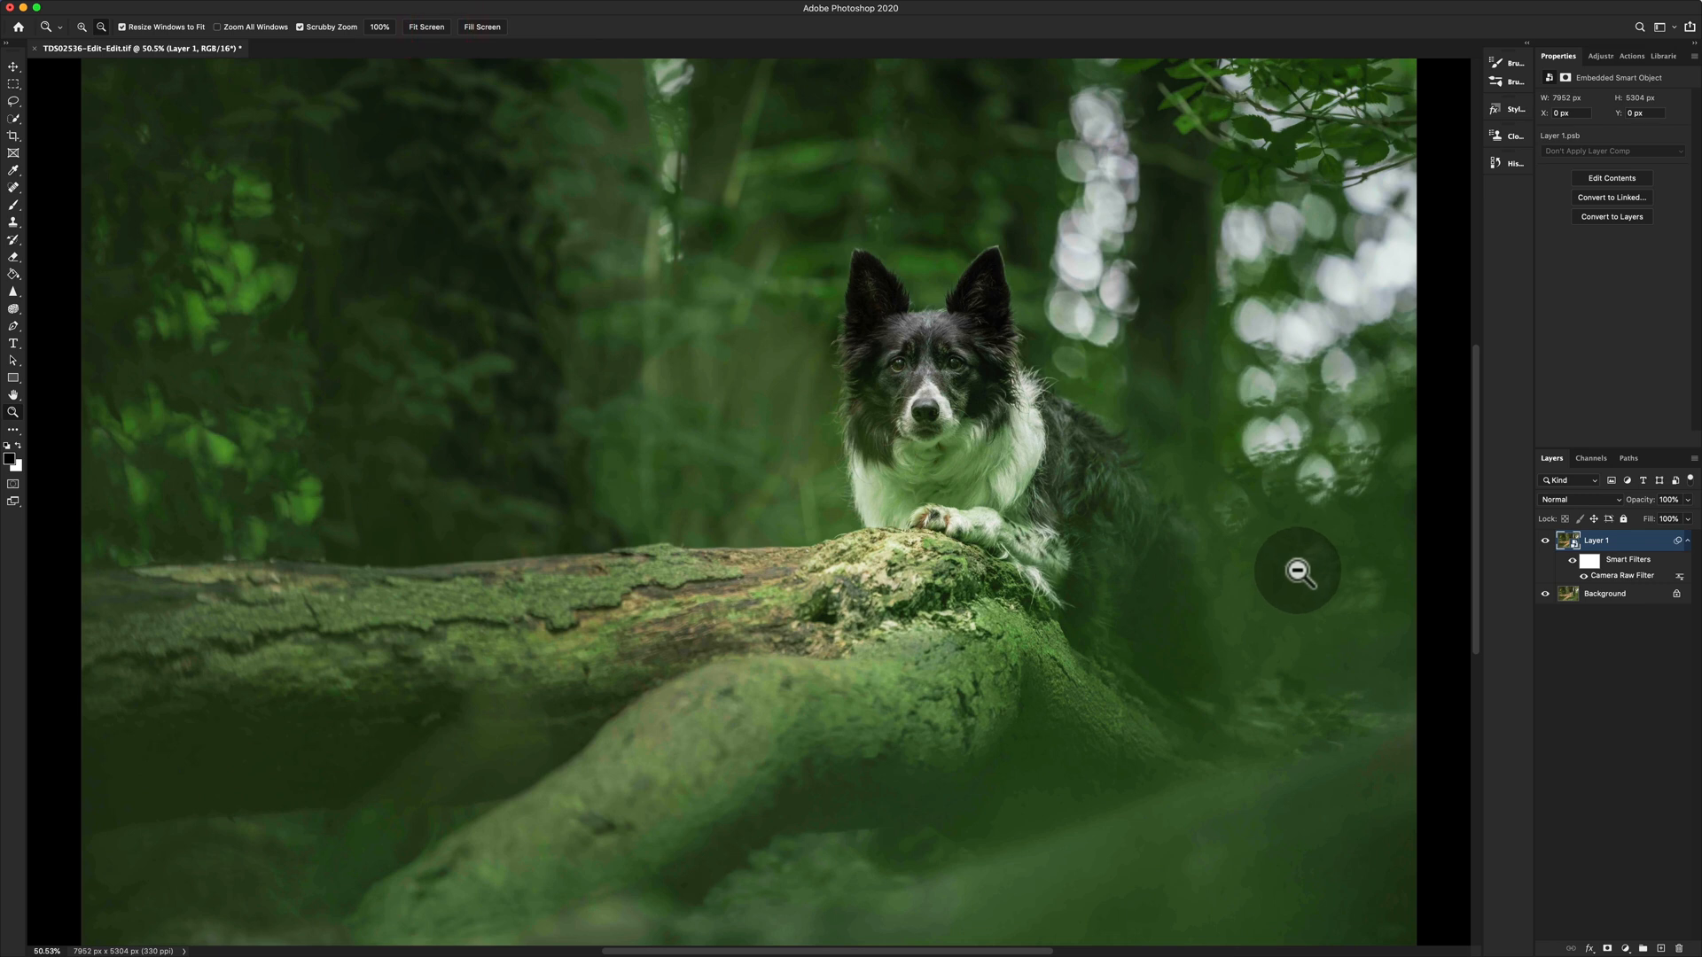
mouse_move(1671, 819)
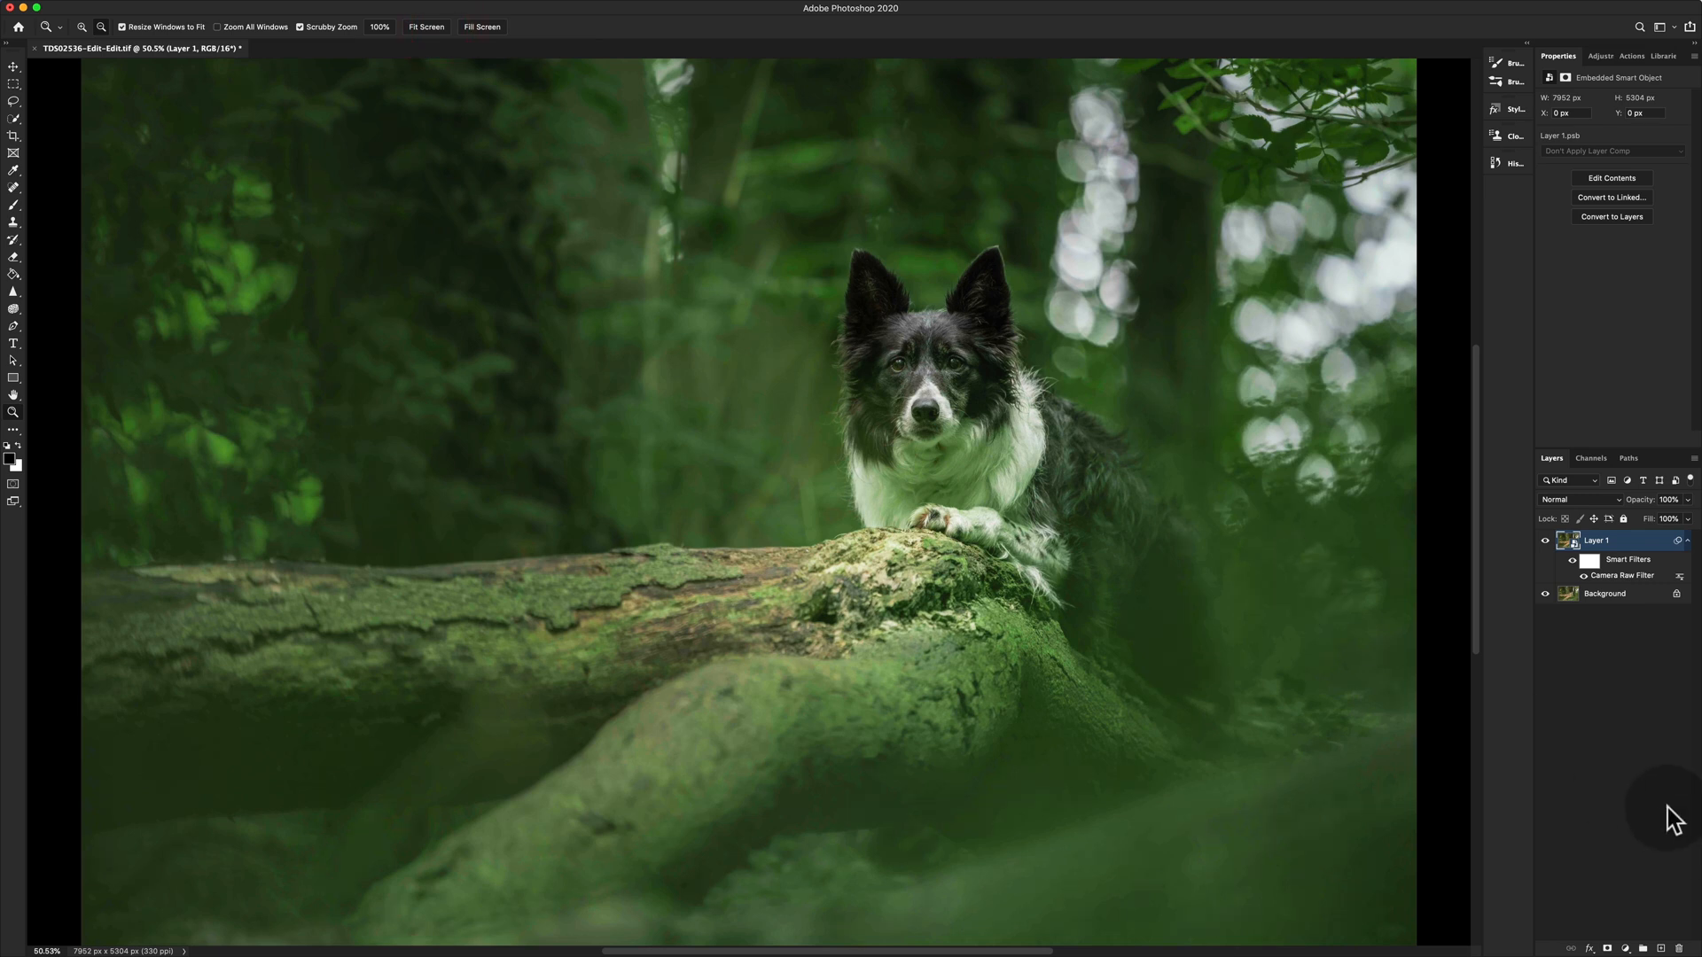
mouse_move(1633, 924)
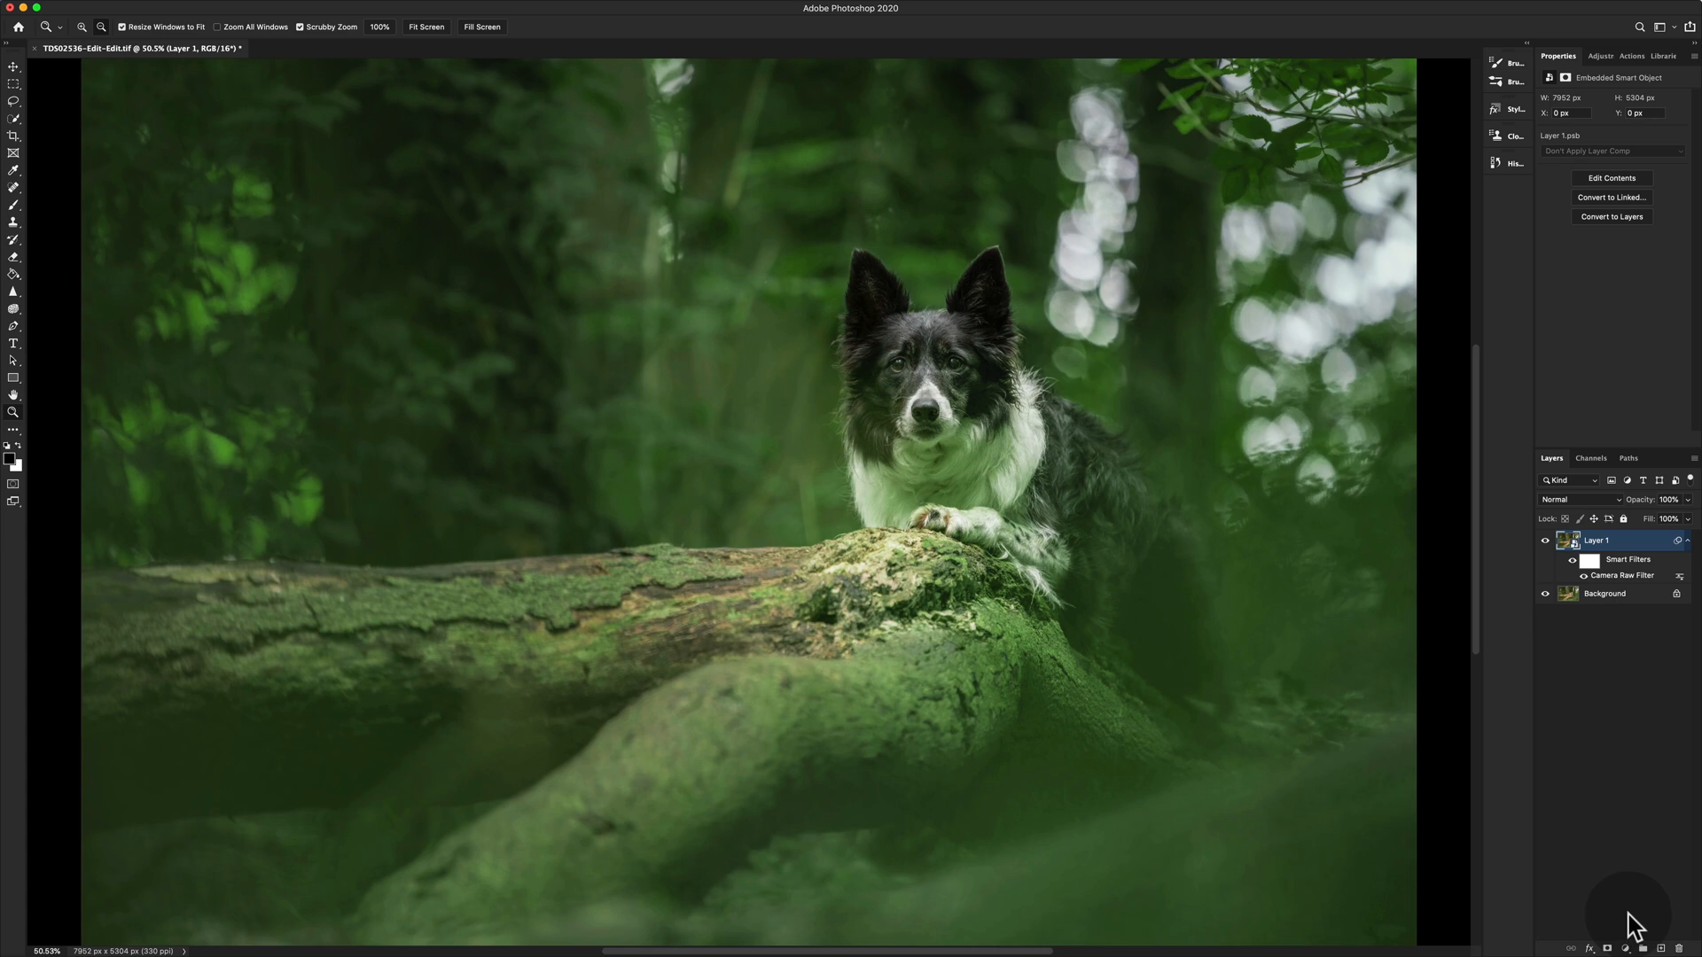
mouse_move(1635, 925)
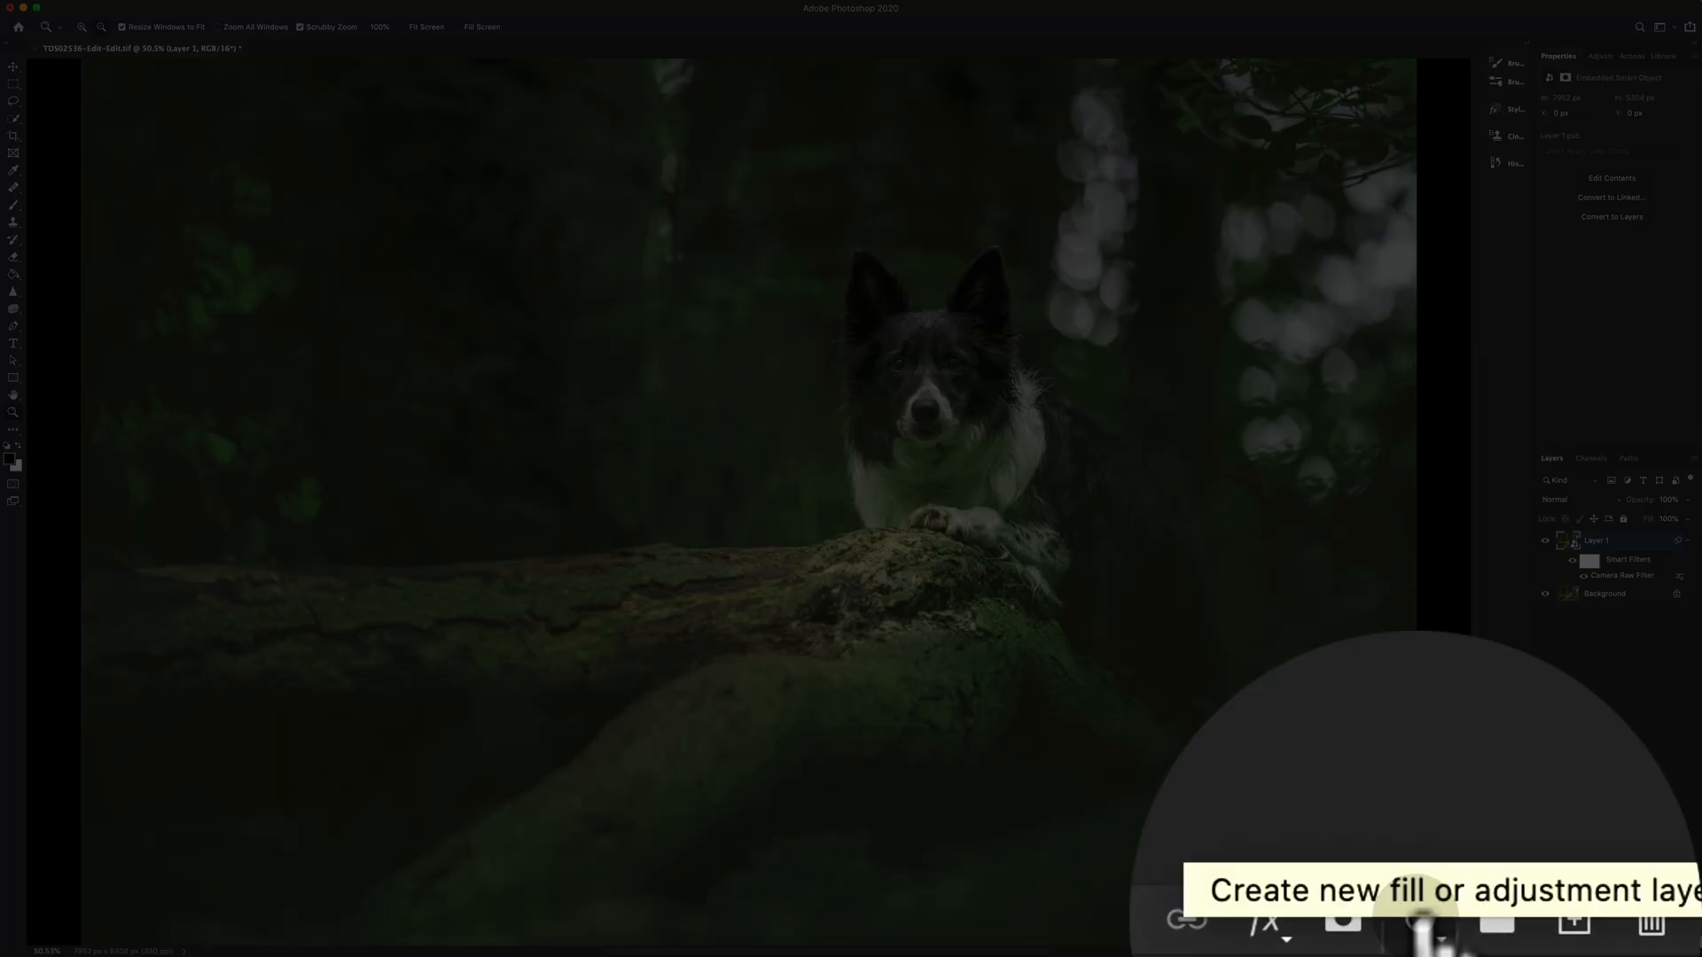
Step: Add a Hue/Saturation adjustment layer above the smart-filtered dog layer
click(1416, 919)
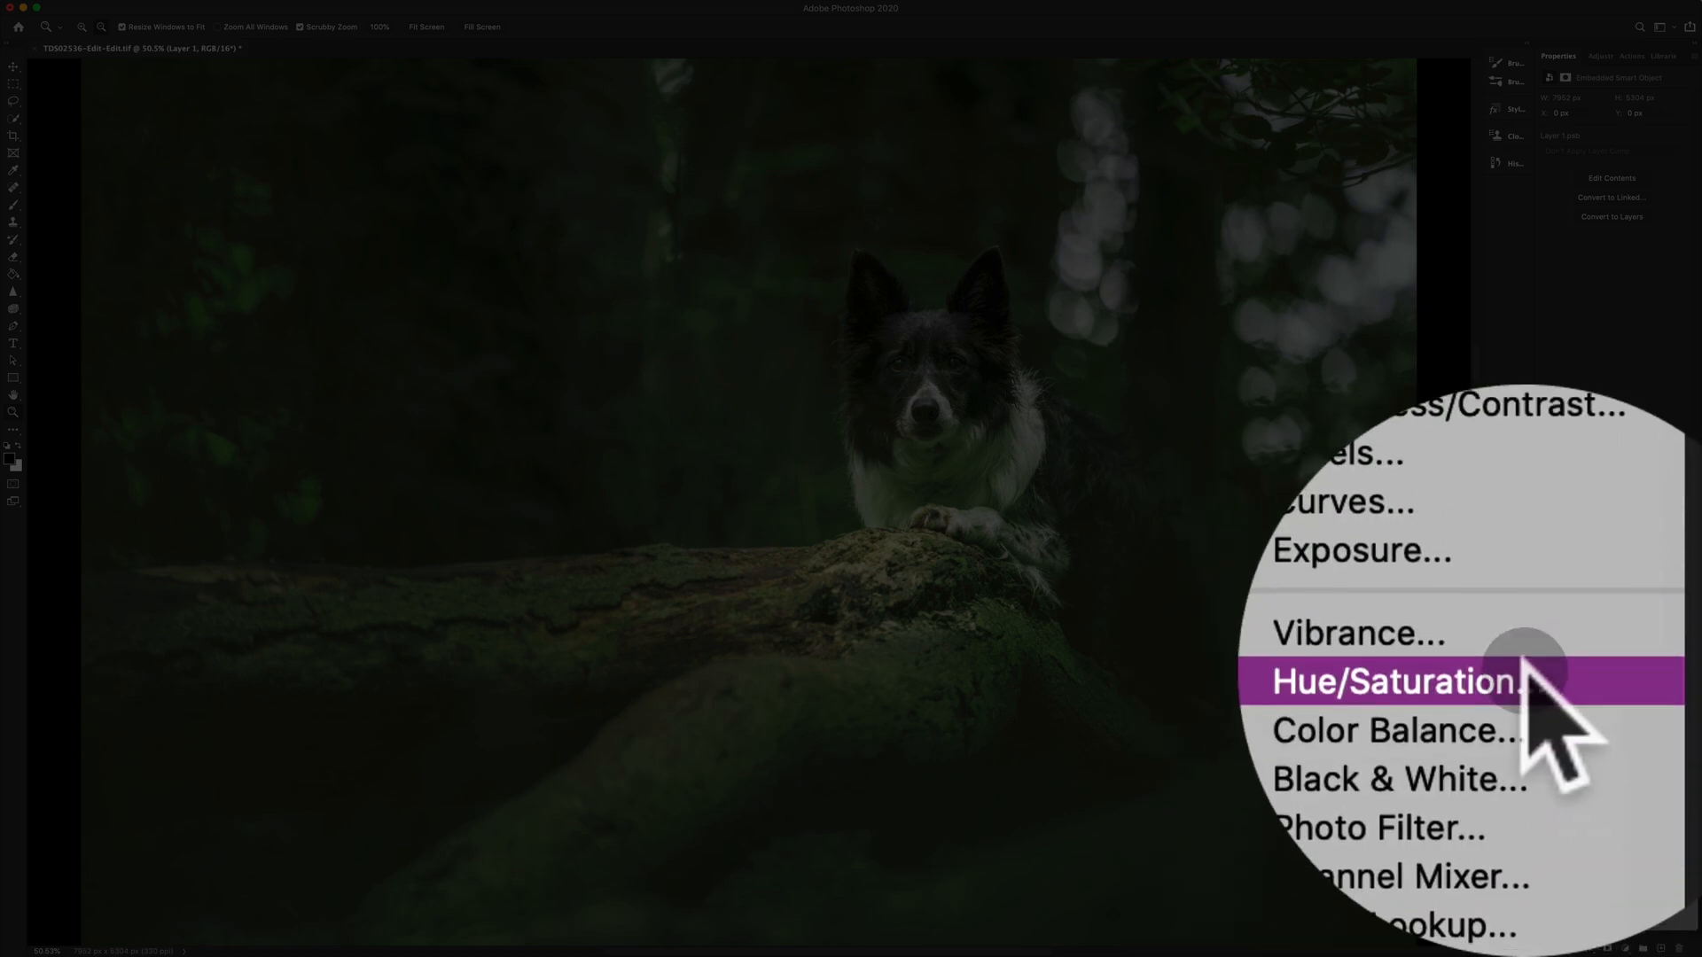
click(1400, 682)
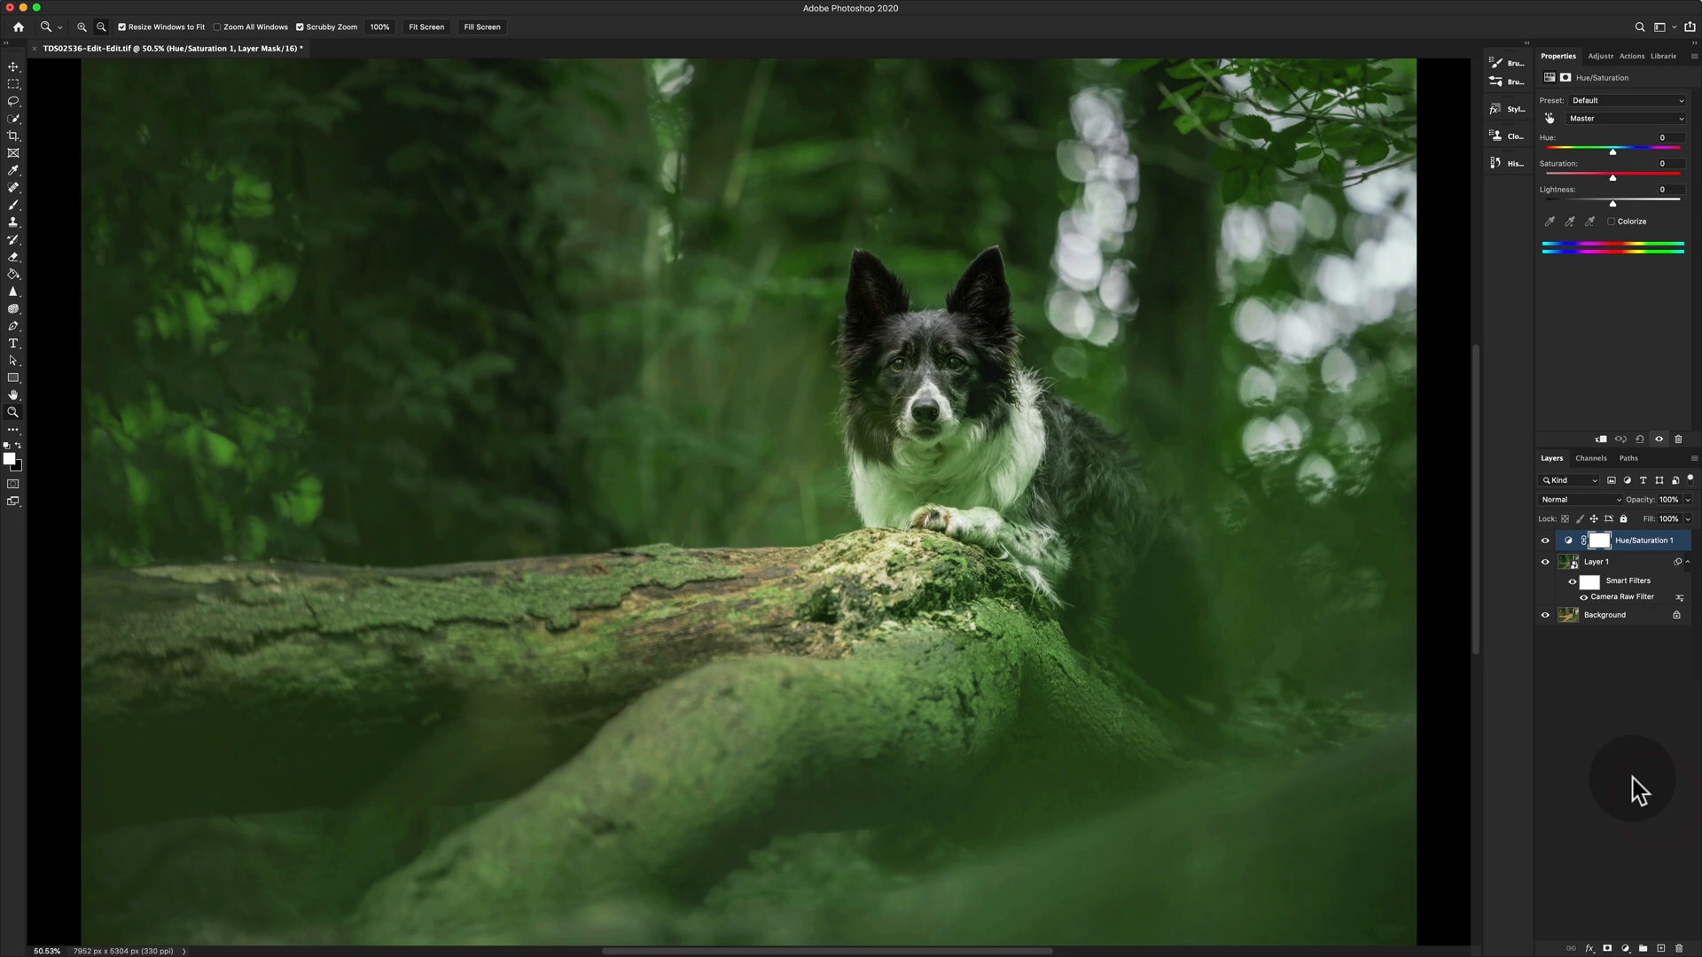
mouse_move(1580, 127)
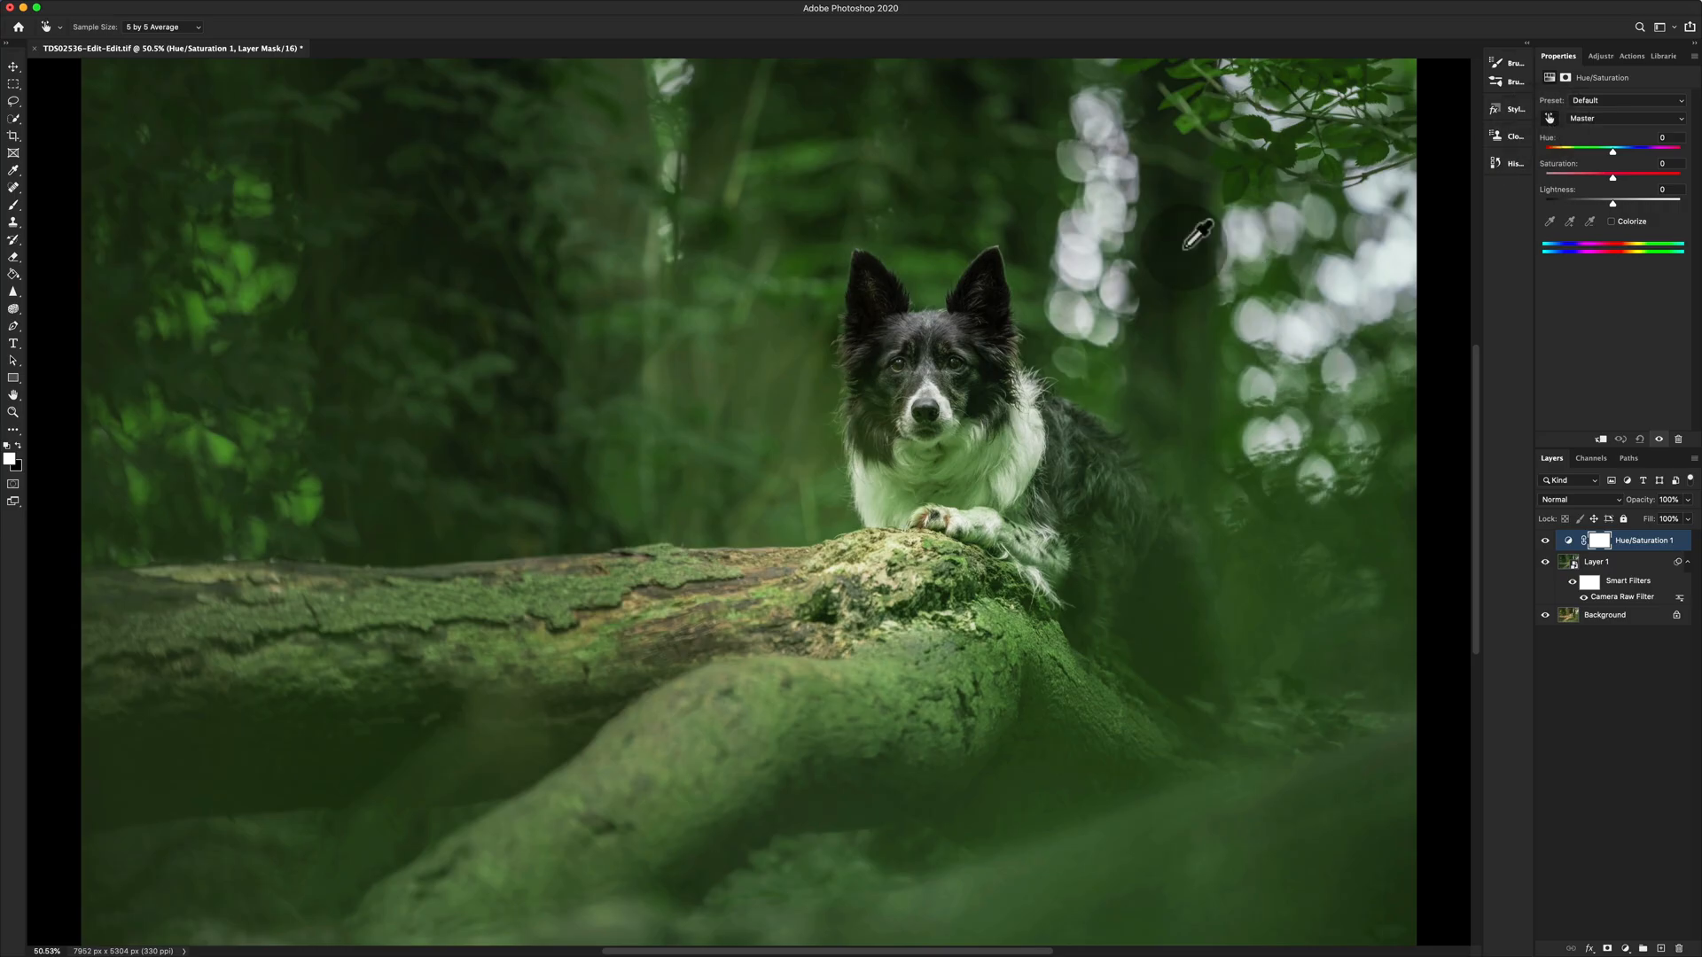
mouse_move(1223, 358)
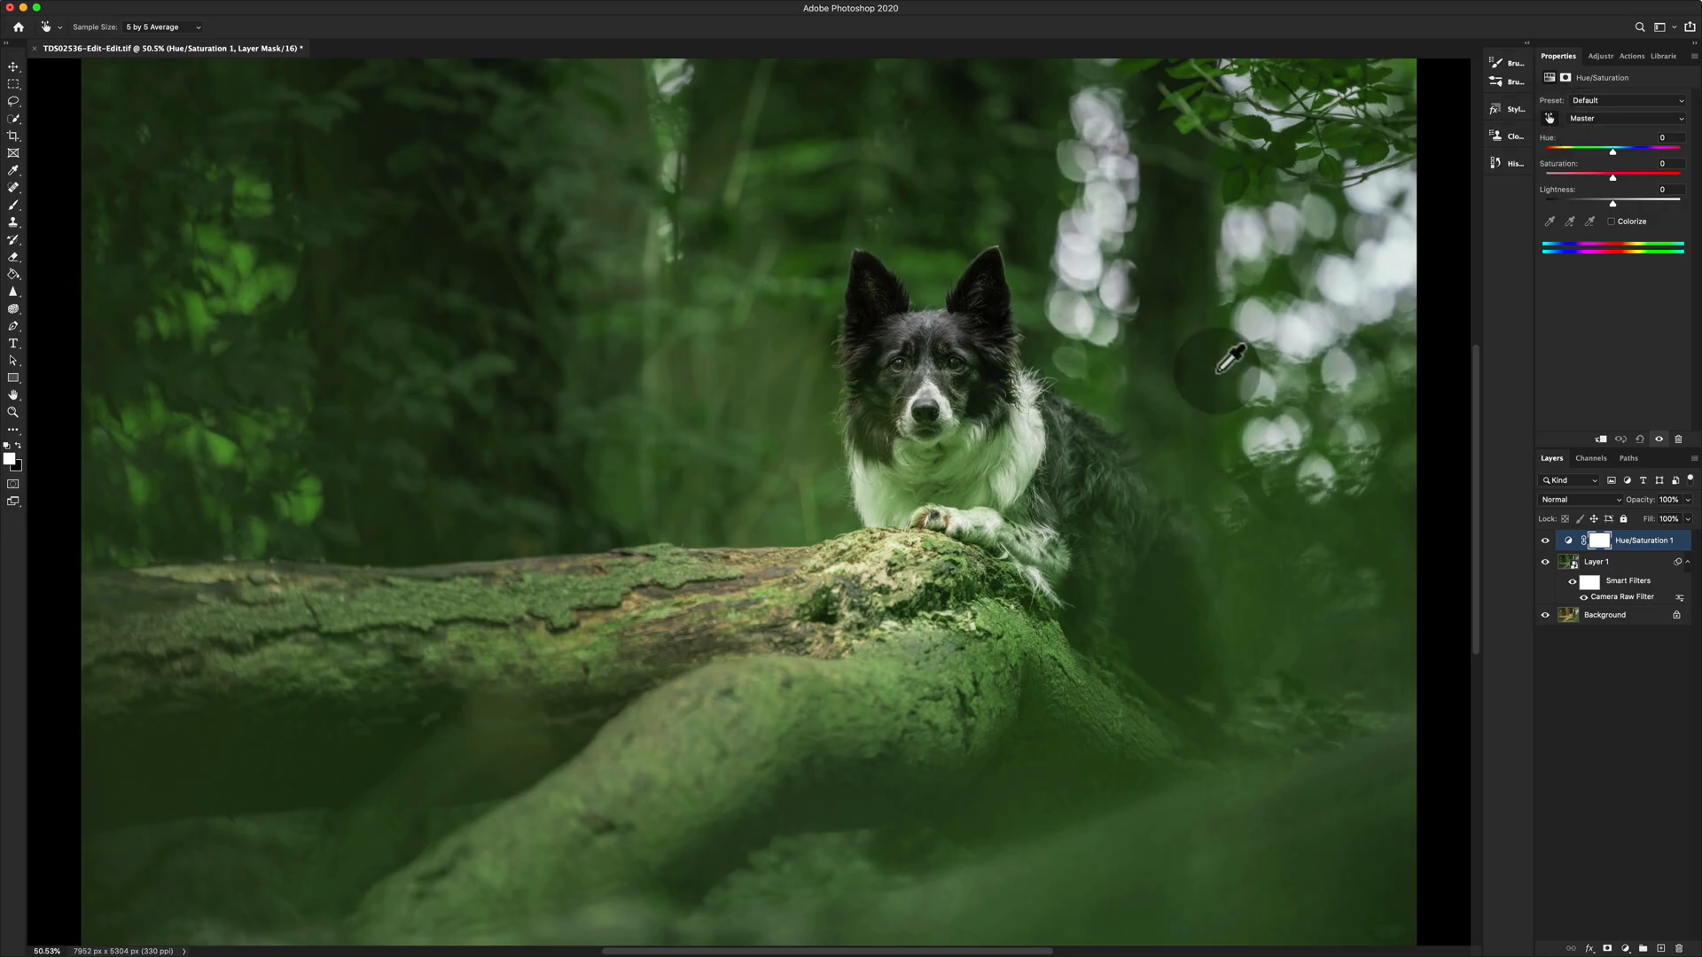
mouse_move(1426, 402)
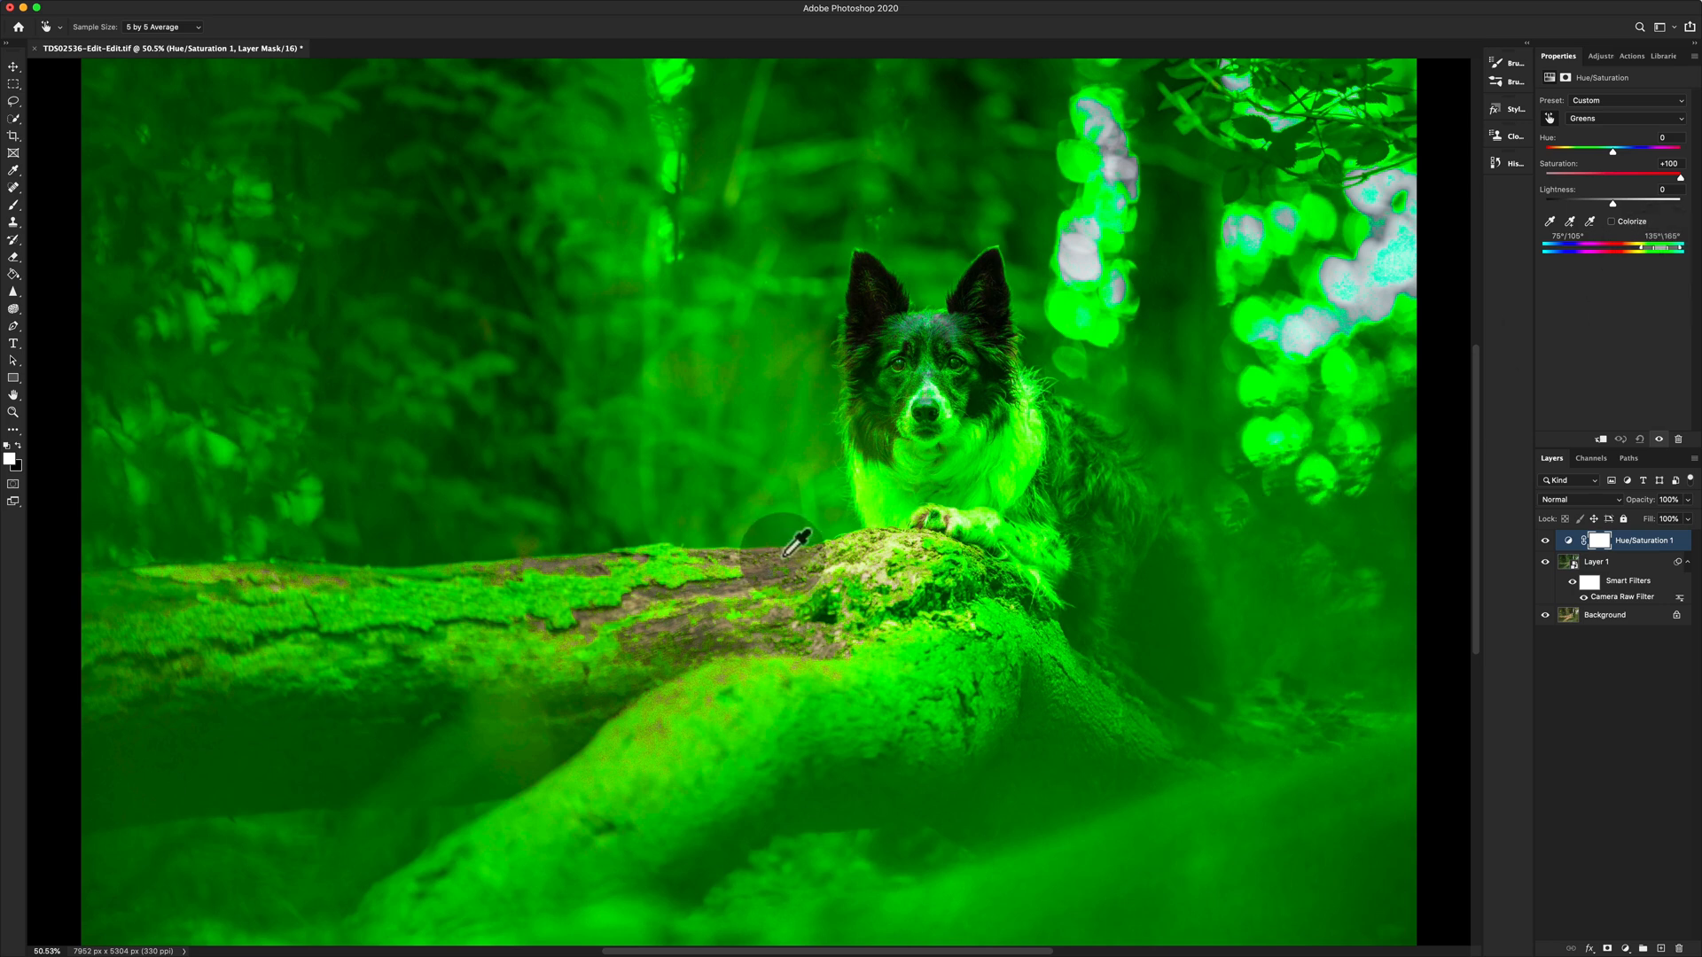
mouse_move(179, 559)
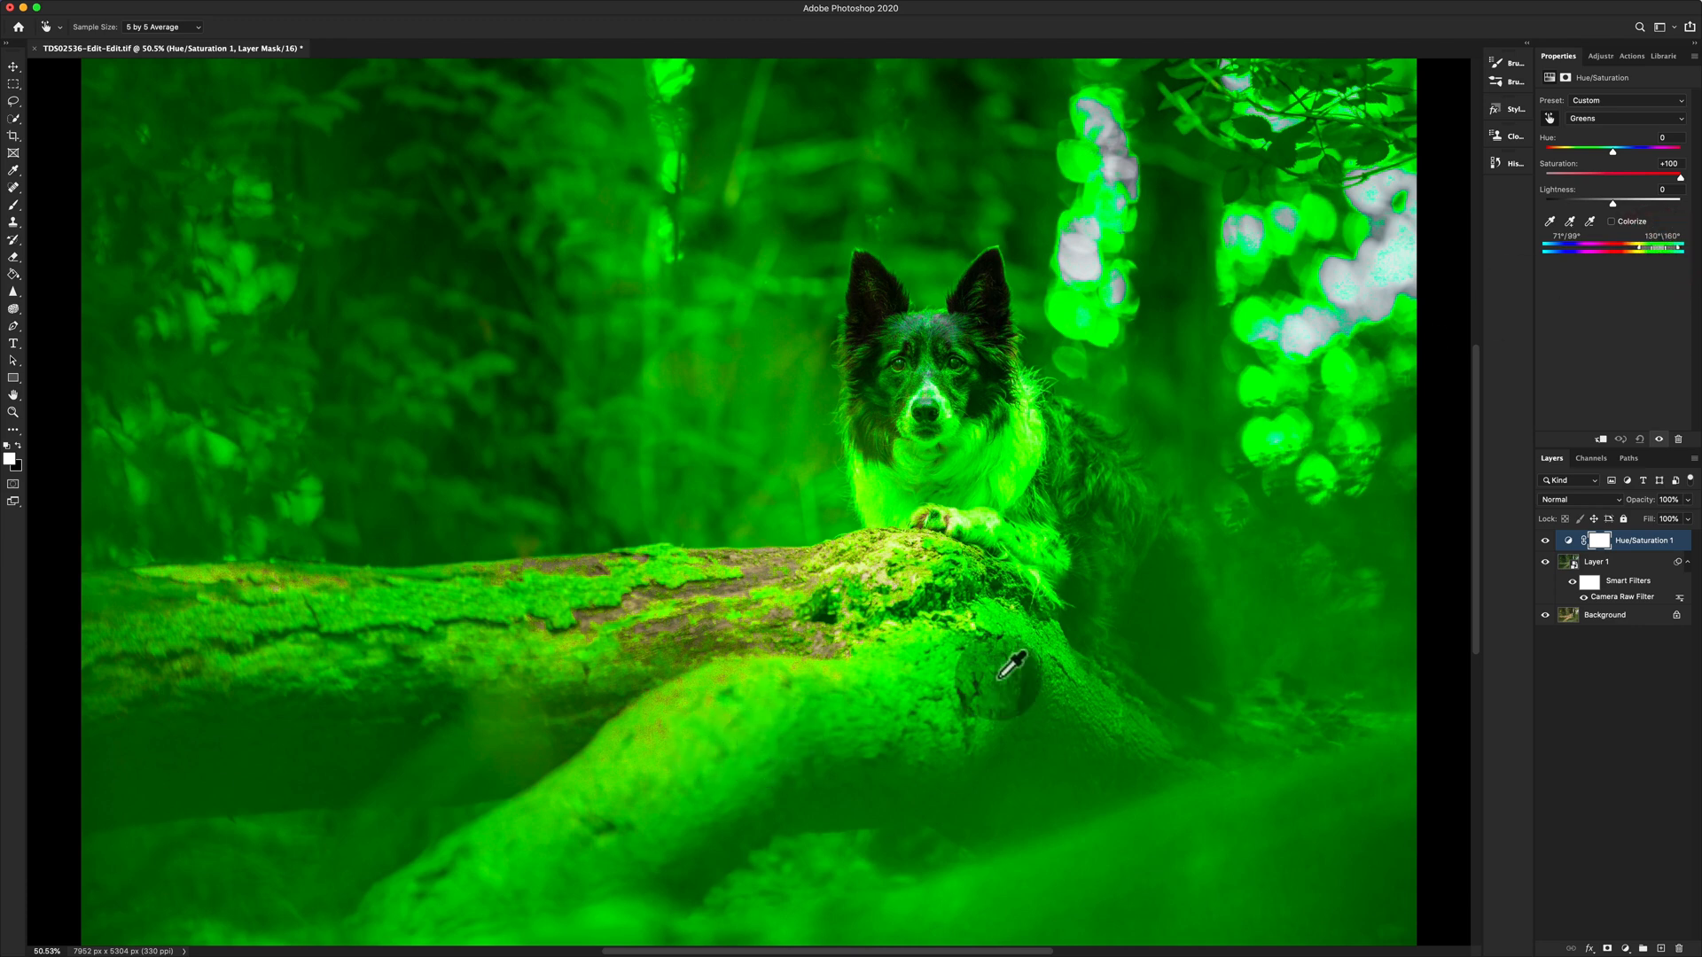
mouse_move(1617, 161)
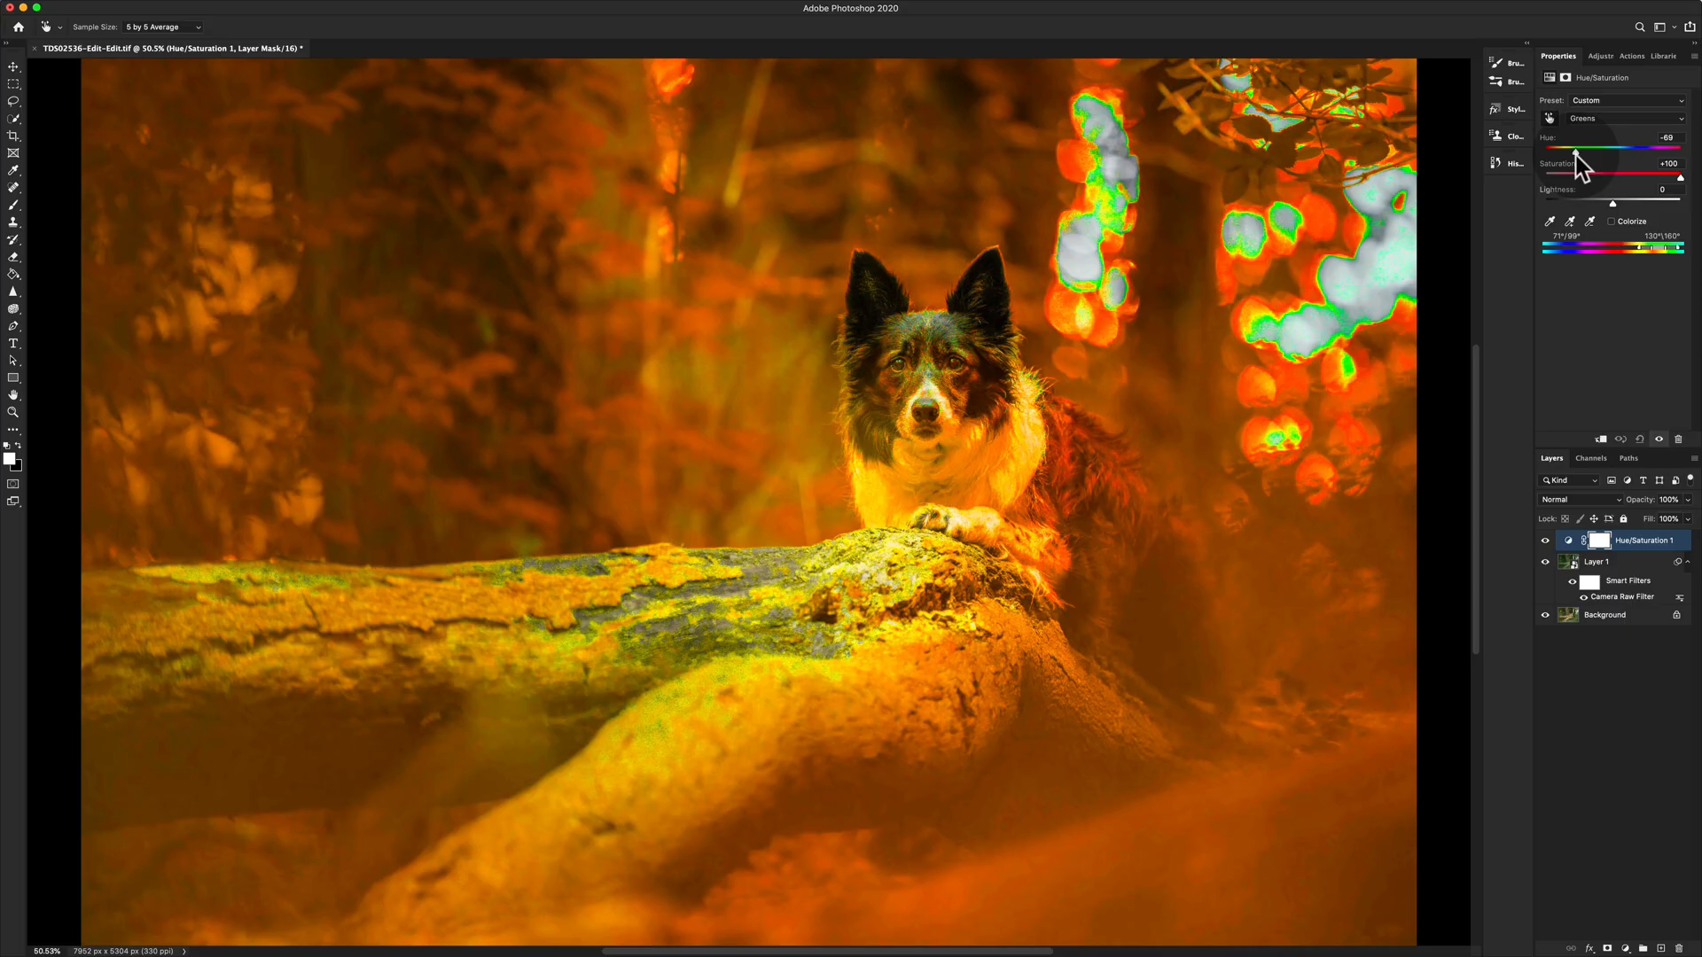
mouse_move(1585, 228)
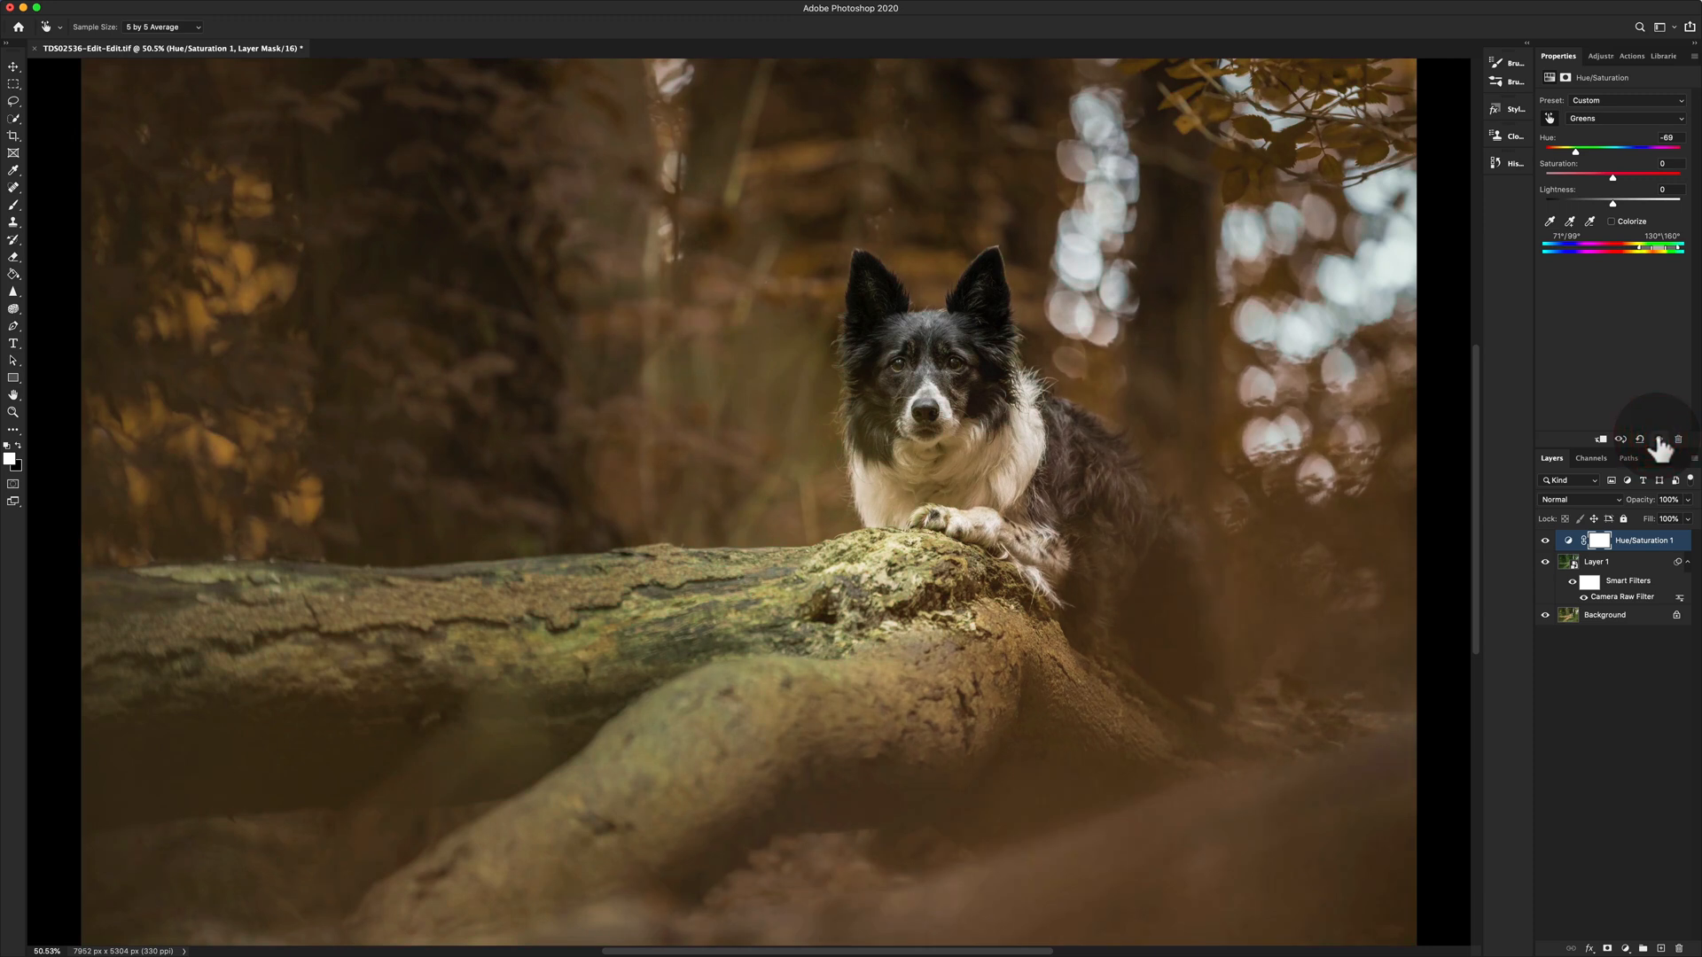
mouse_move(1611, 179)
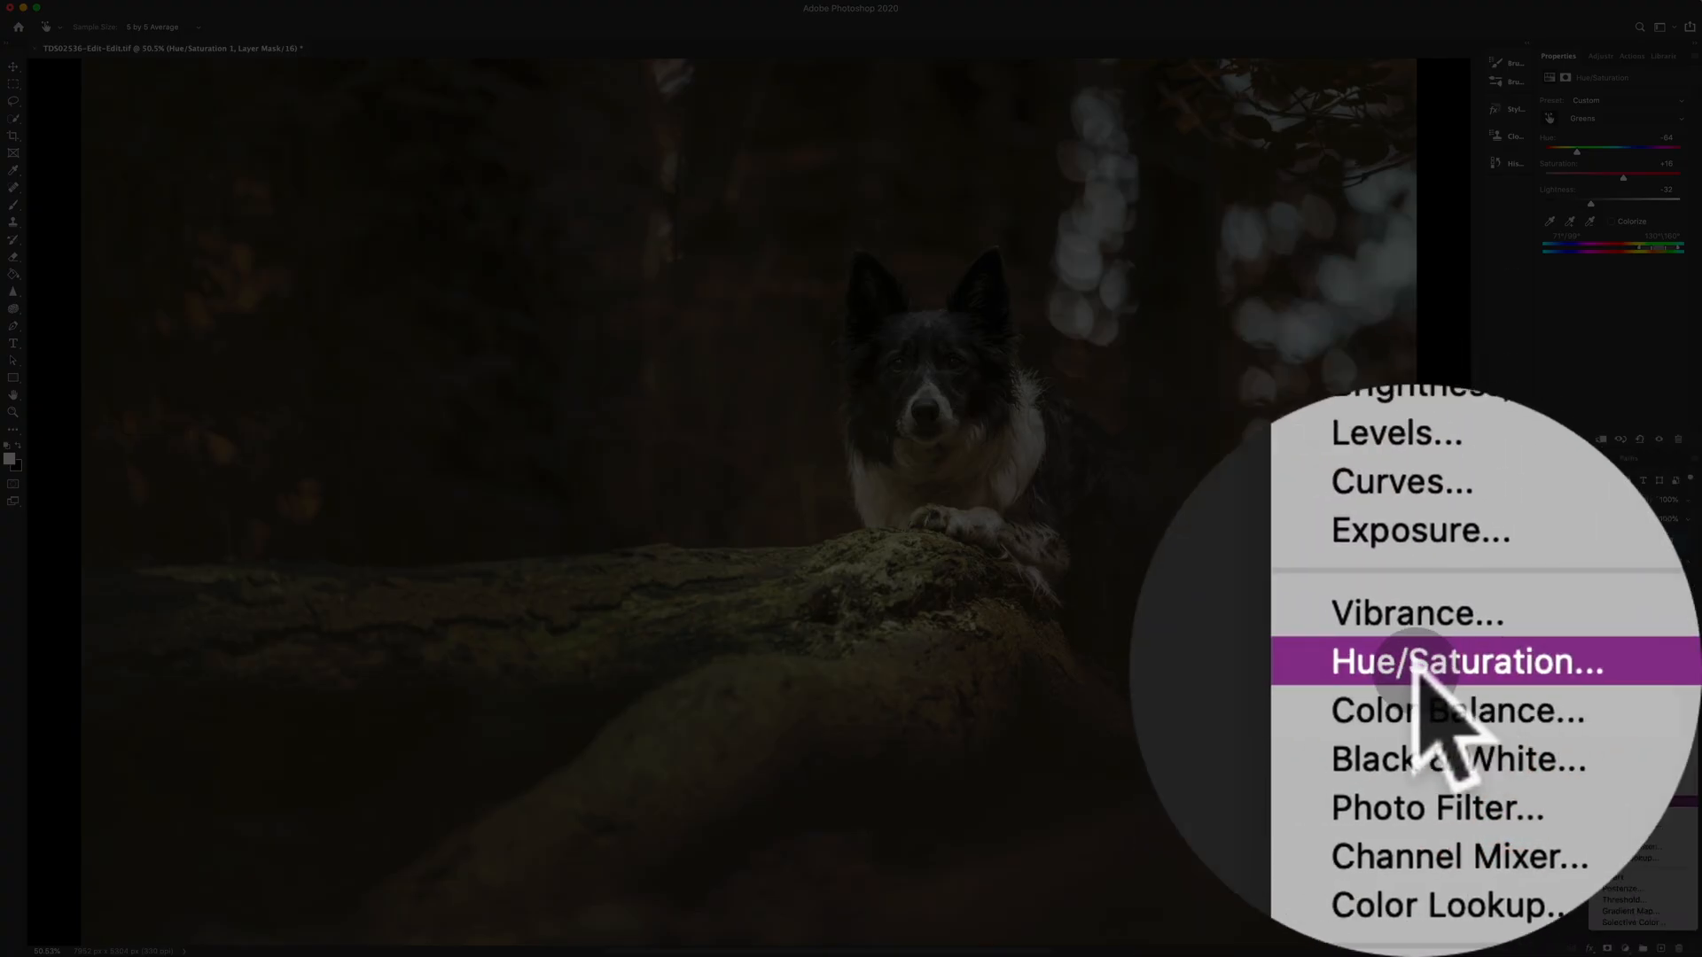
Step: Add a second Hue/Saturation adjustment layer focused on the Yellows range
click(1465, 662)
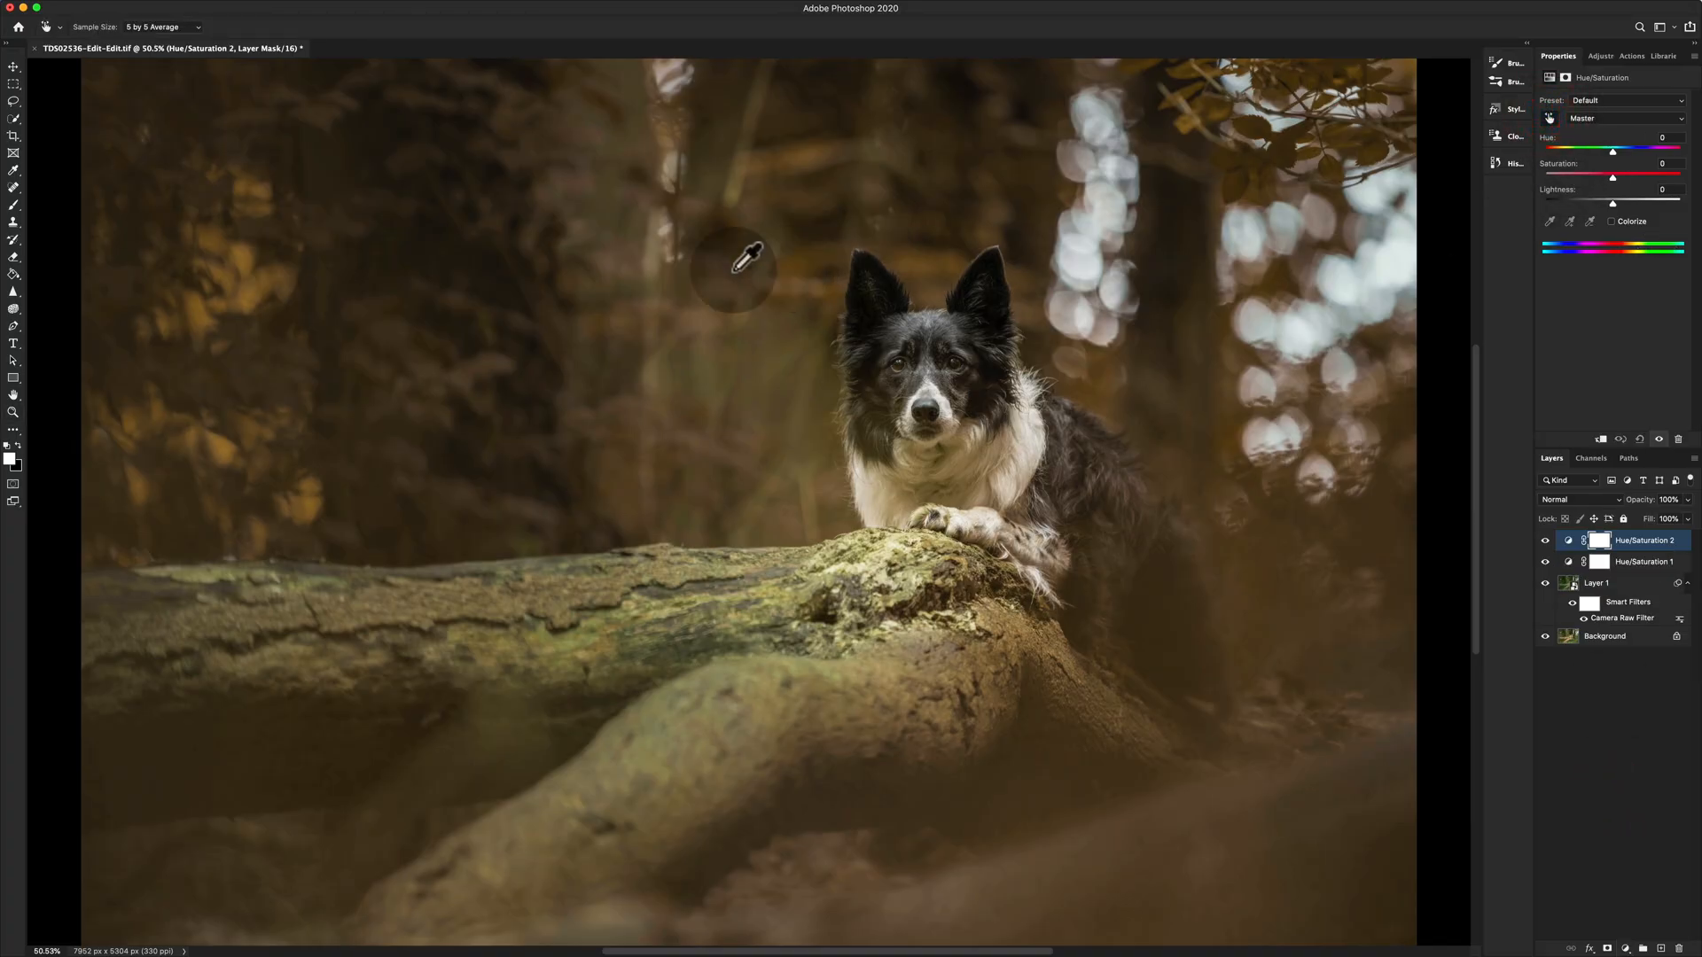
click(241, 255)
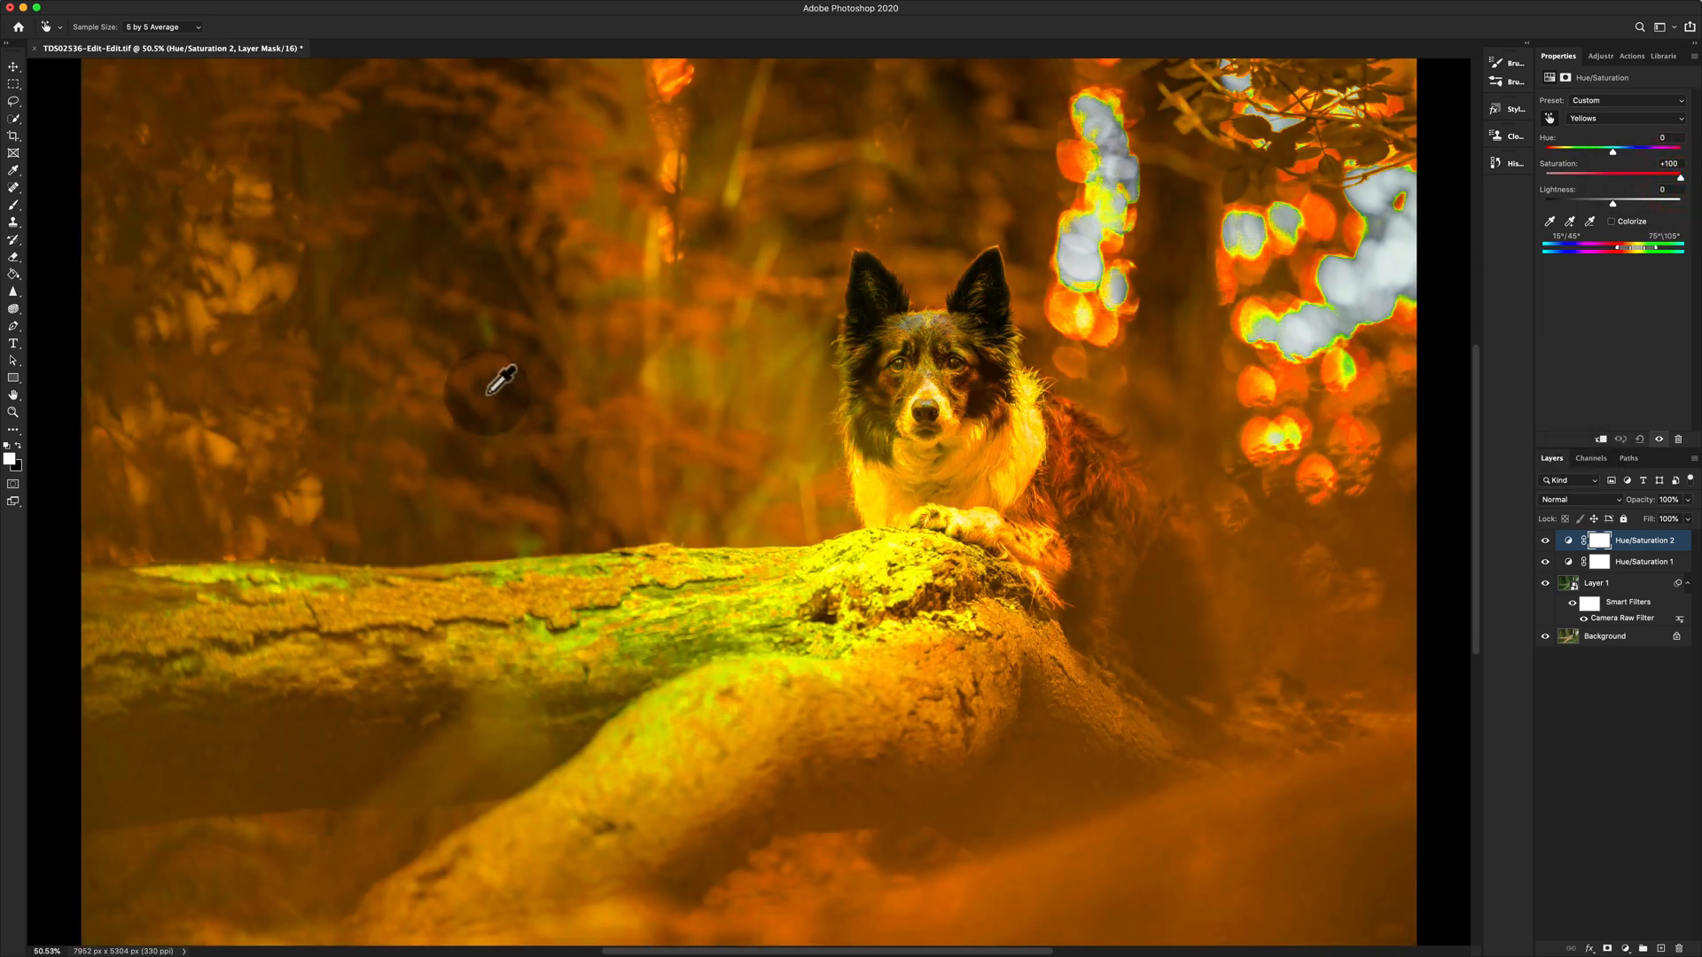
mouse_move(651, 584)
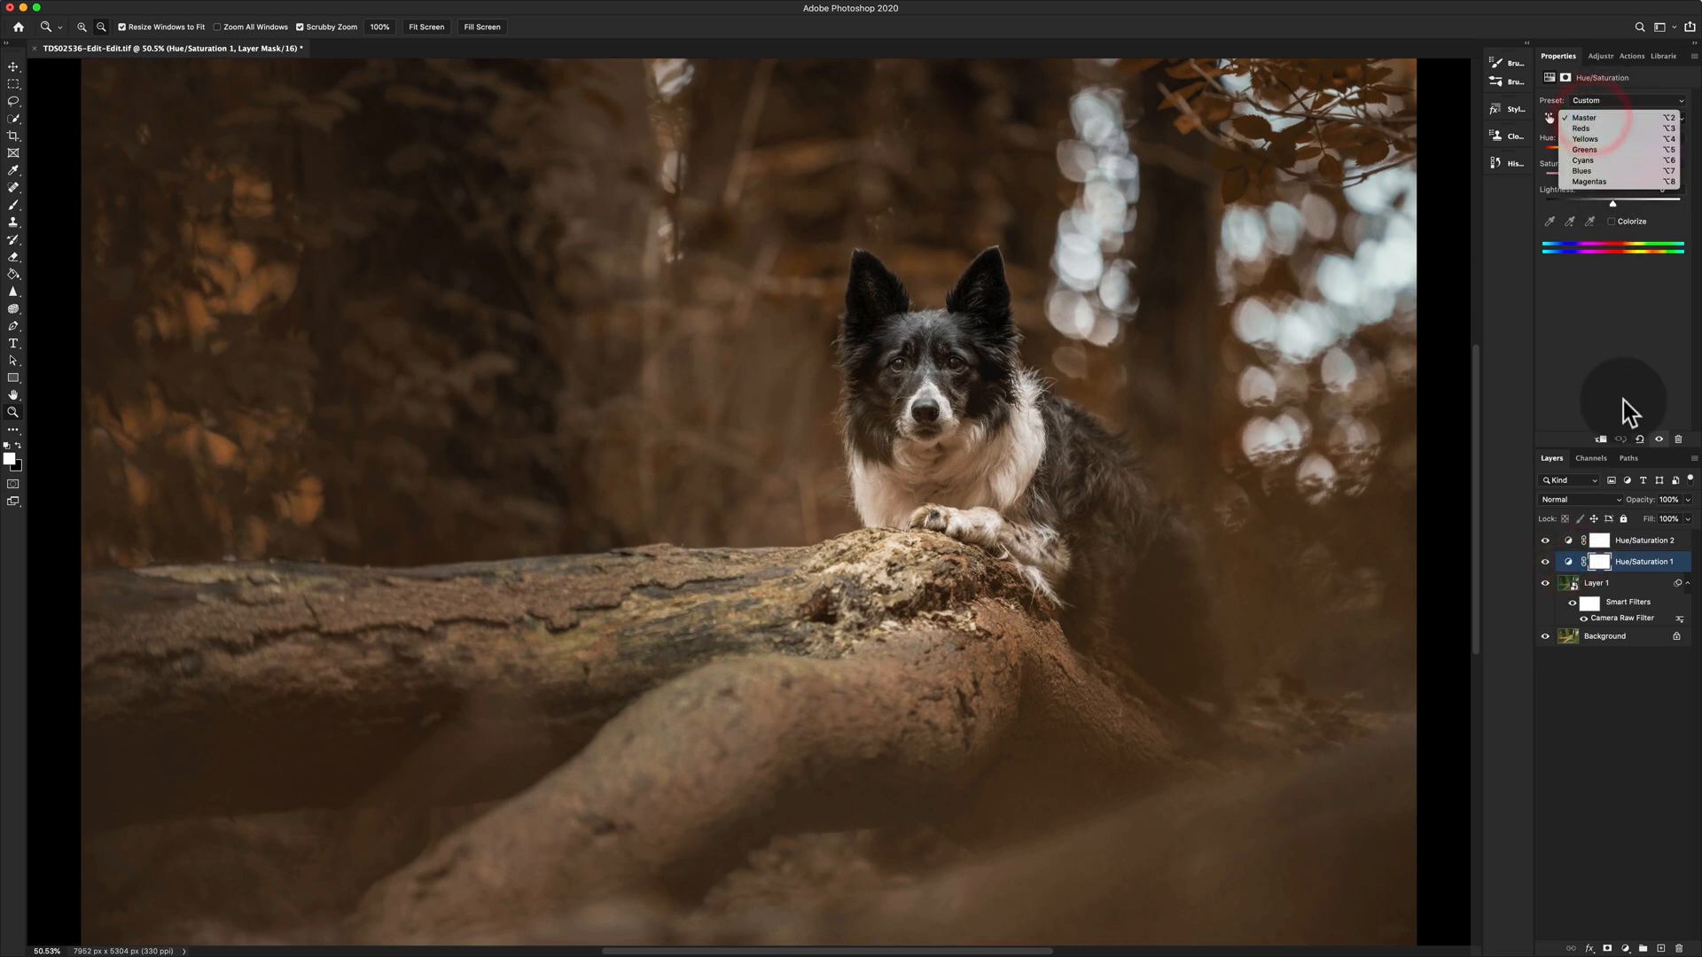
Step: Set Hue/Saturation 1 Greens to hue -74, saturation +36, toggling visibility to compare
click(1581, 117)
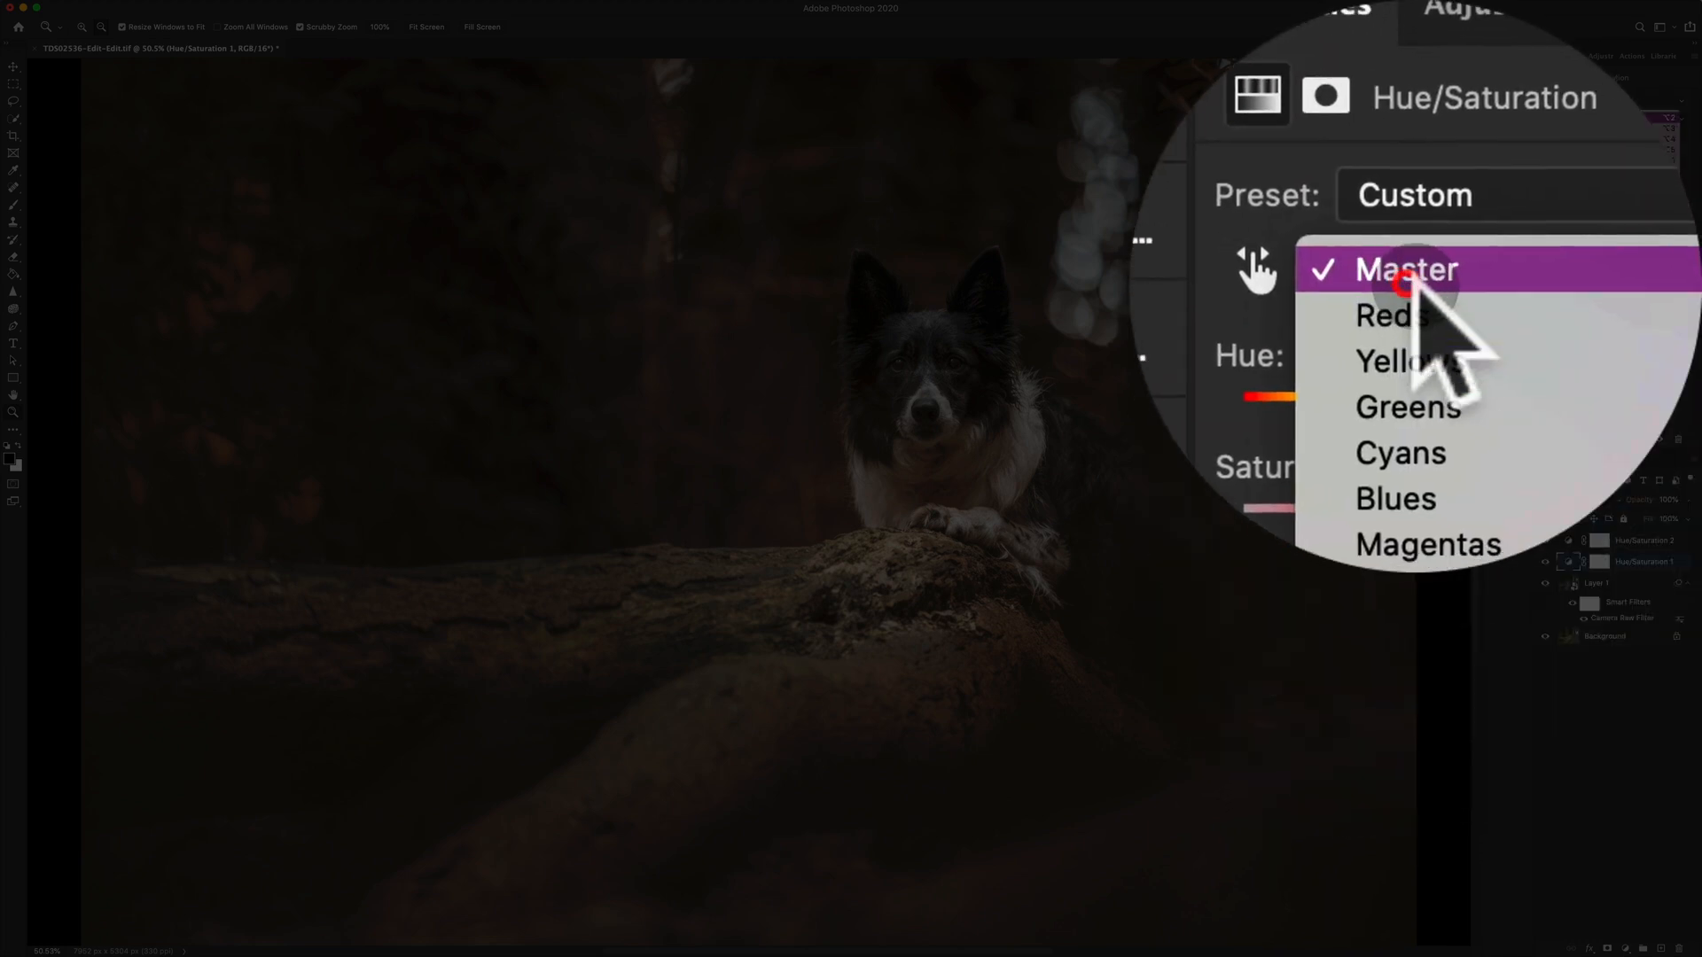
mouse_move(1406, 281)
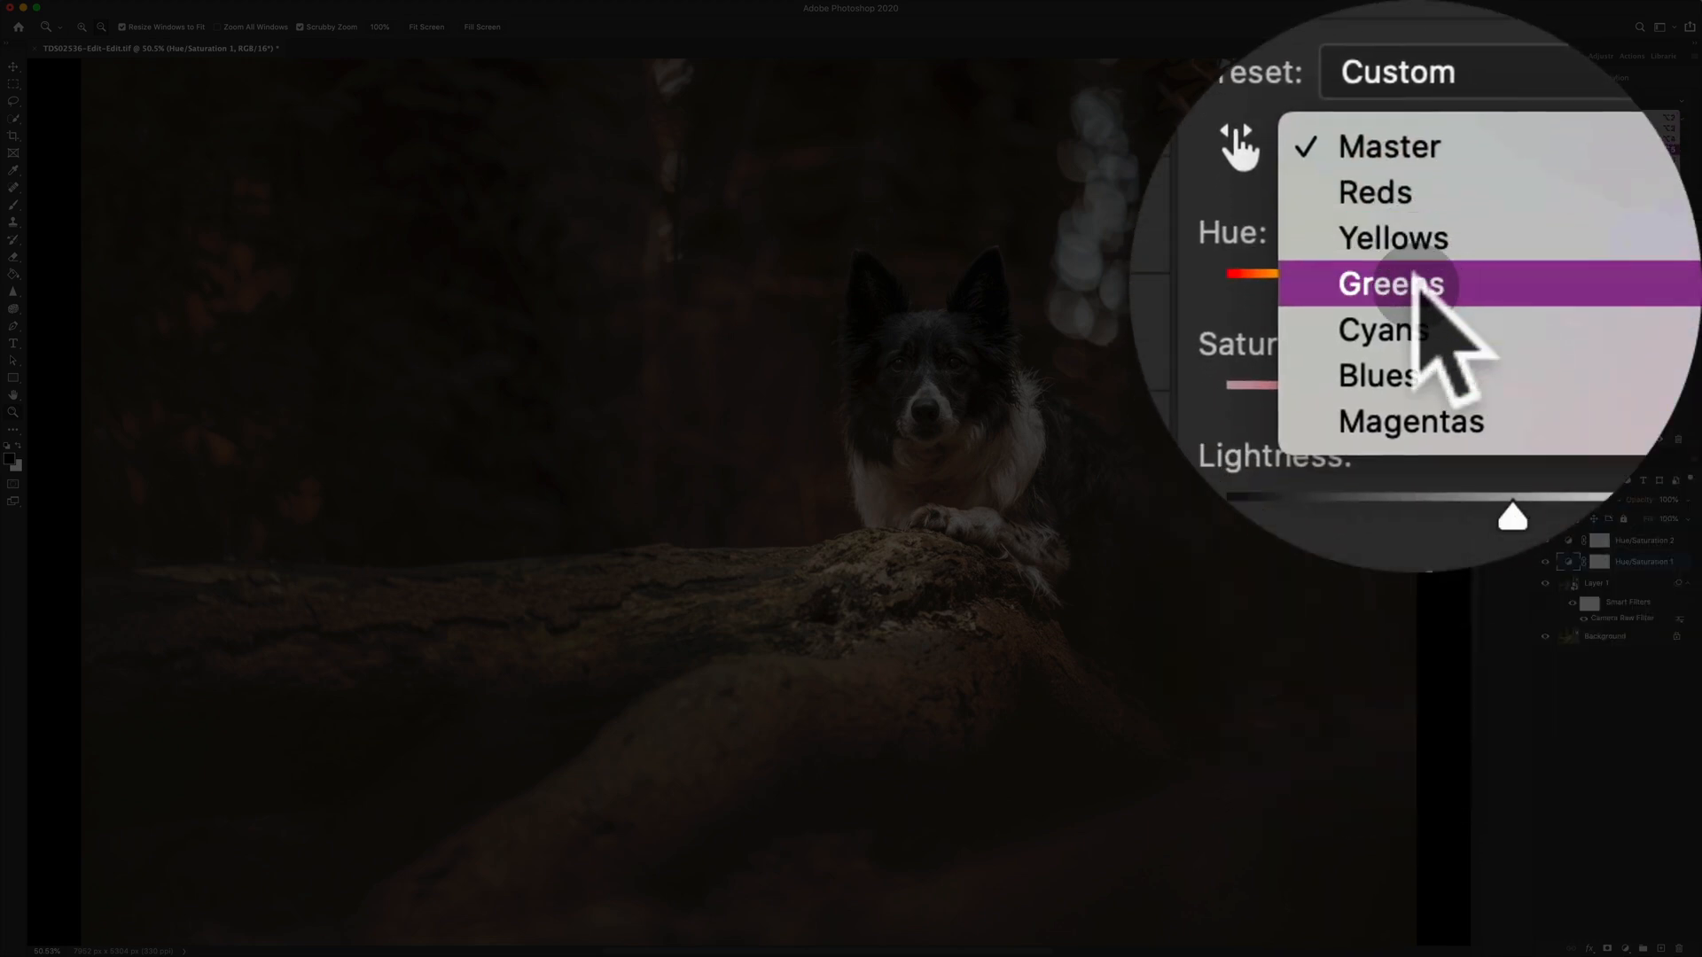
click(1391, 282)
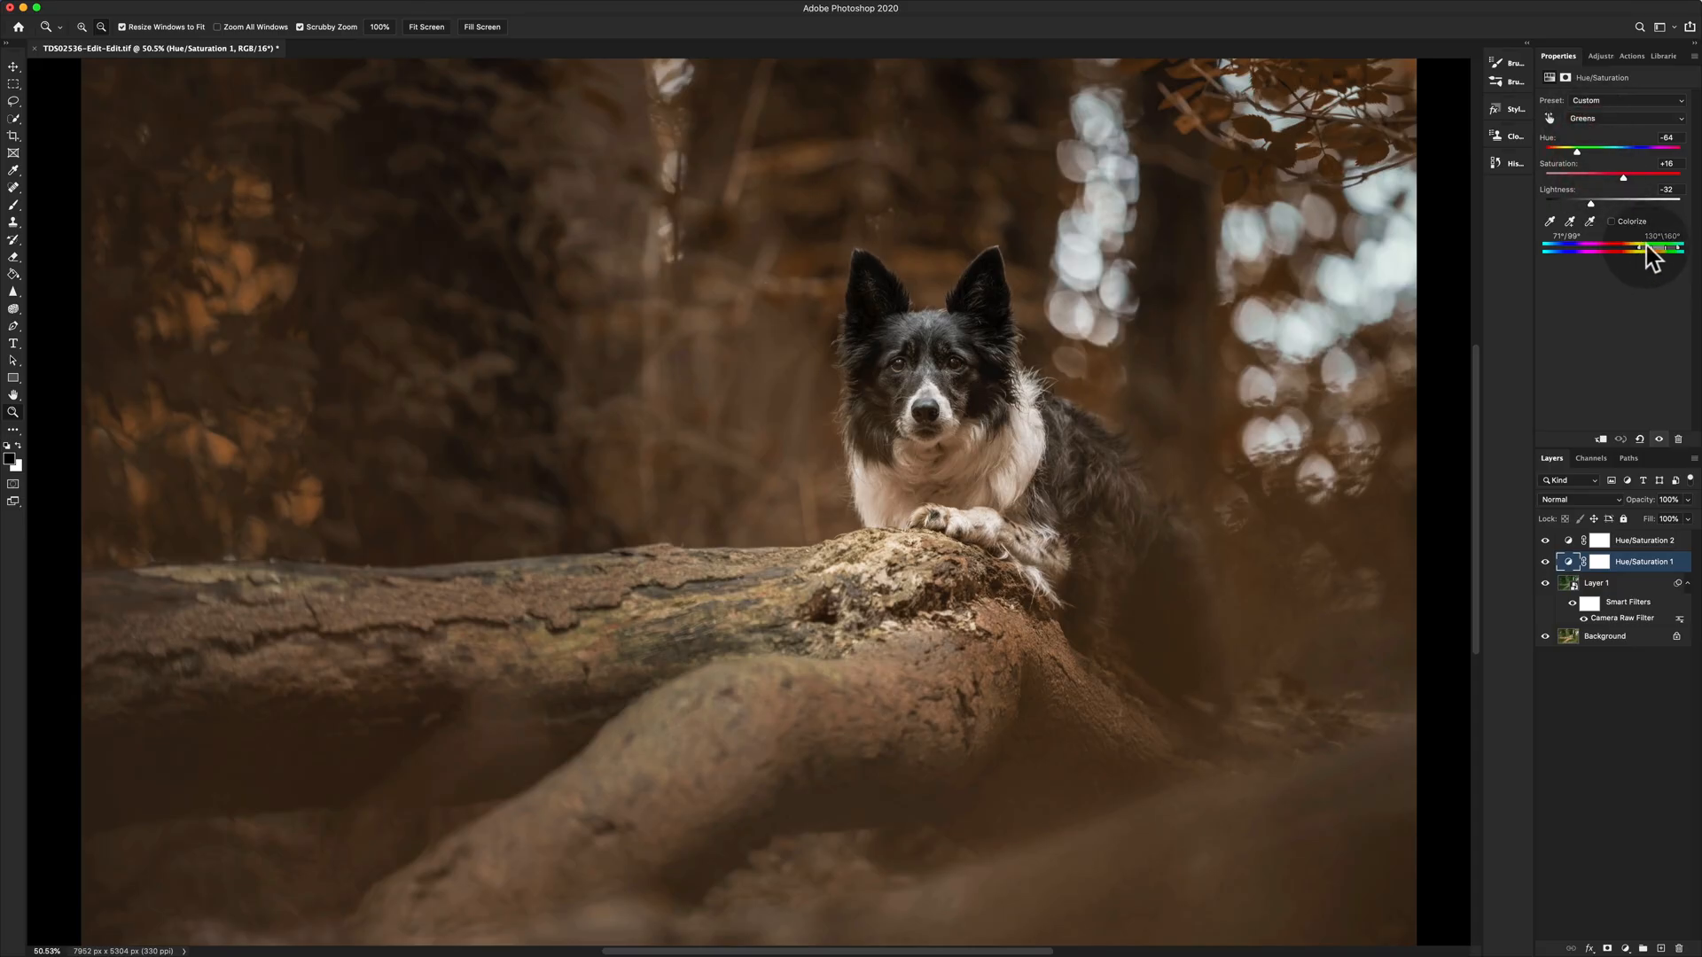
mouse_move(1590, 165)
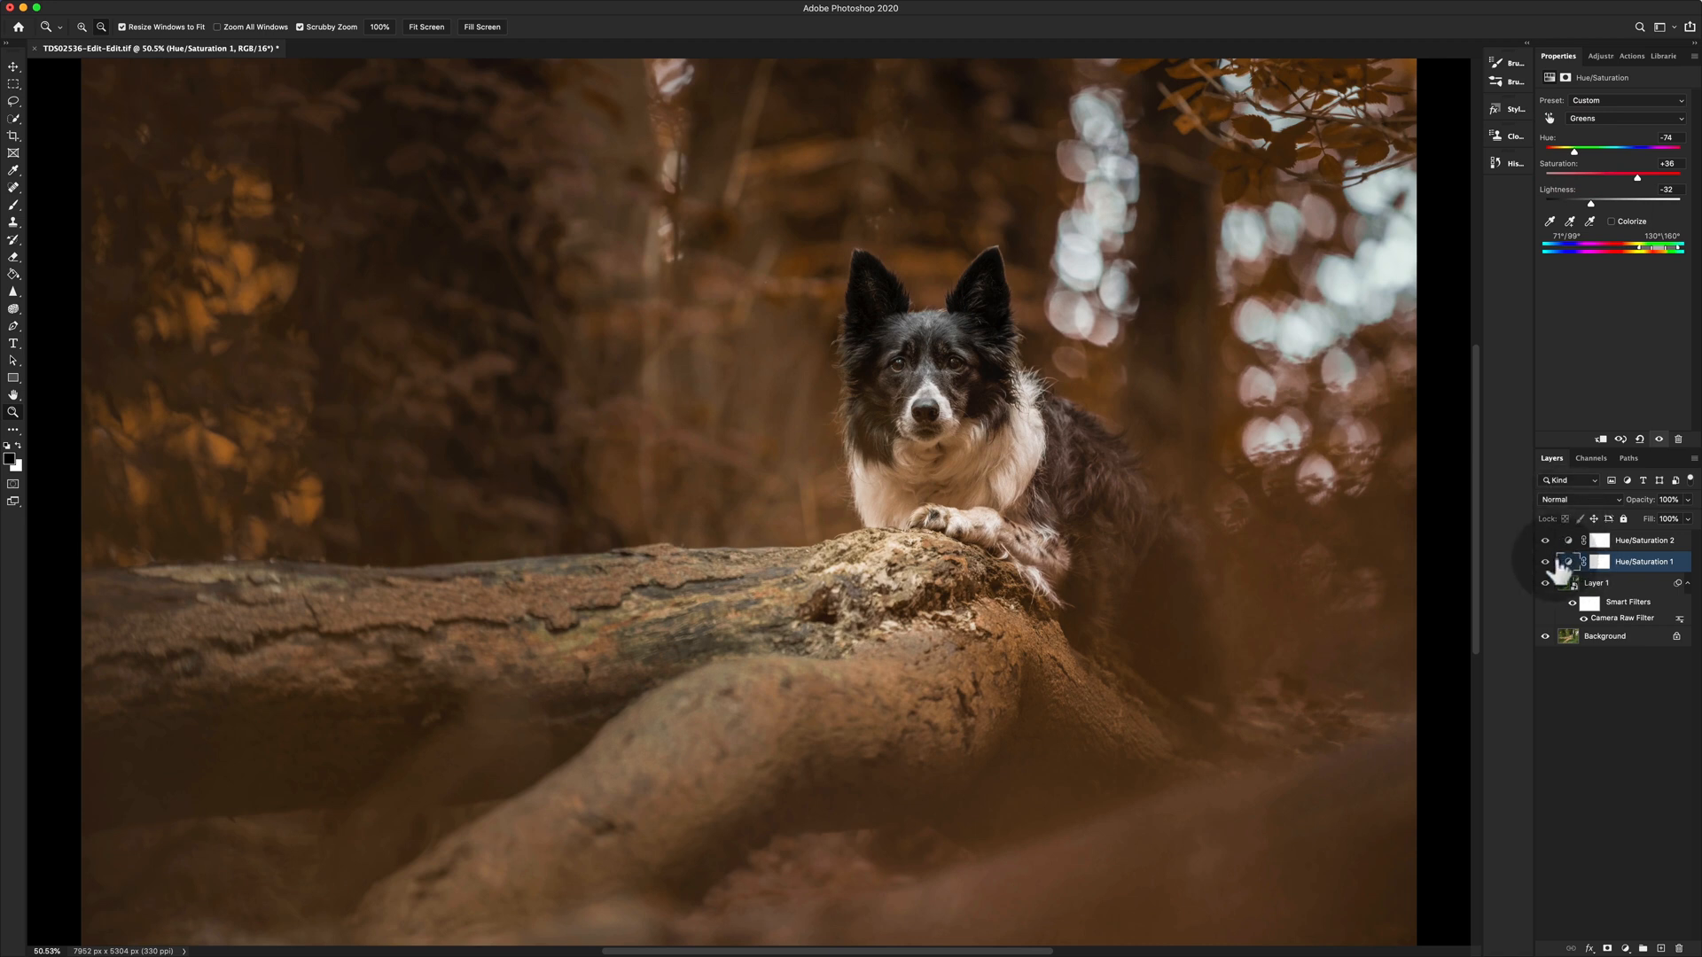
click(1546, 541)
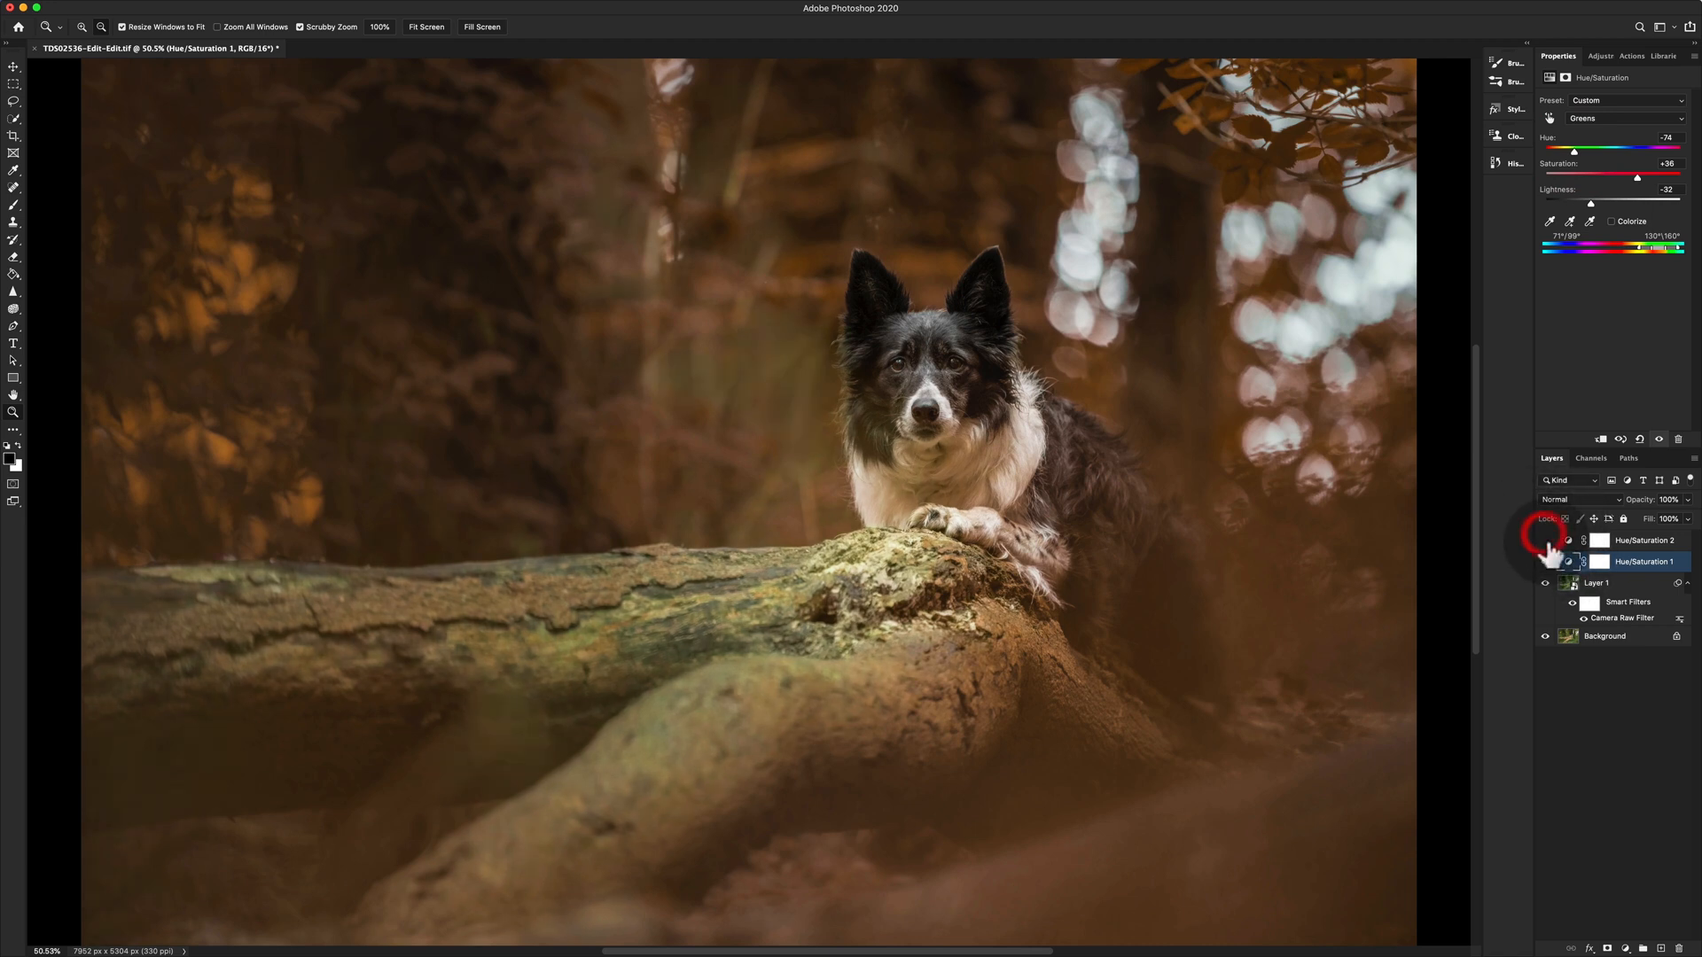
click(1545, 560)
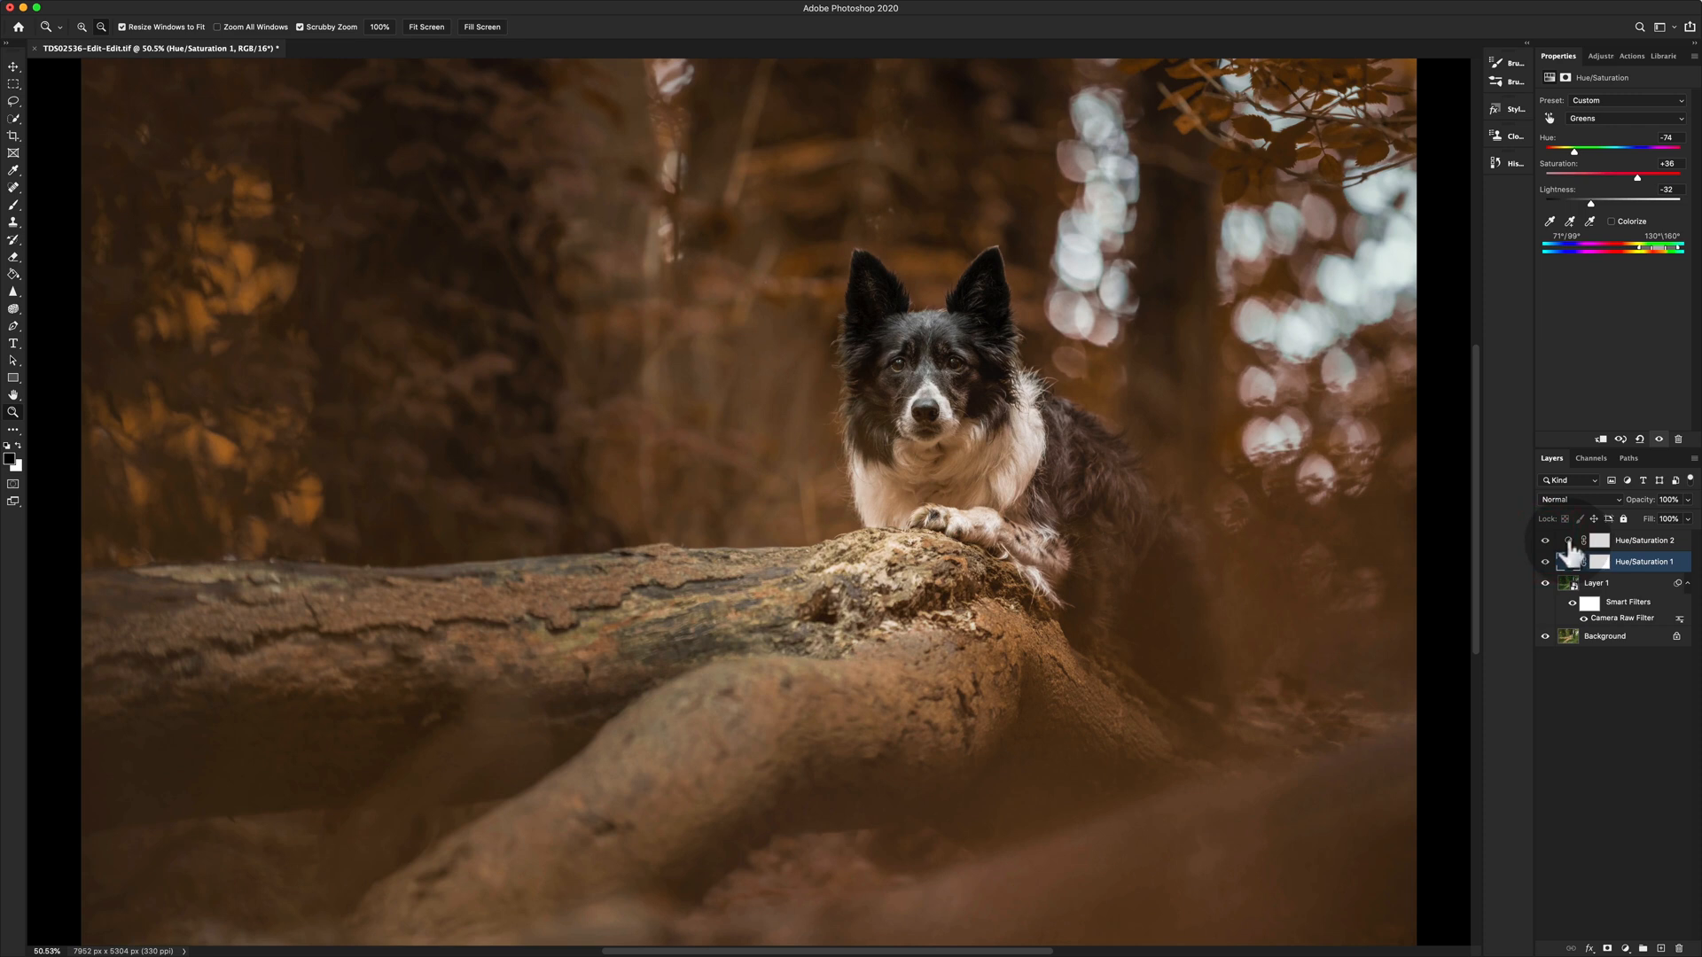
click(1644, 541)
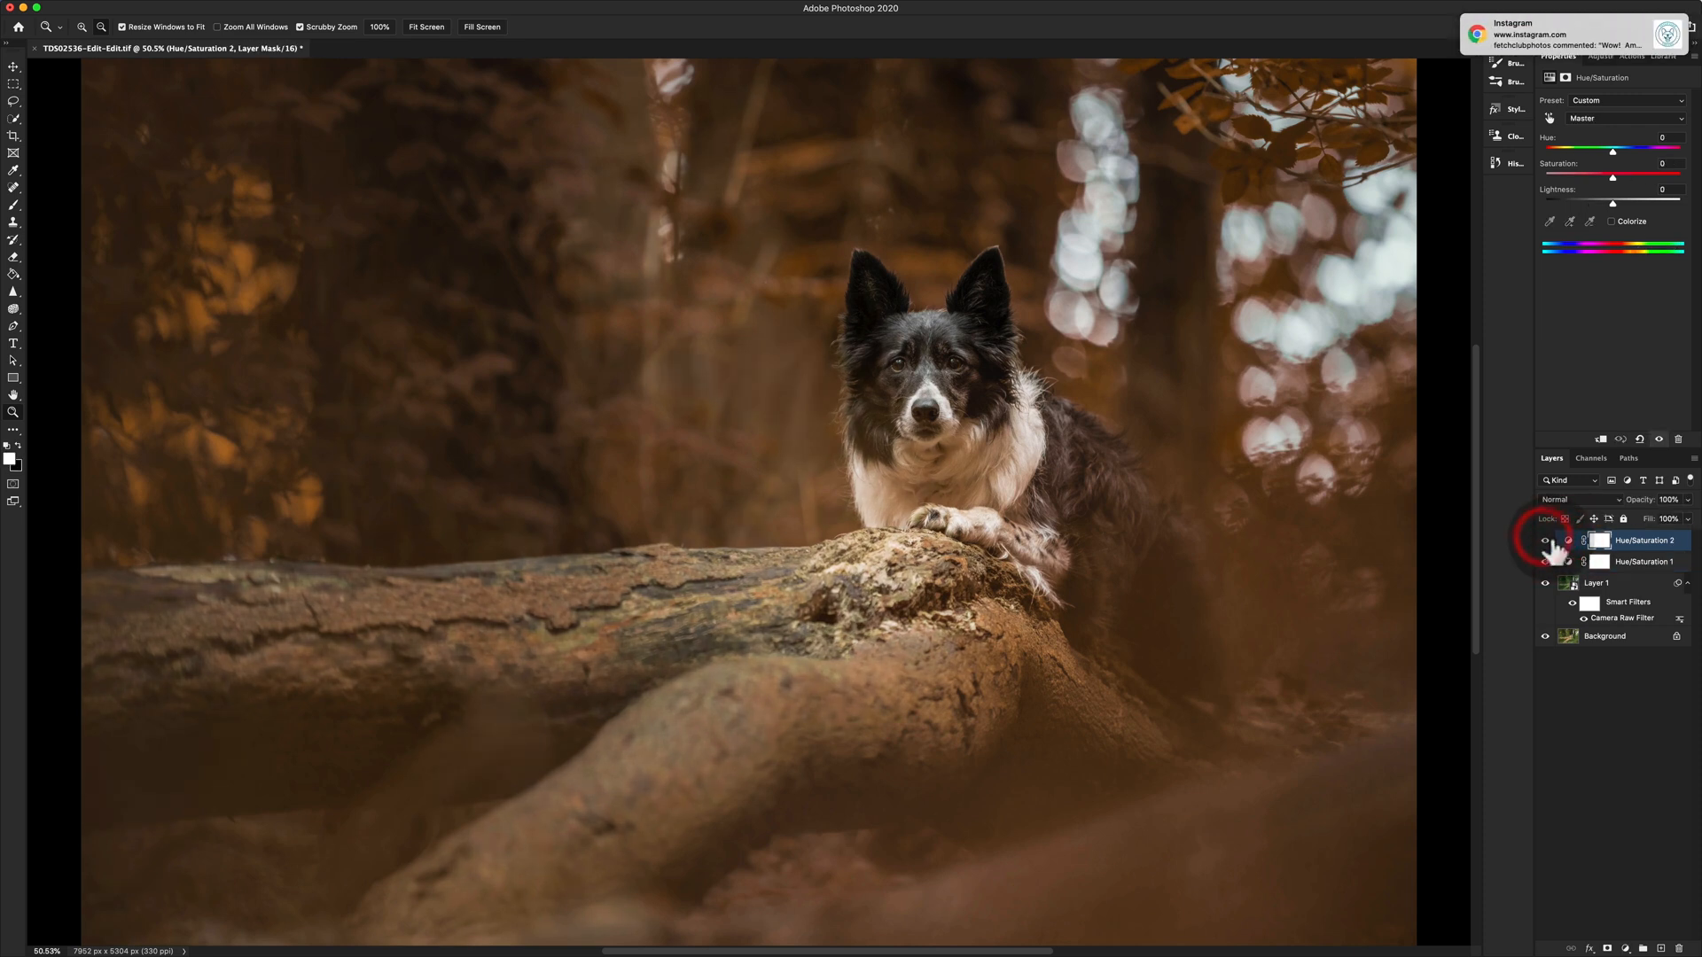
Step: Set Hue/Saturation 2 Yellows to hue -19, saturation +2, lightness -42, and compare
click(1612, 117)
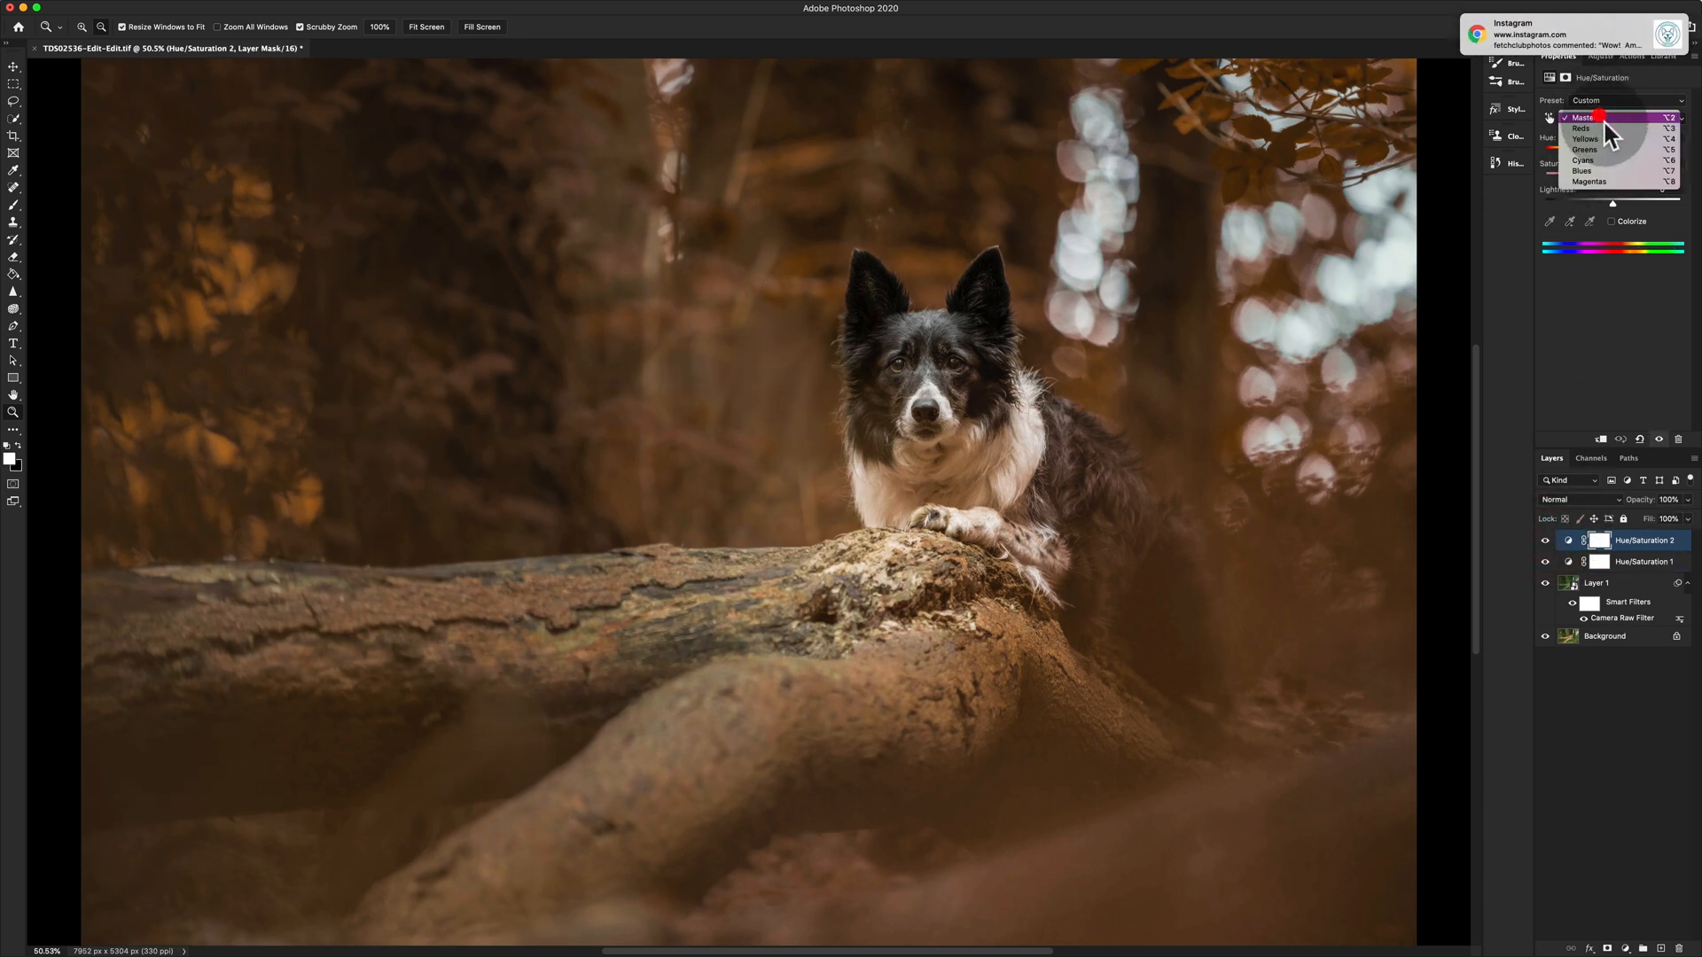
click(1585, 149)
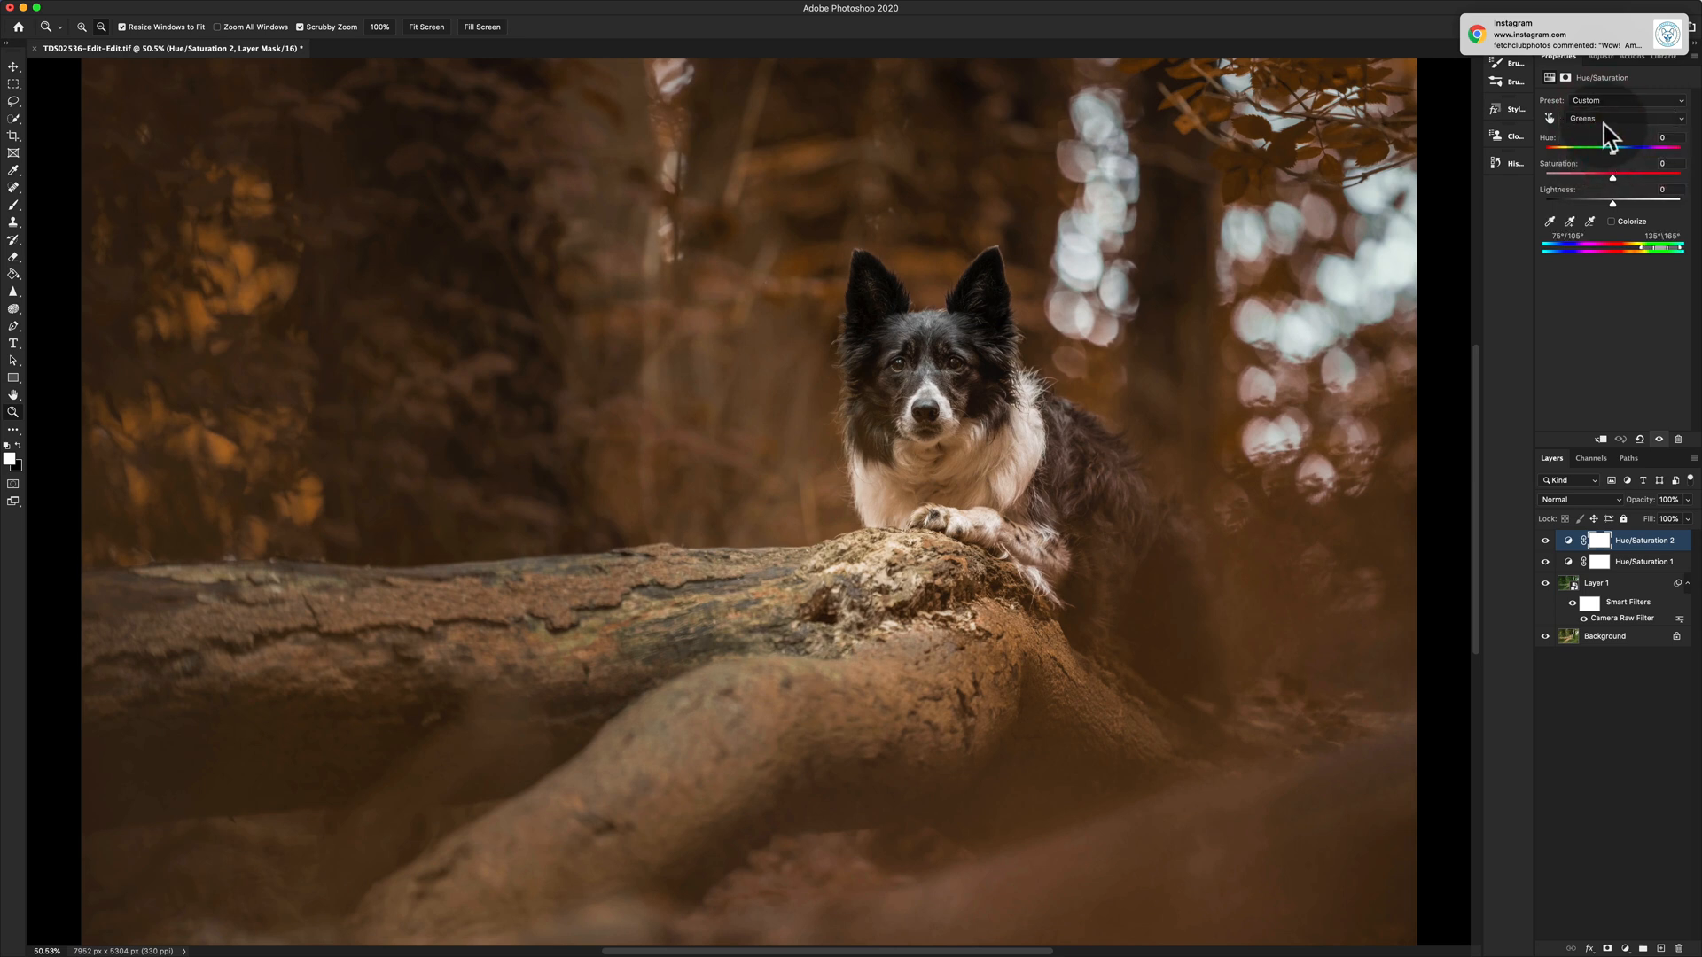
click(1623, 117)
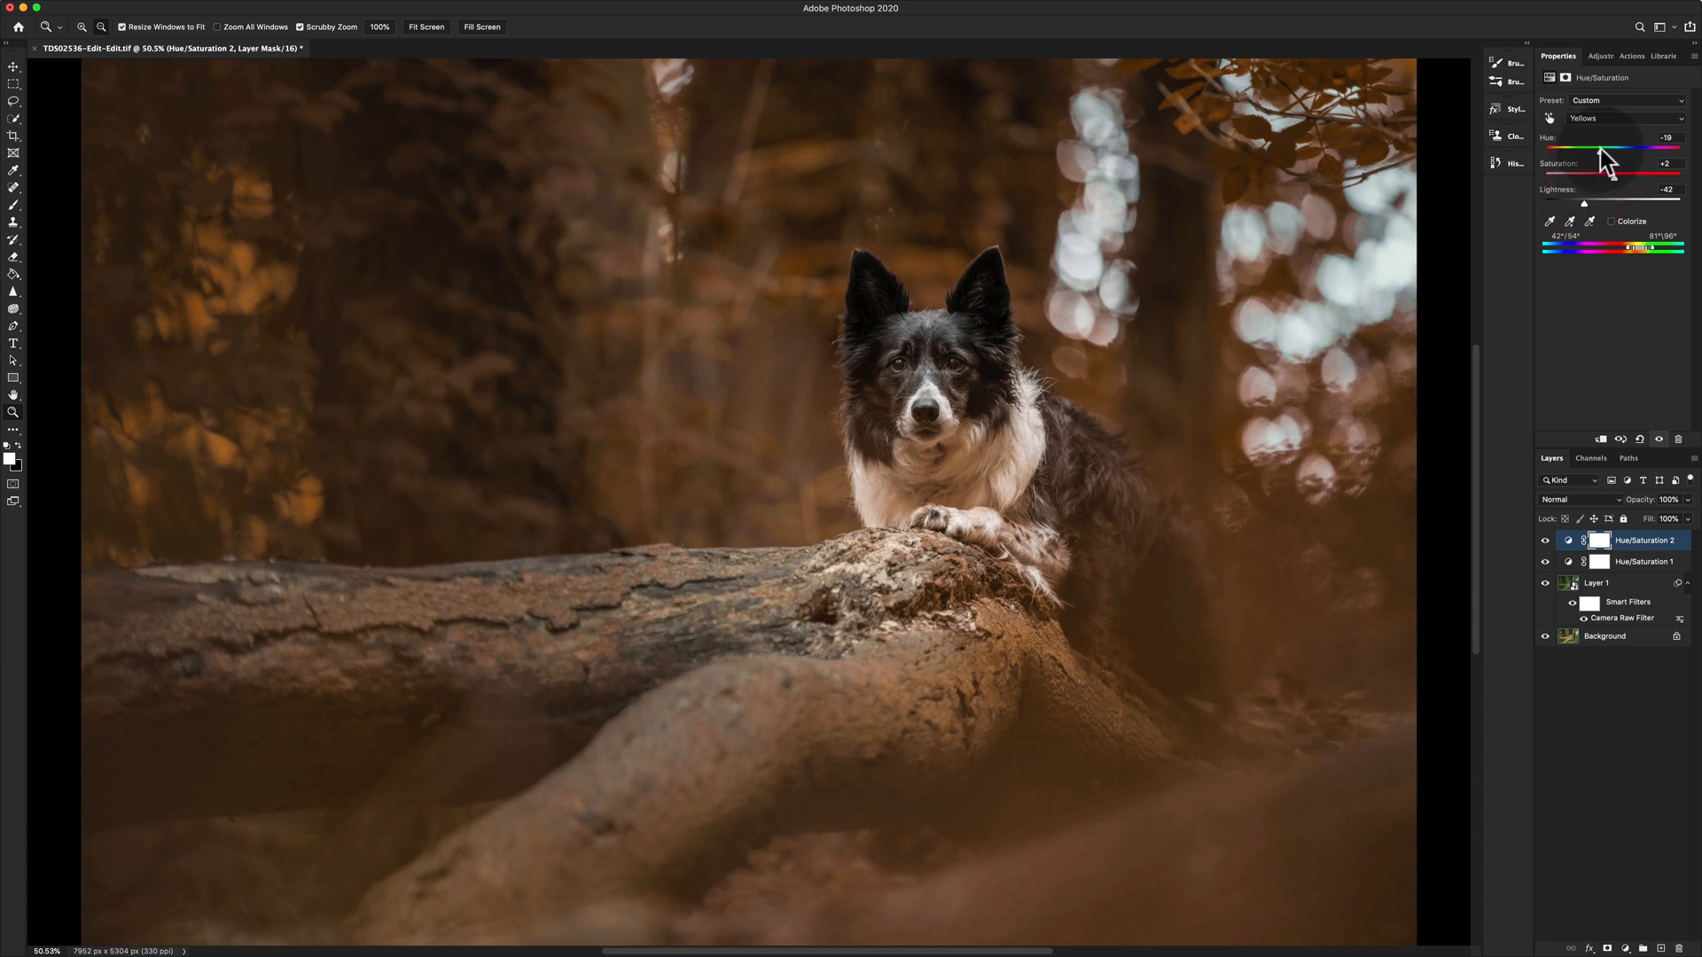
click(1546, 540)
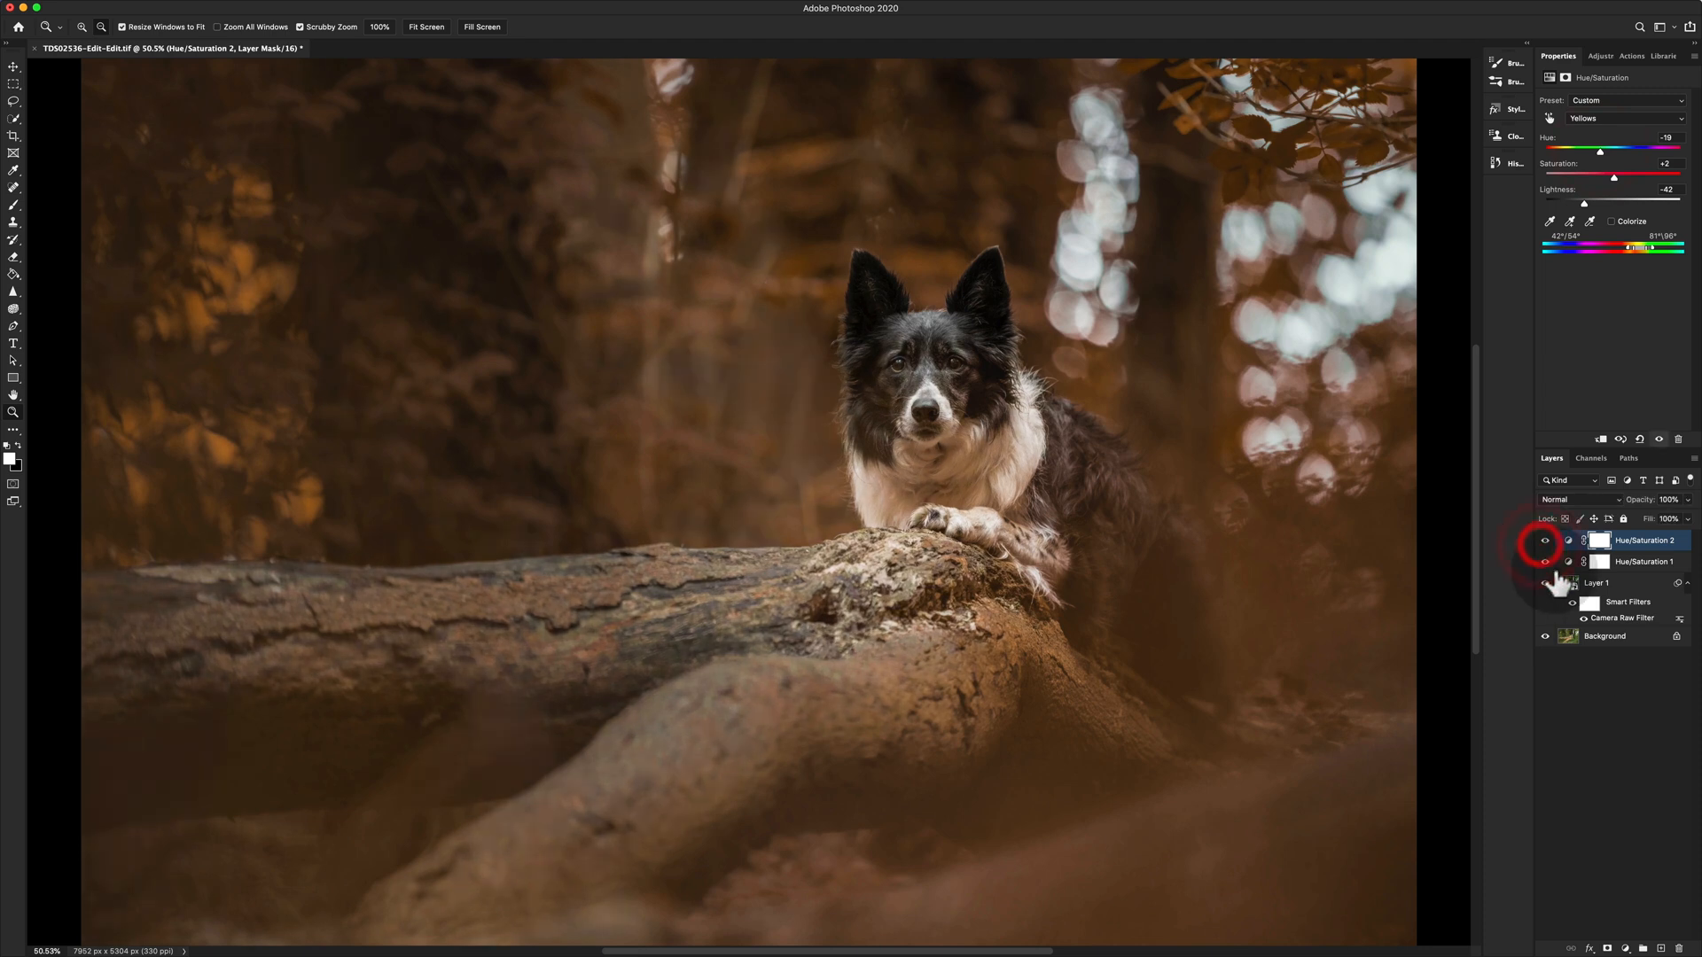
Step: Lower Hue/Saturation 1 Greens saturation to +22 and fit the photo on screen
click(1643, 561)
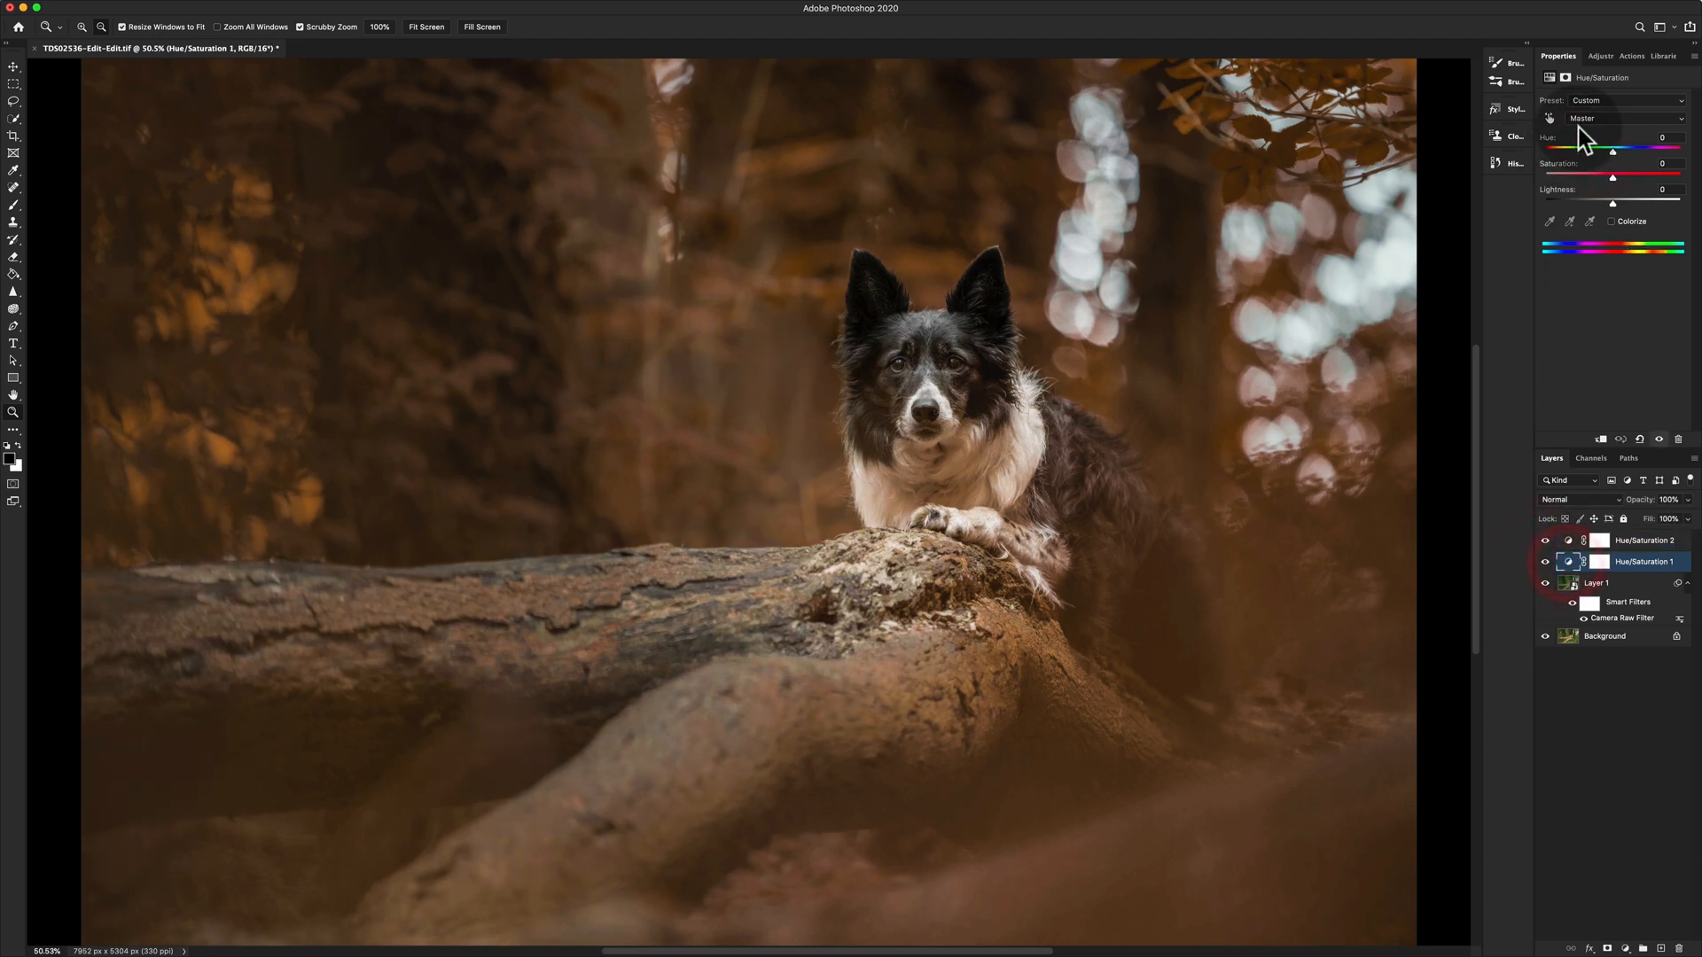
click(1628, 118)
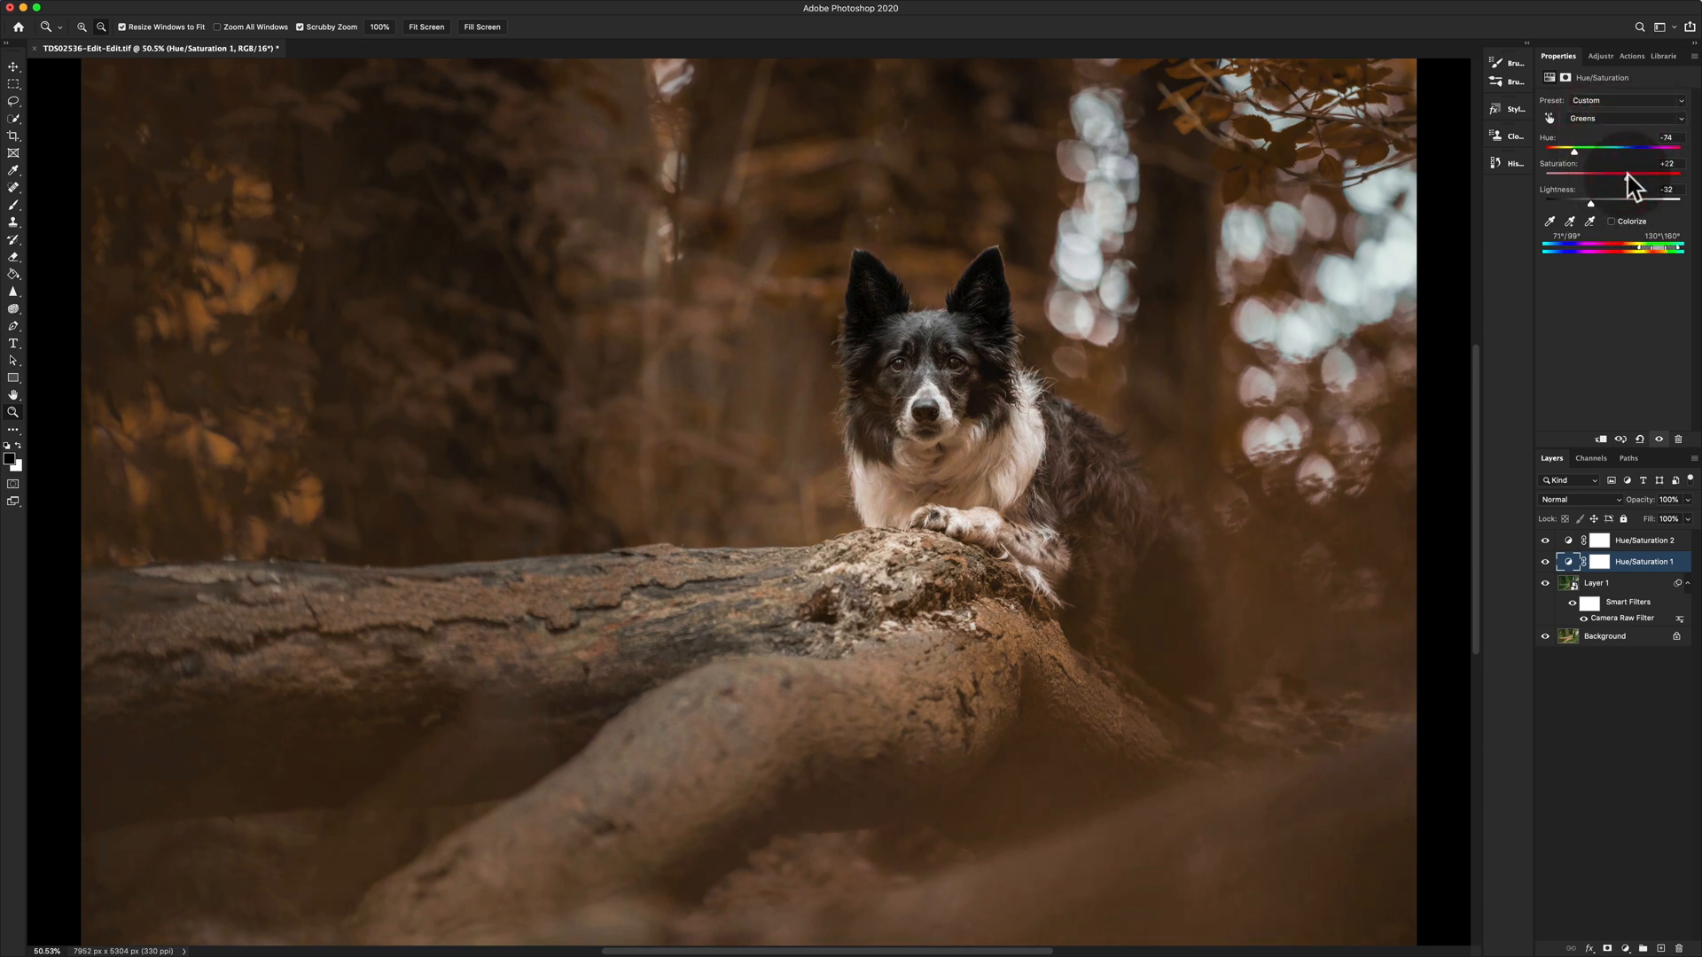
click(1644, 540)
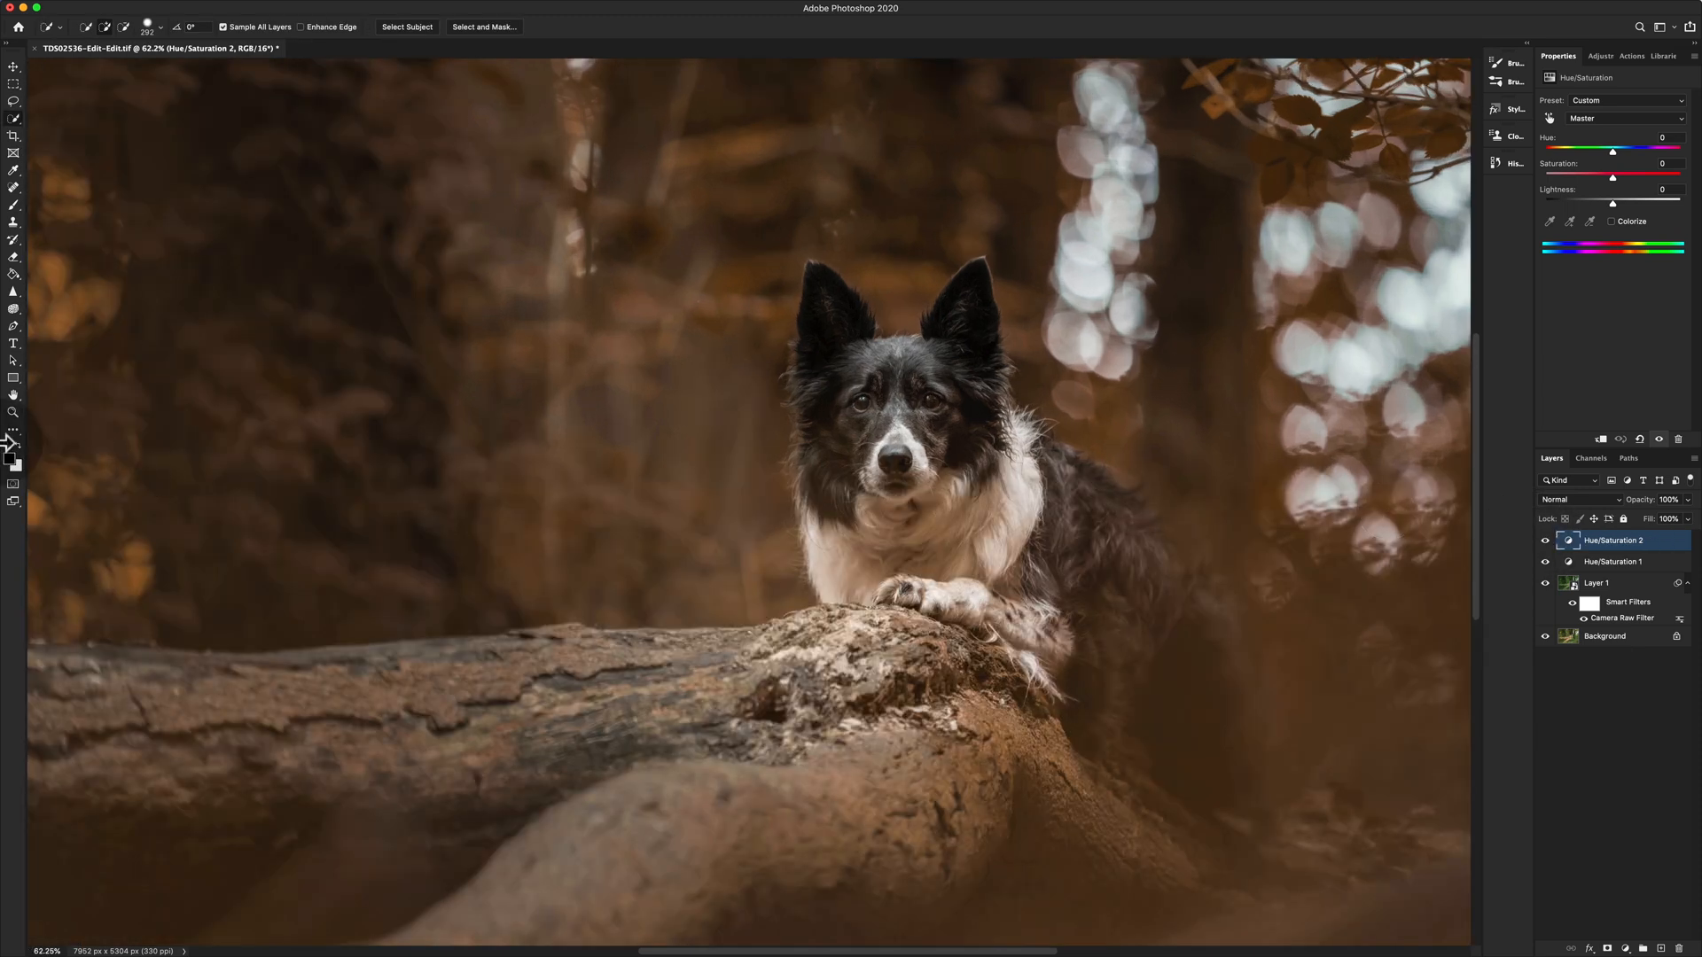
click(424, 26)
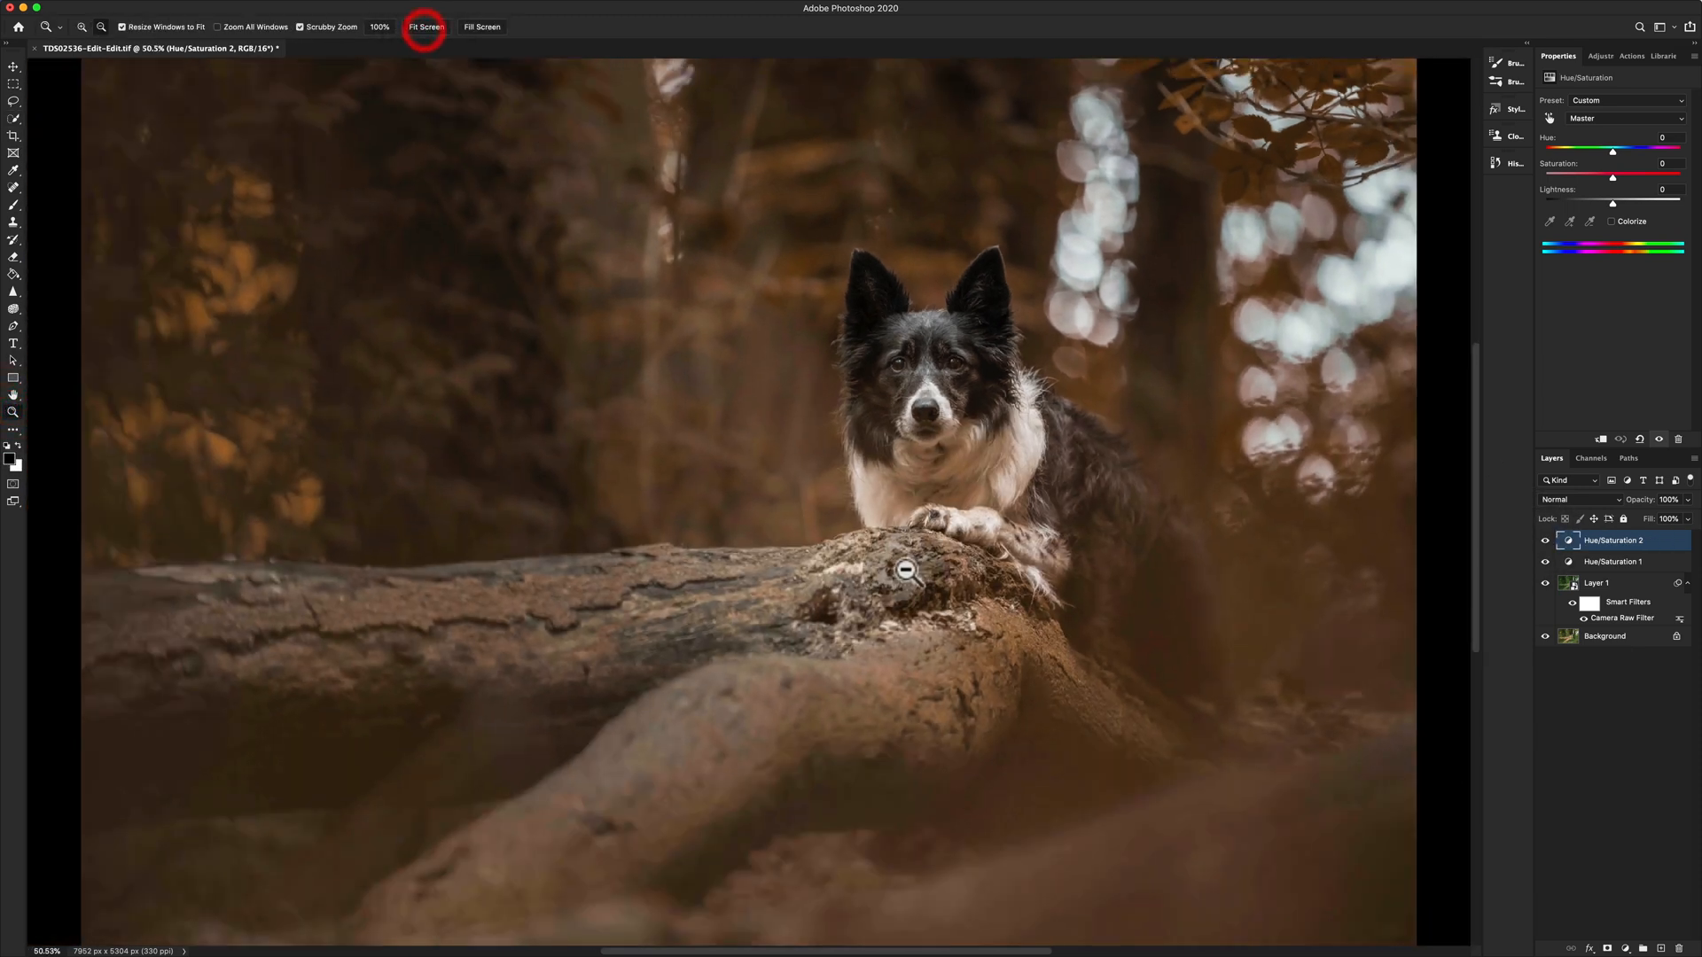